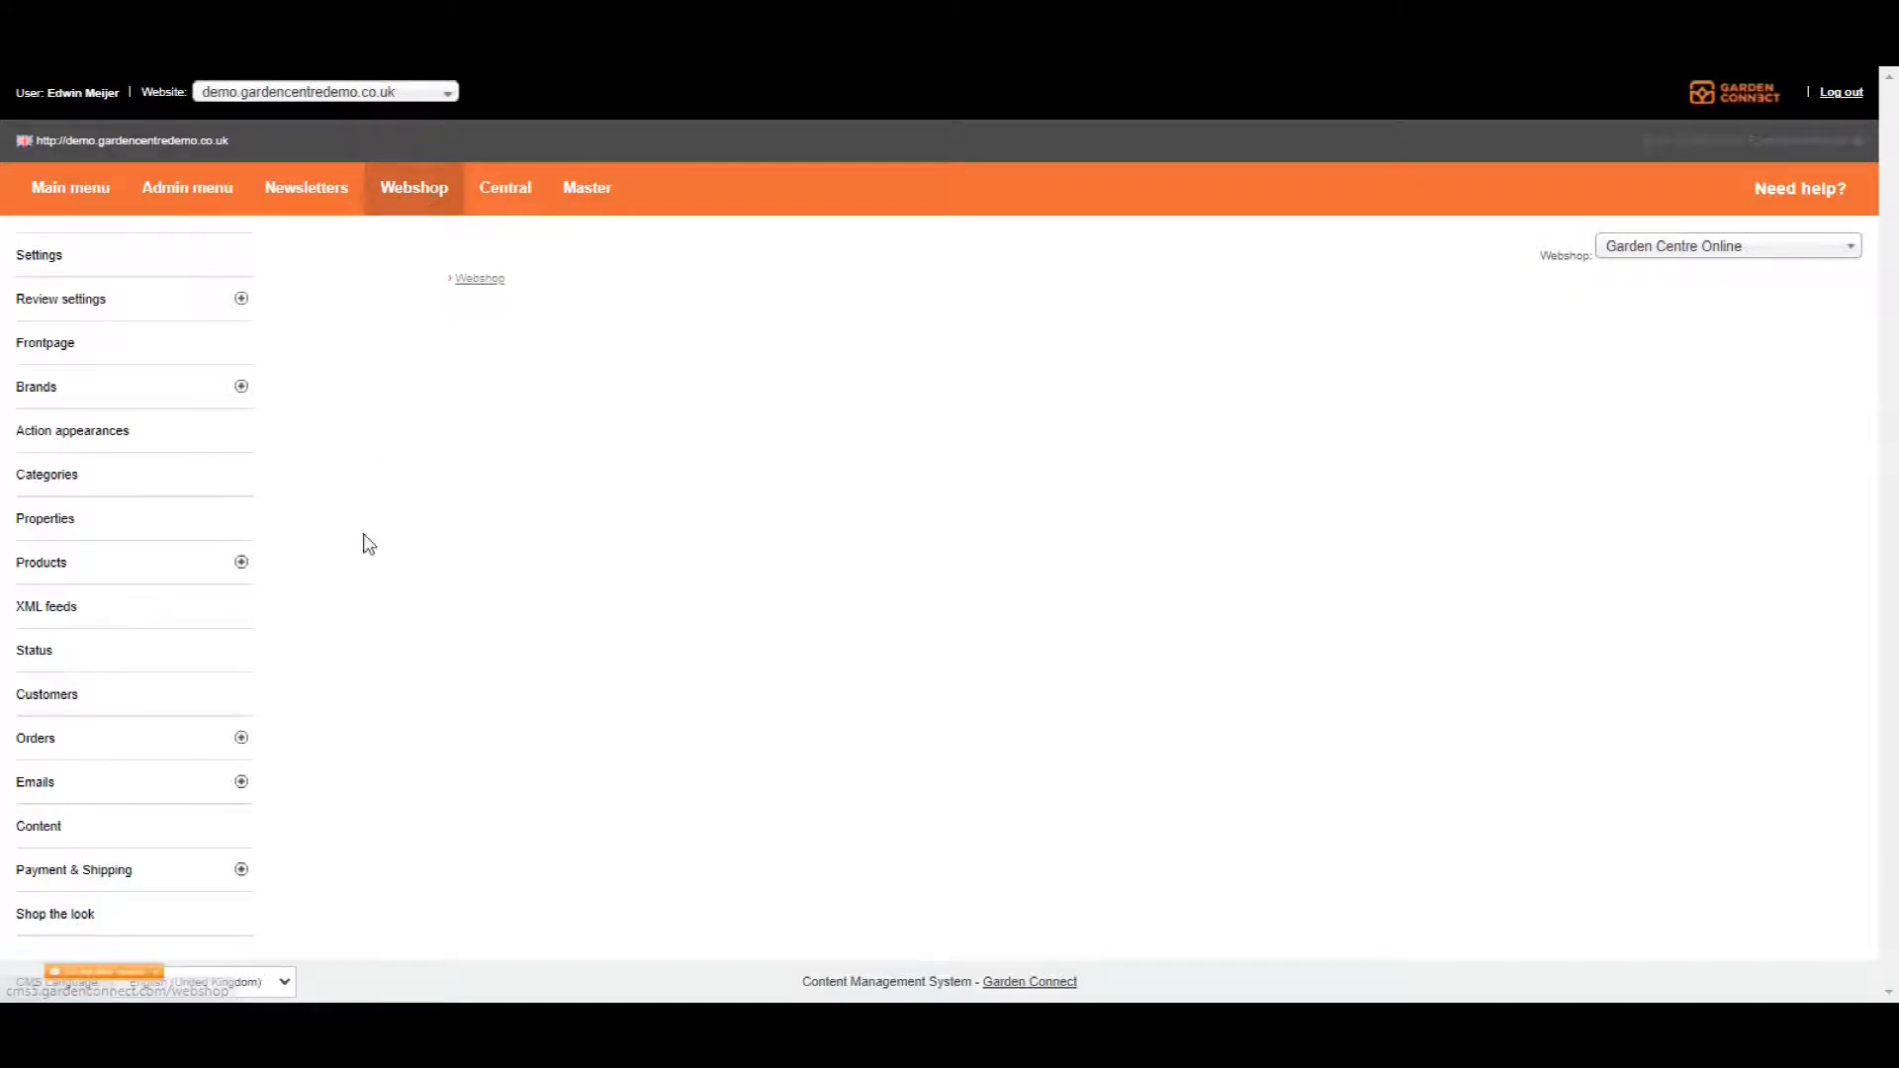
mouse_move(45, 606)
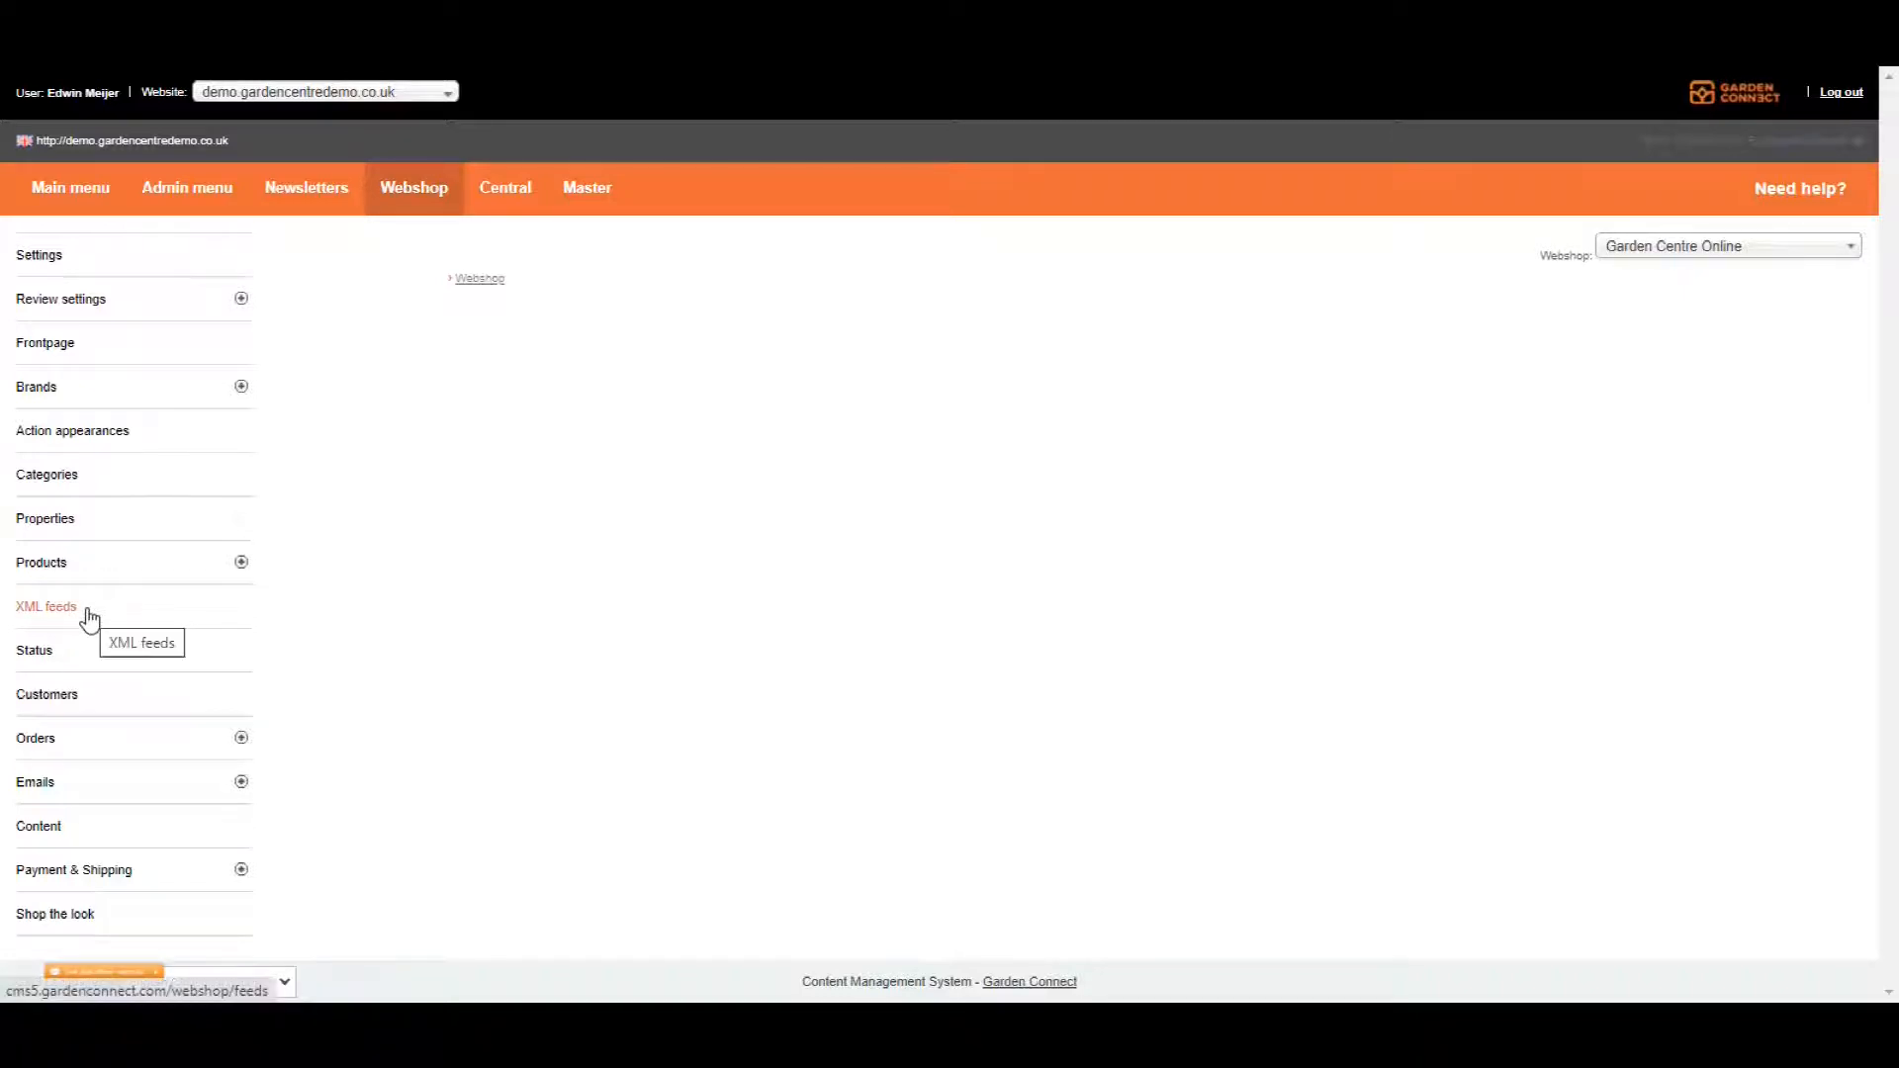
- Show the XML feeds overview for the Garden Centre Online webshop, currently empty
left_click(46, 606)
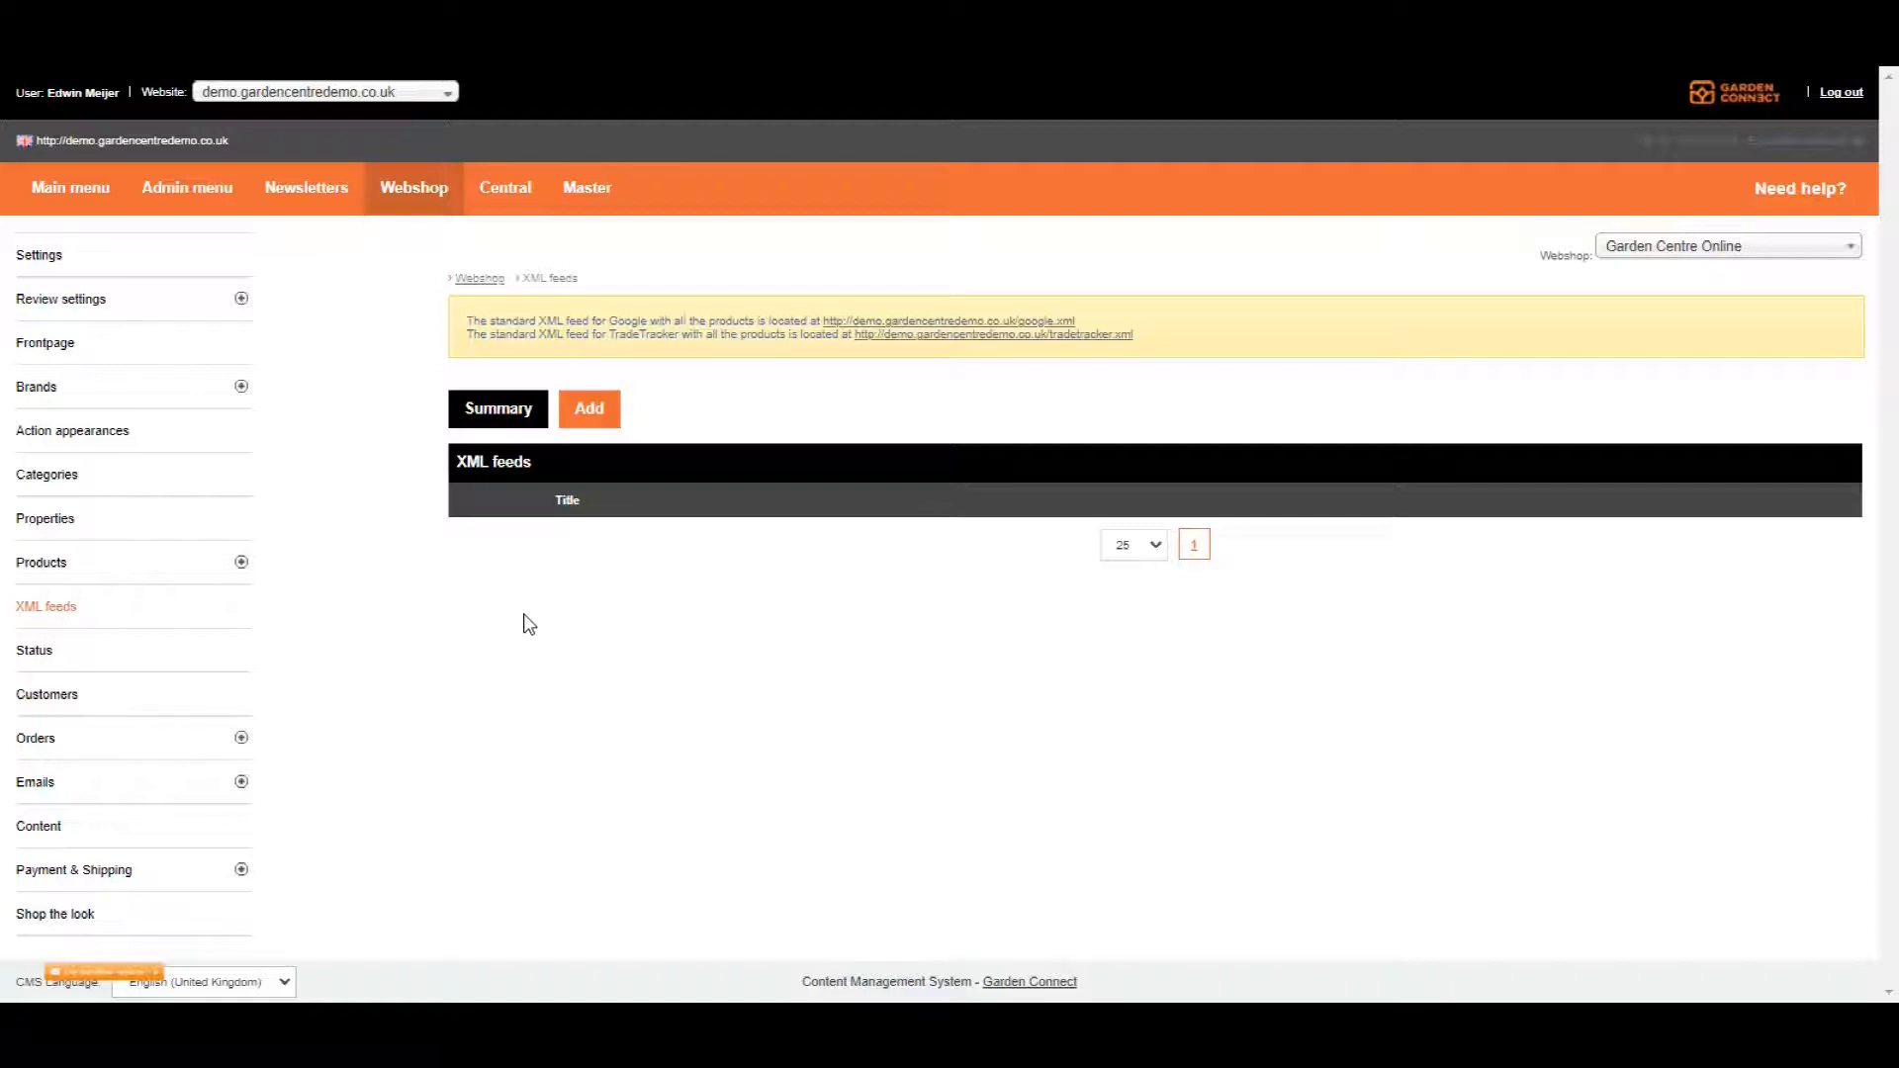
mouse_move(726, 542)
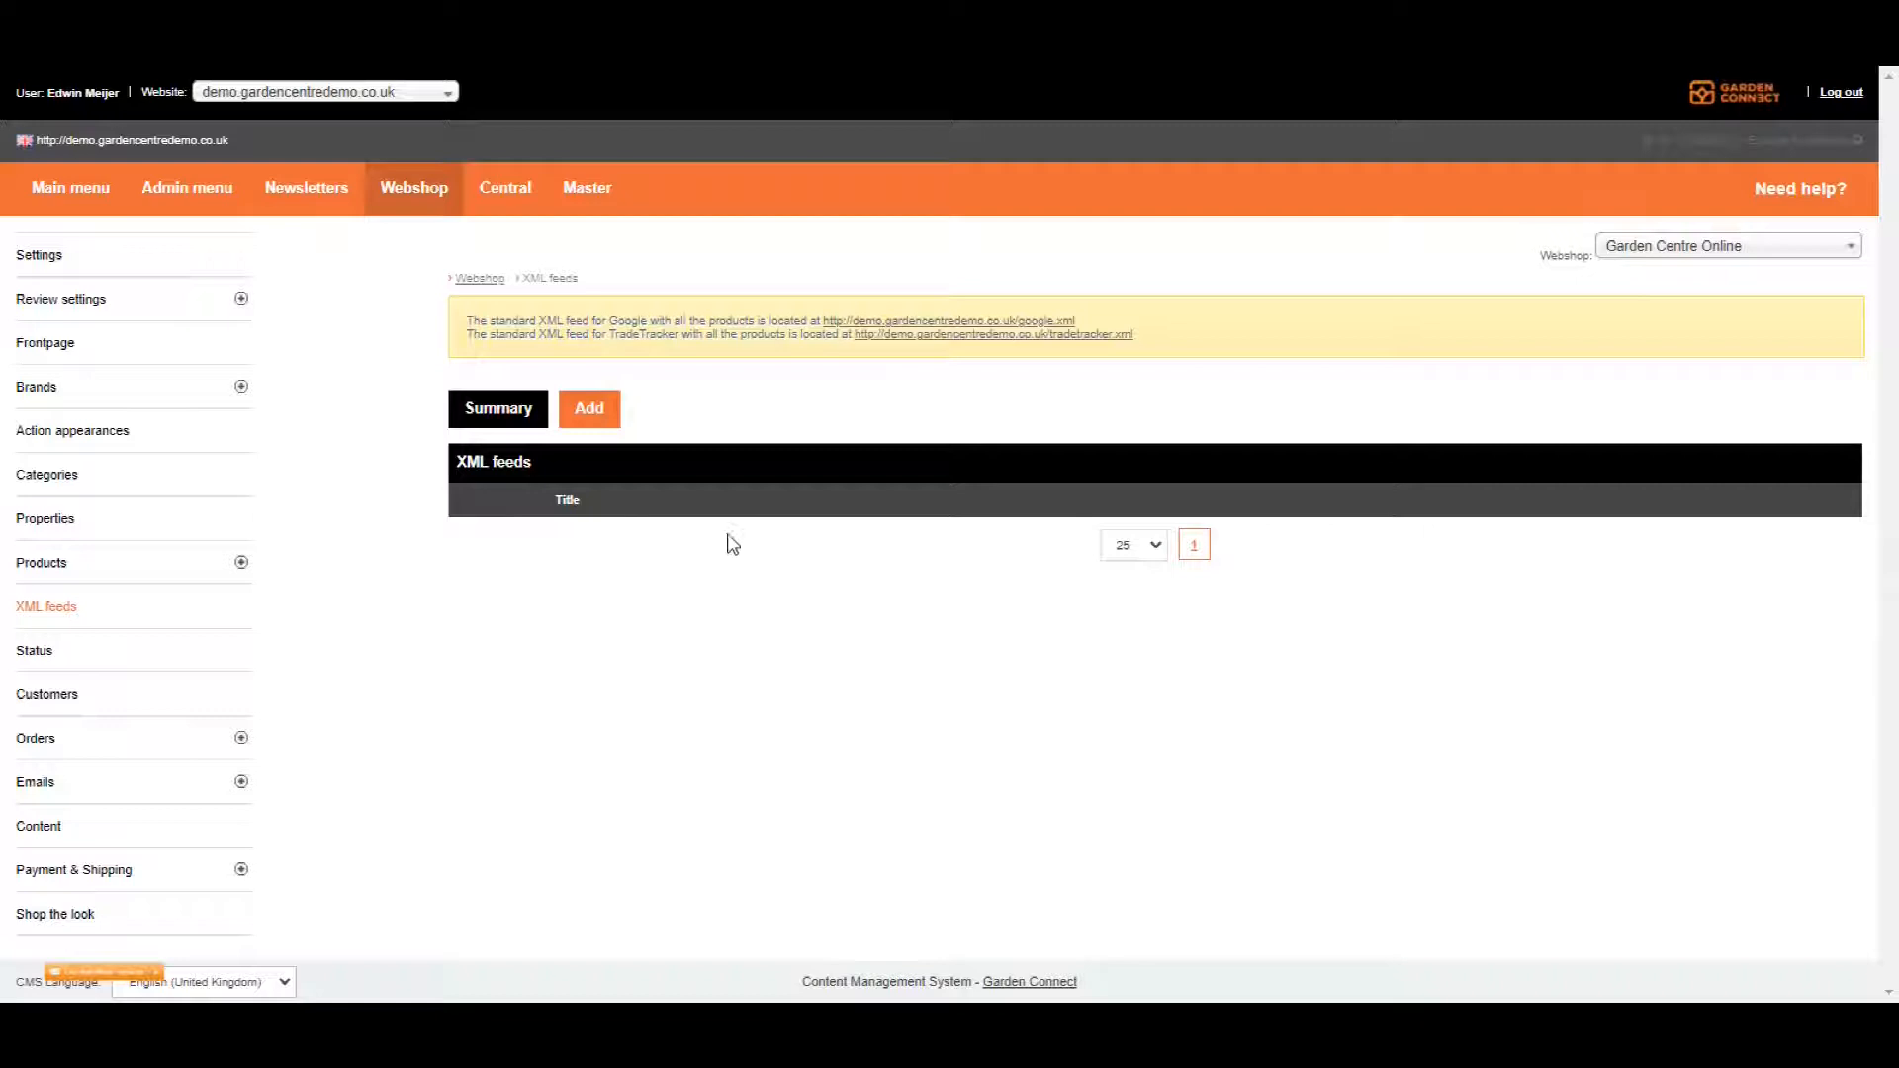
mouse_move(746, 317)
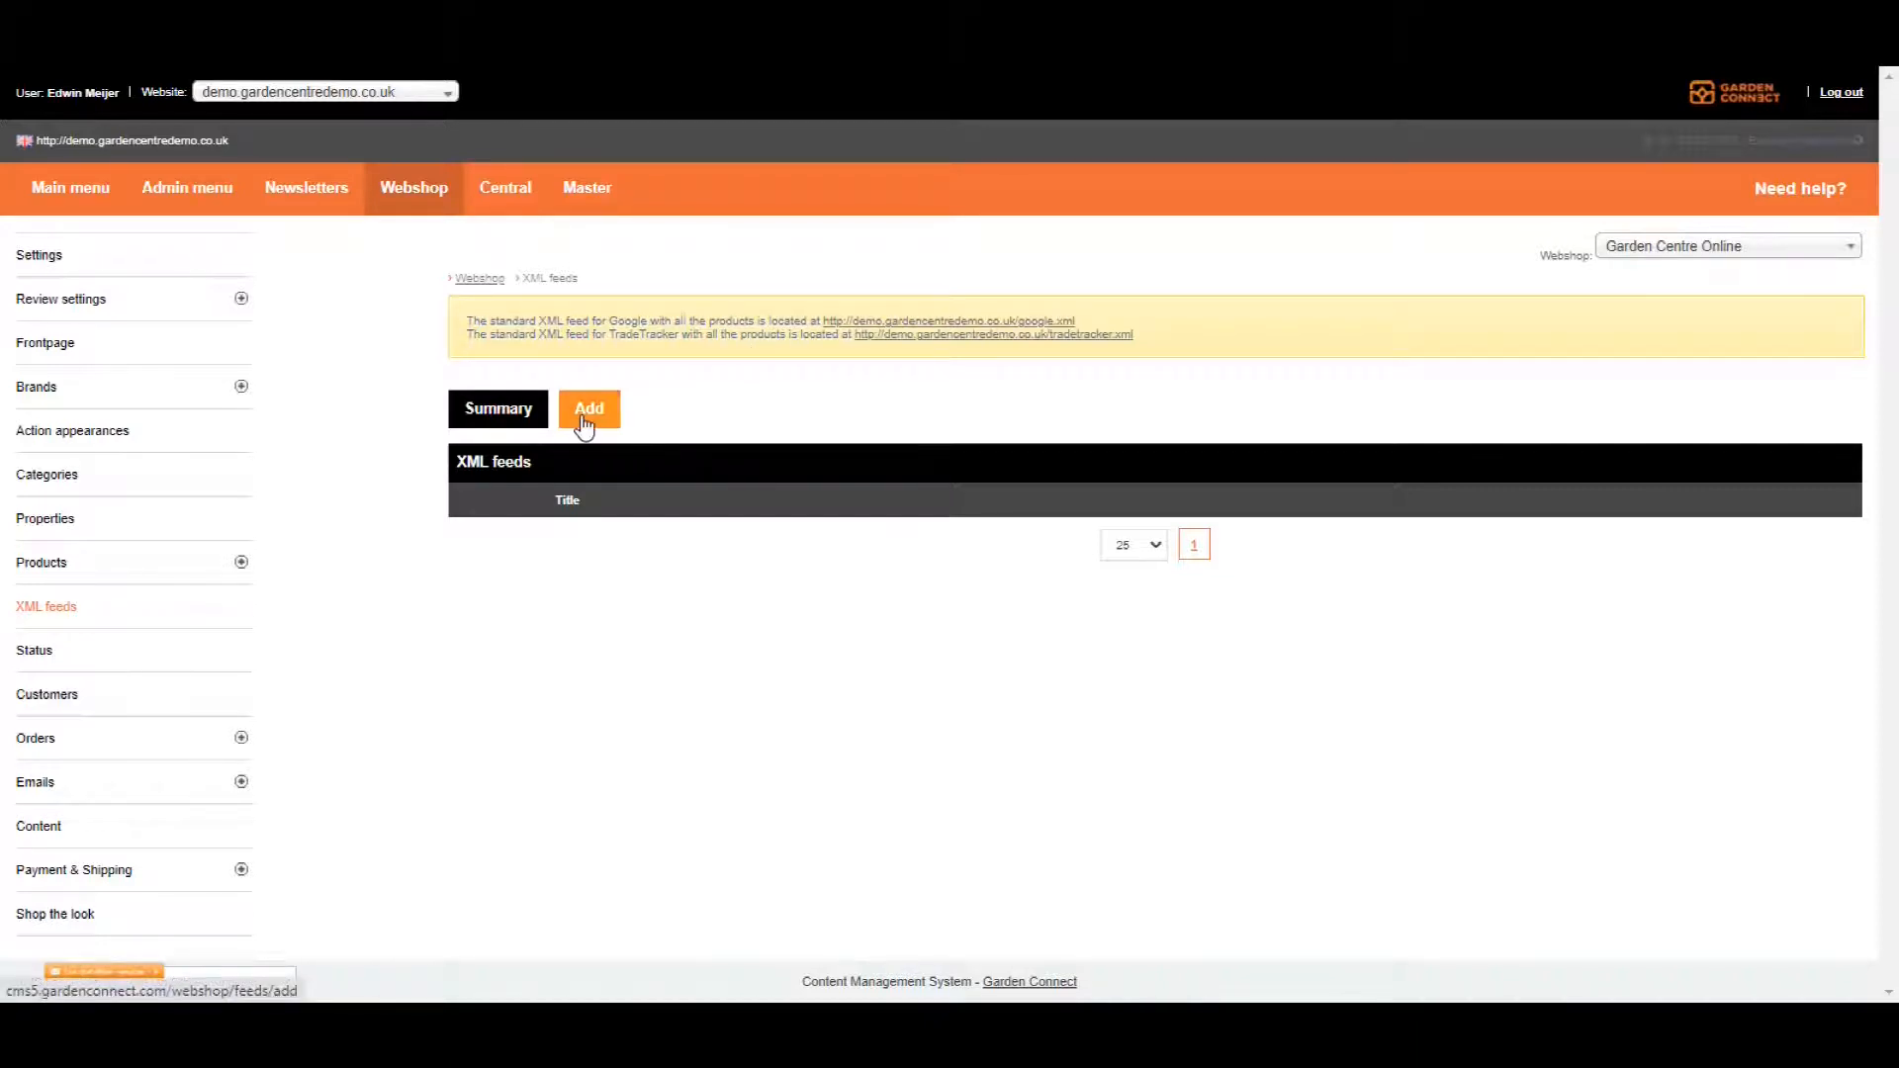
- Add a new XML feed and title it 'Facebook'
left_click(590, 407)
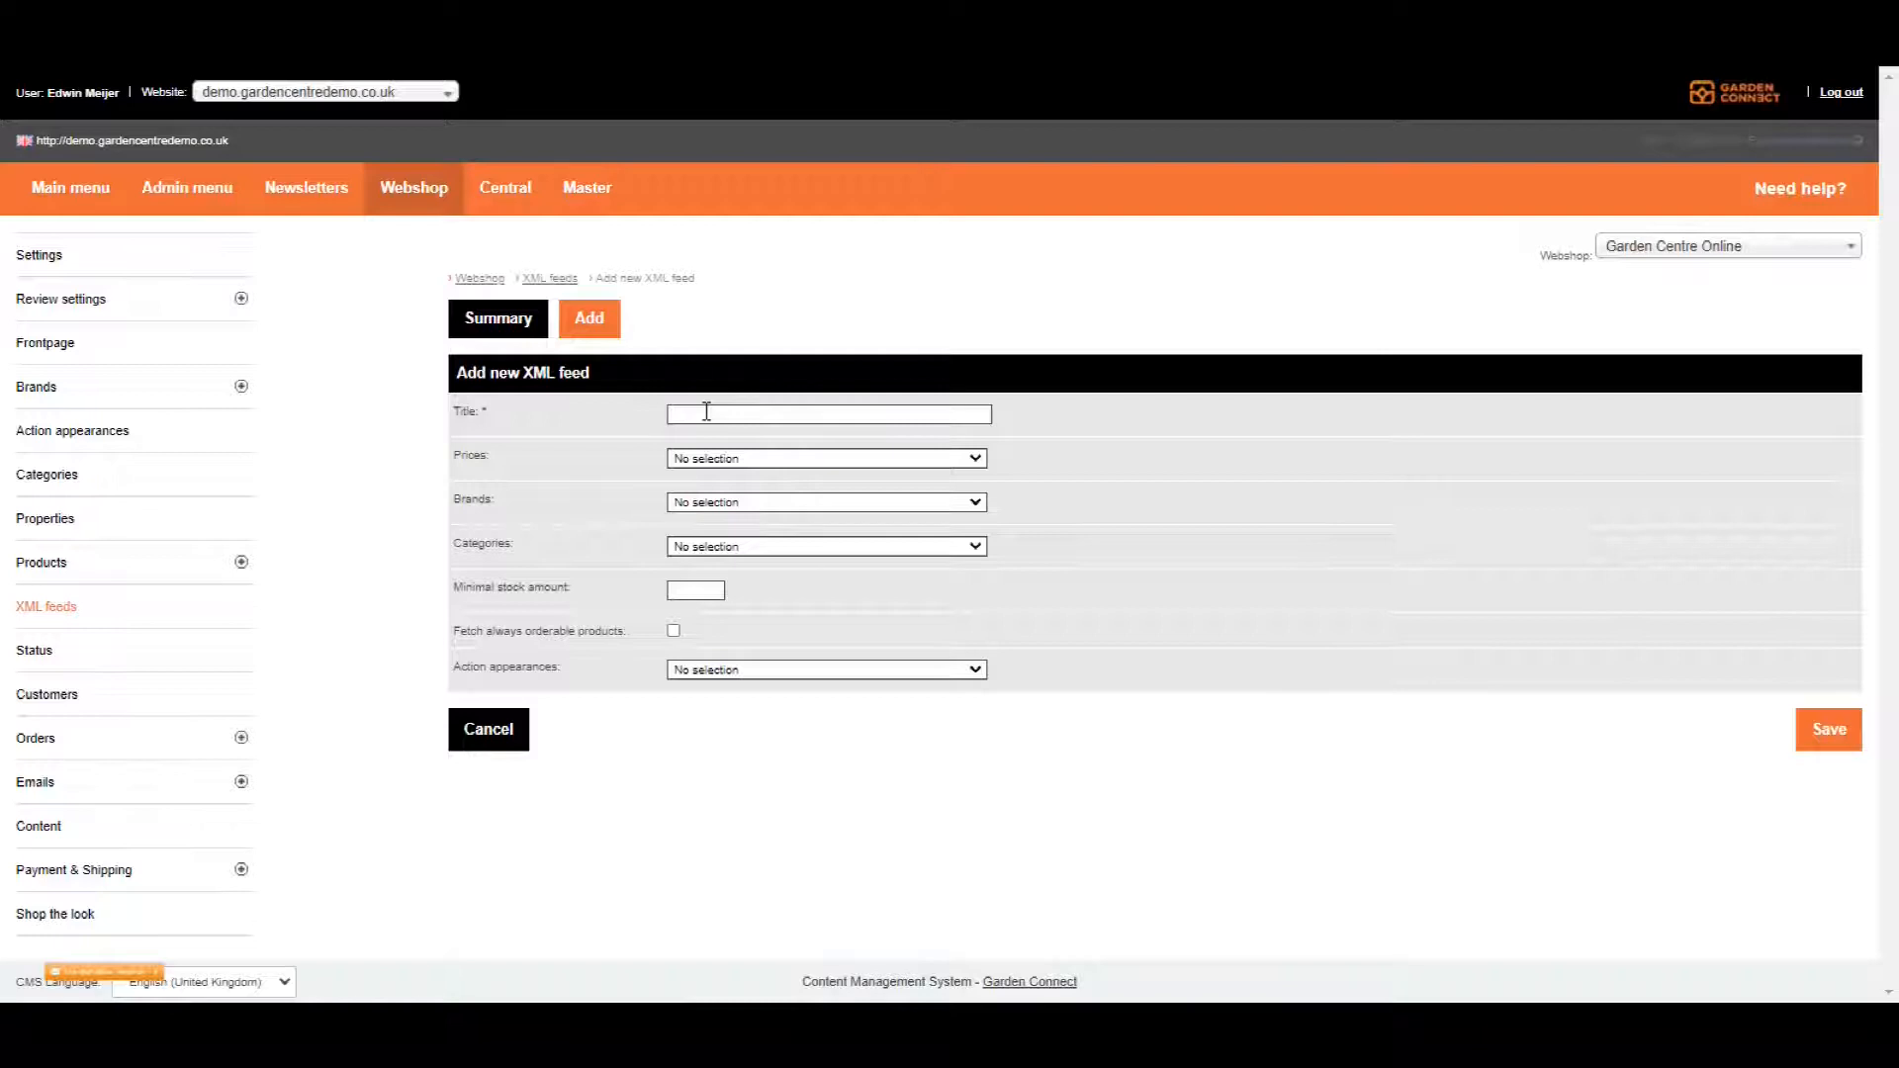
type("Facebook")
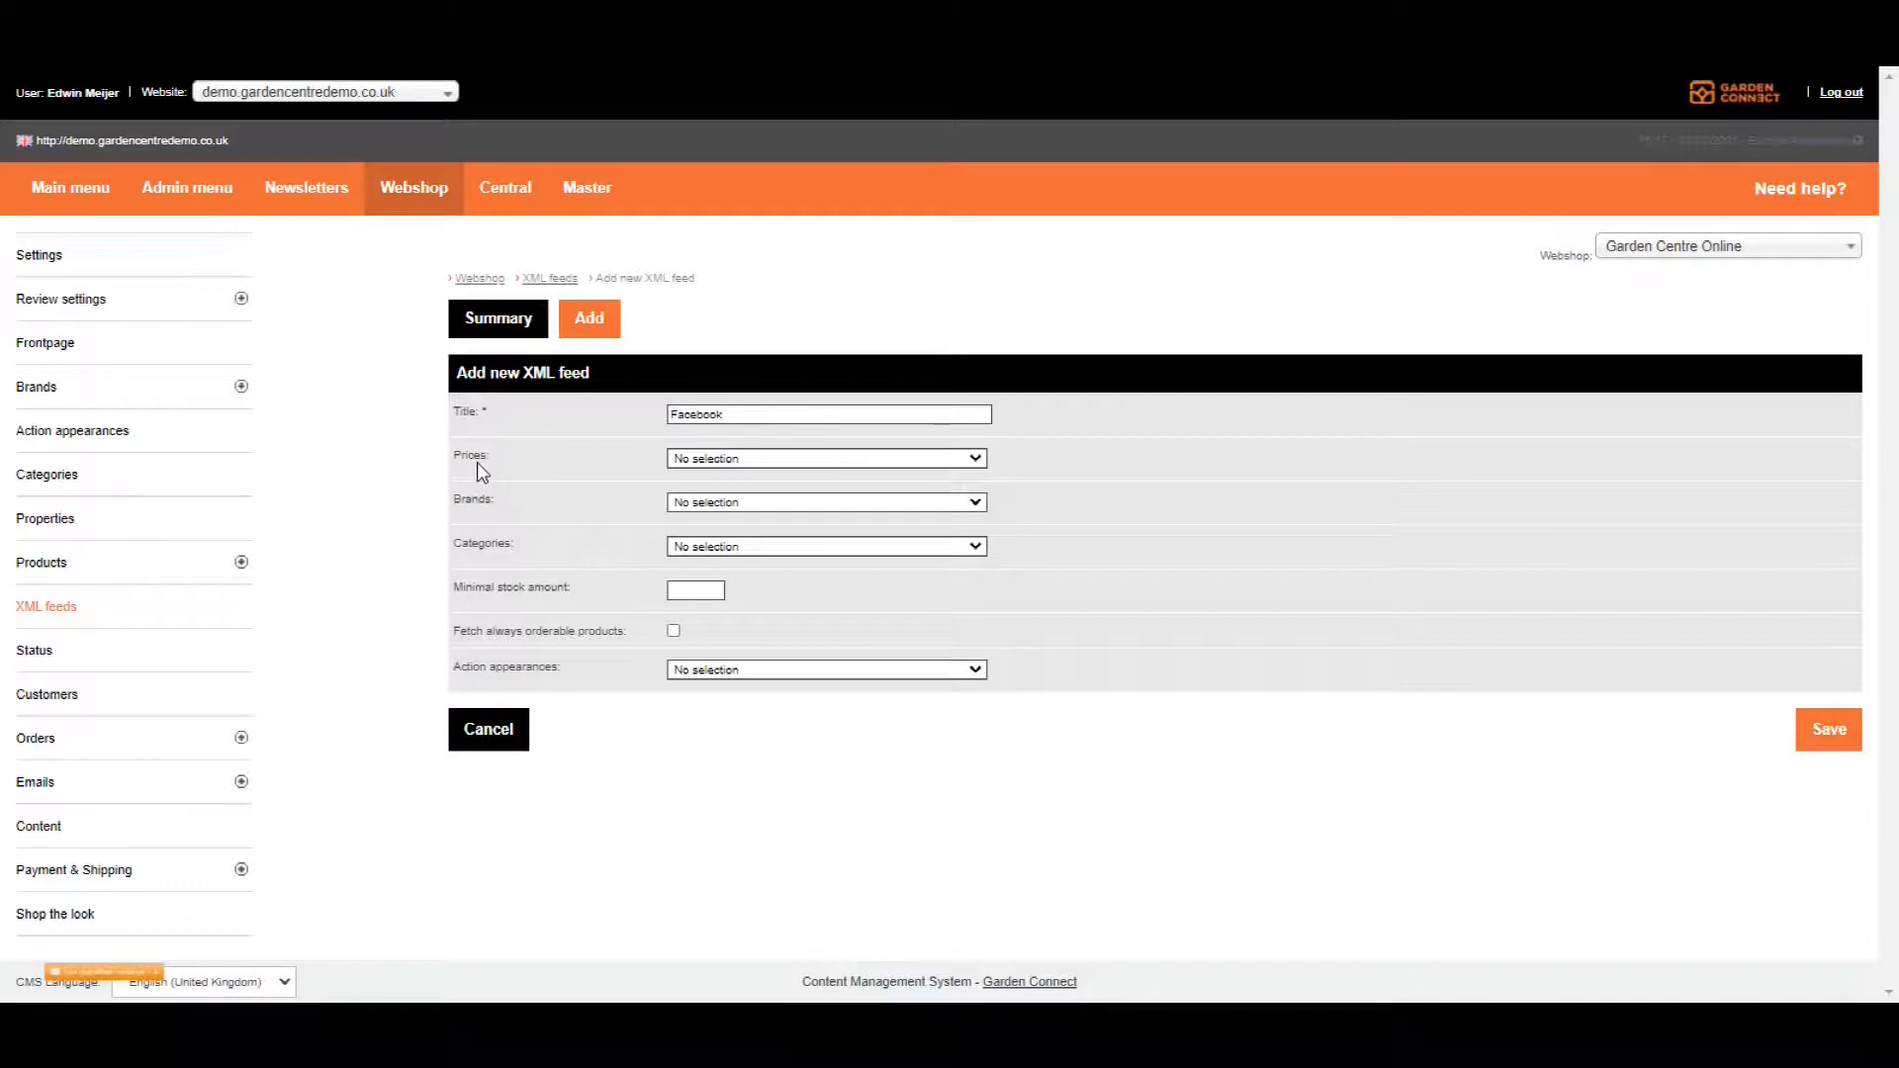
mouse_move(477, 556)
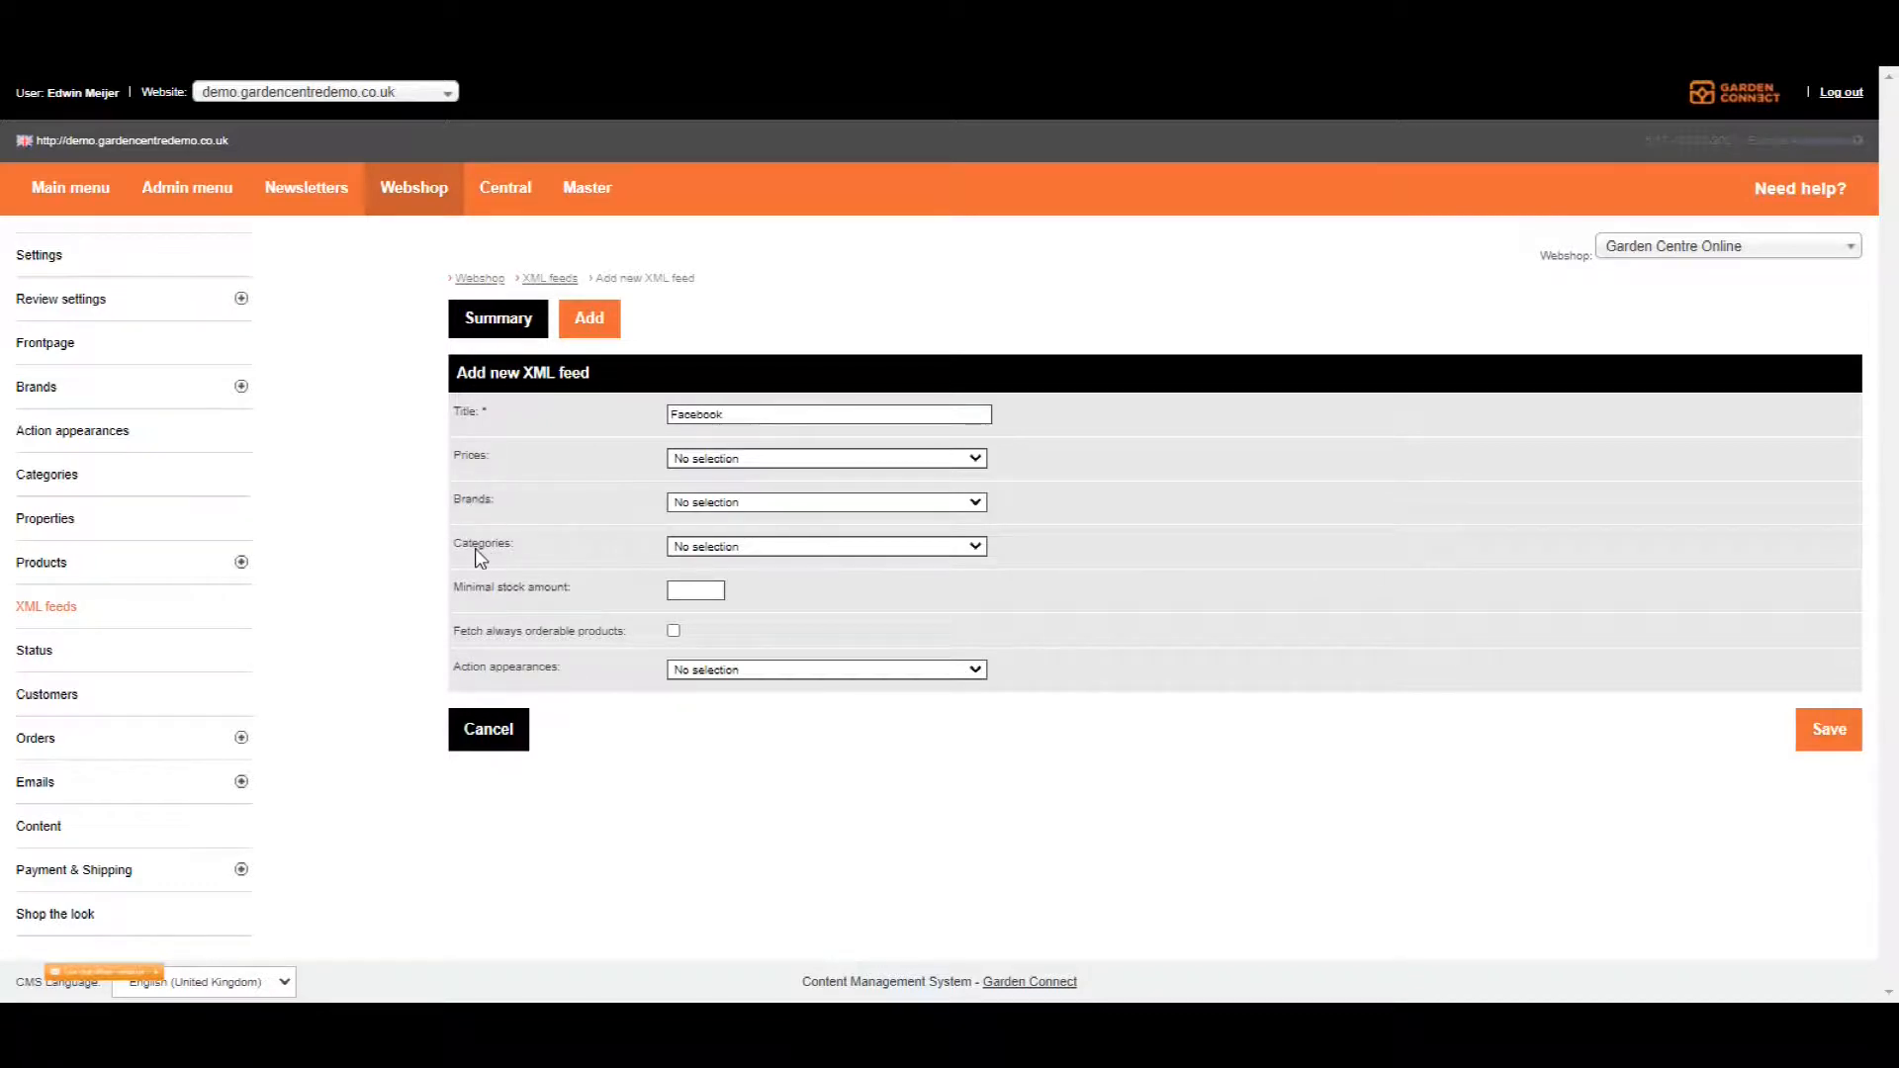
mouse_move(443, 463)
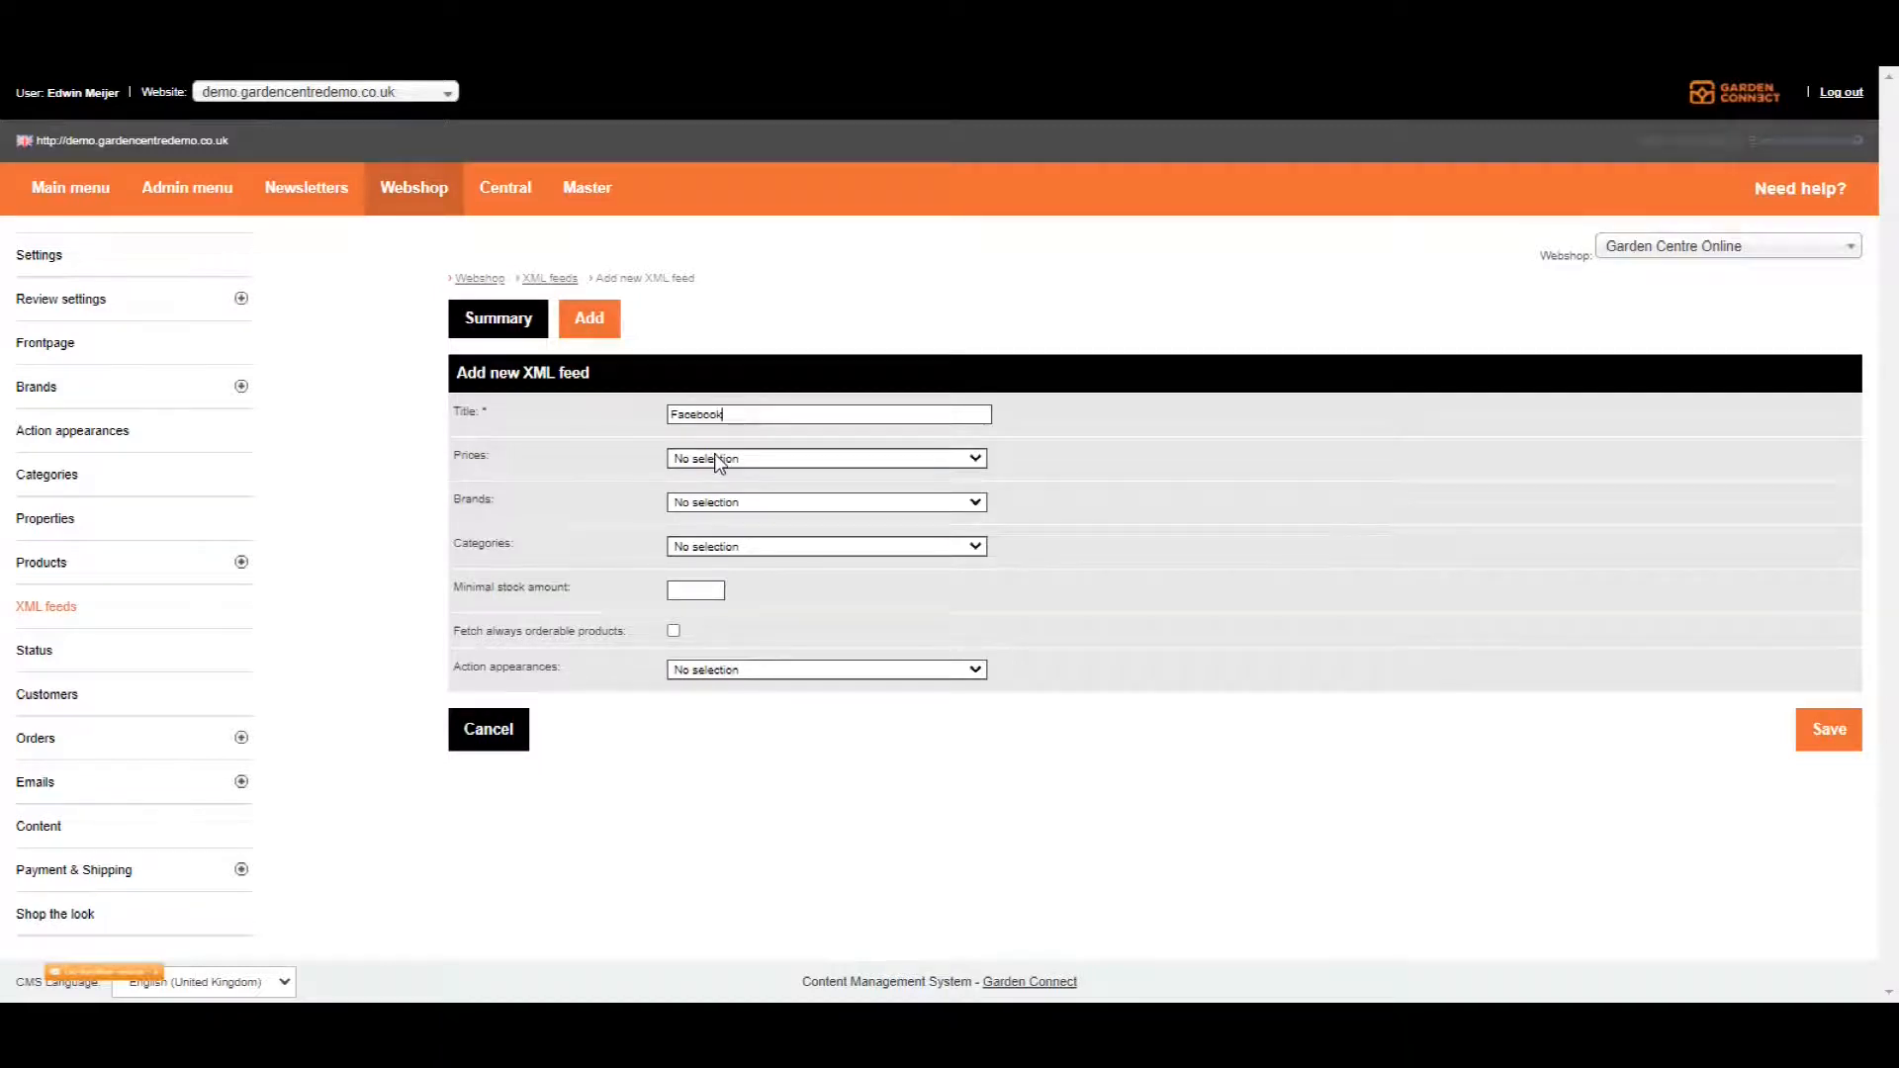
- Set Prices to Include with a range from 10 to 999
left_click(825, 457)
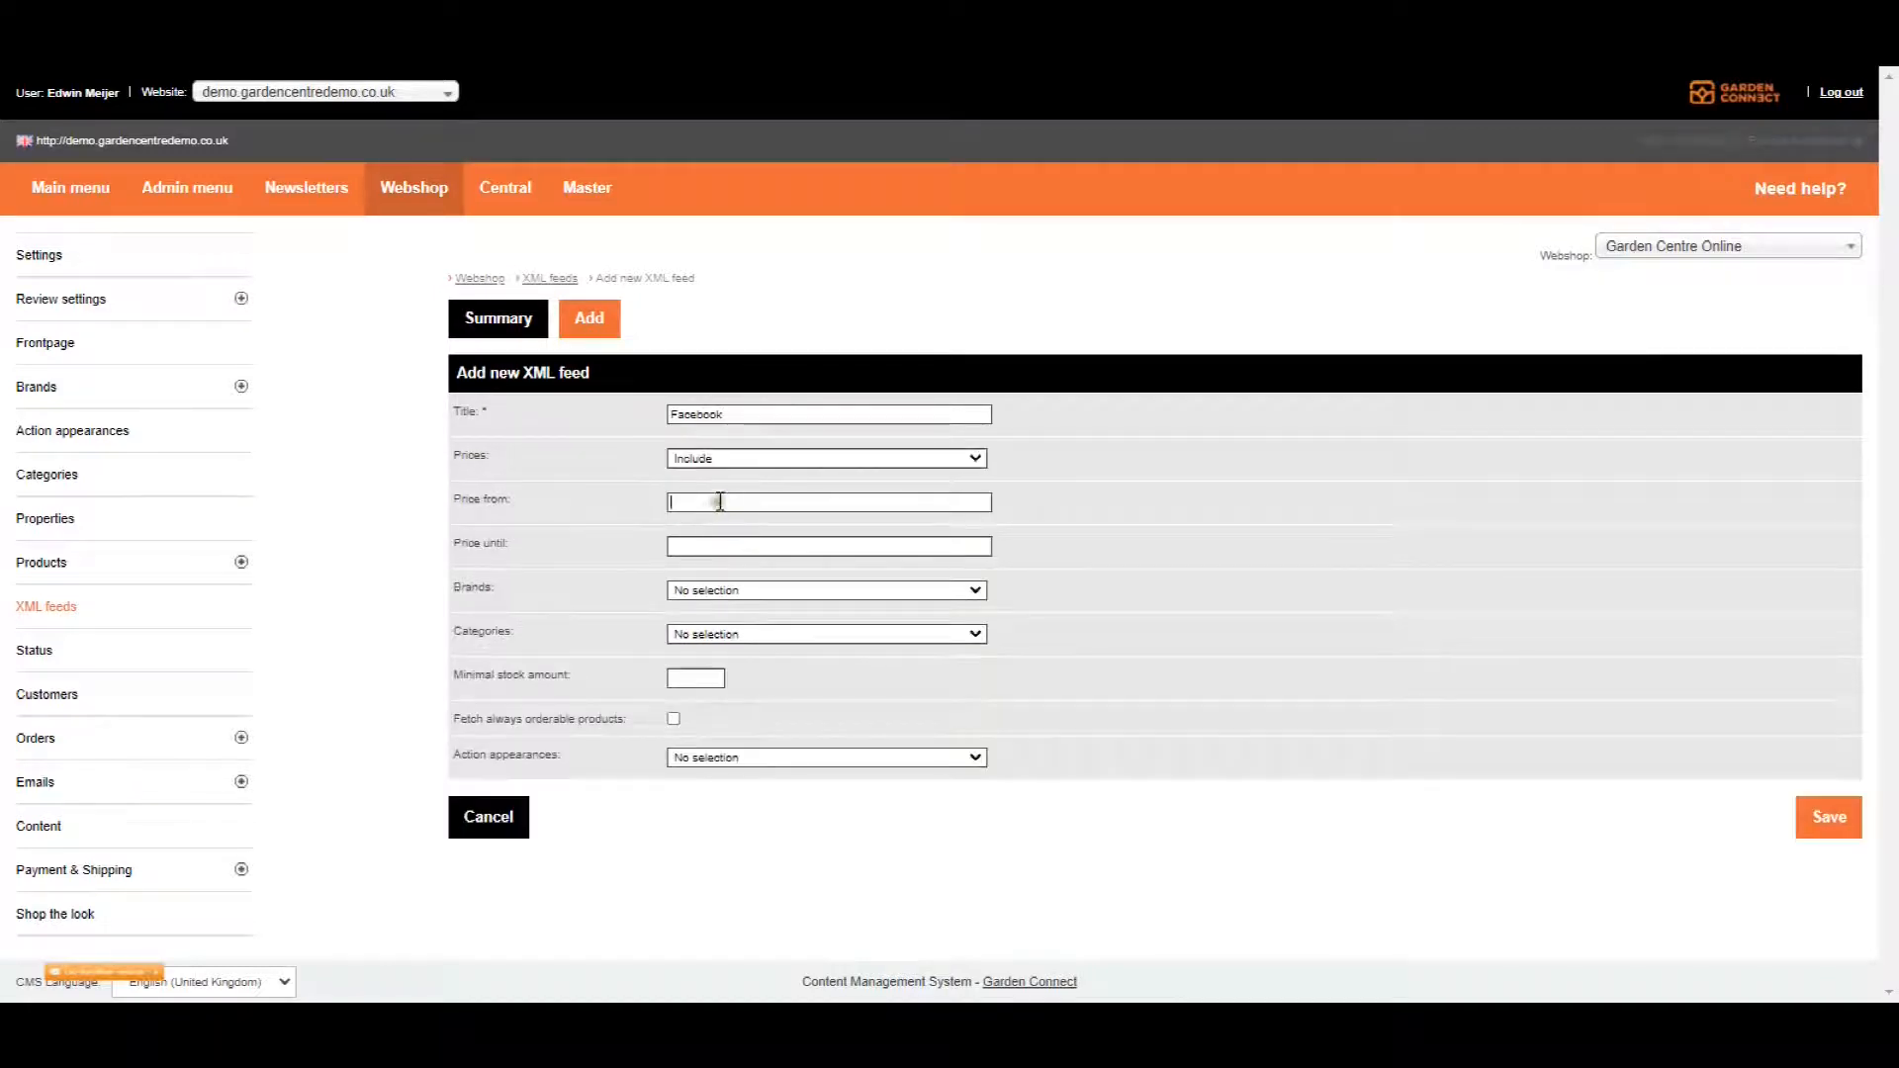
type("10")
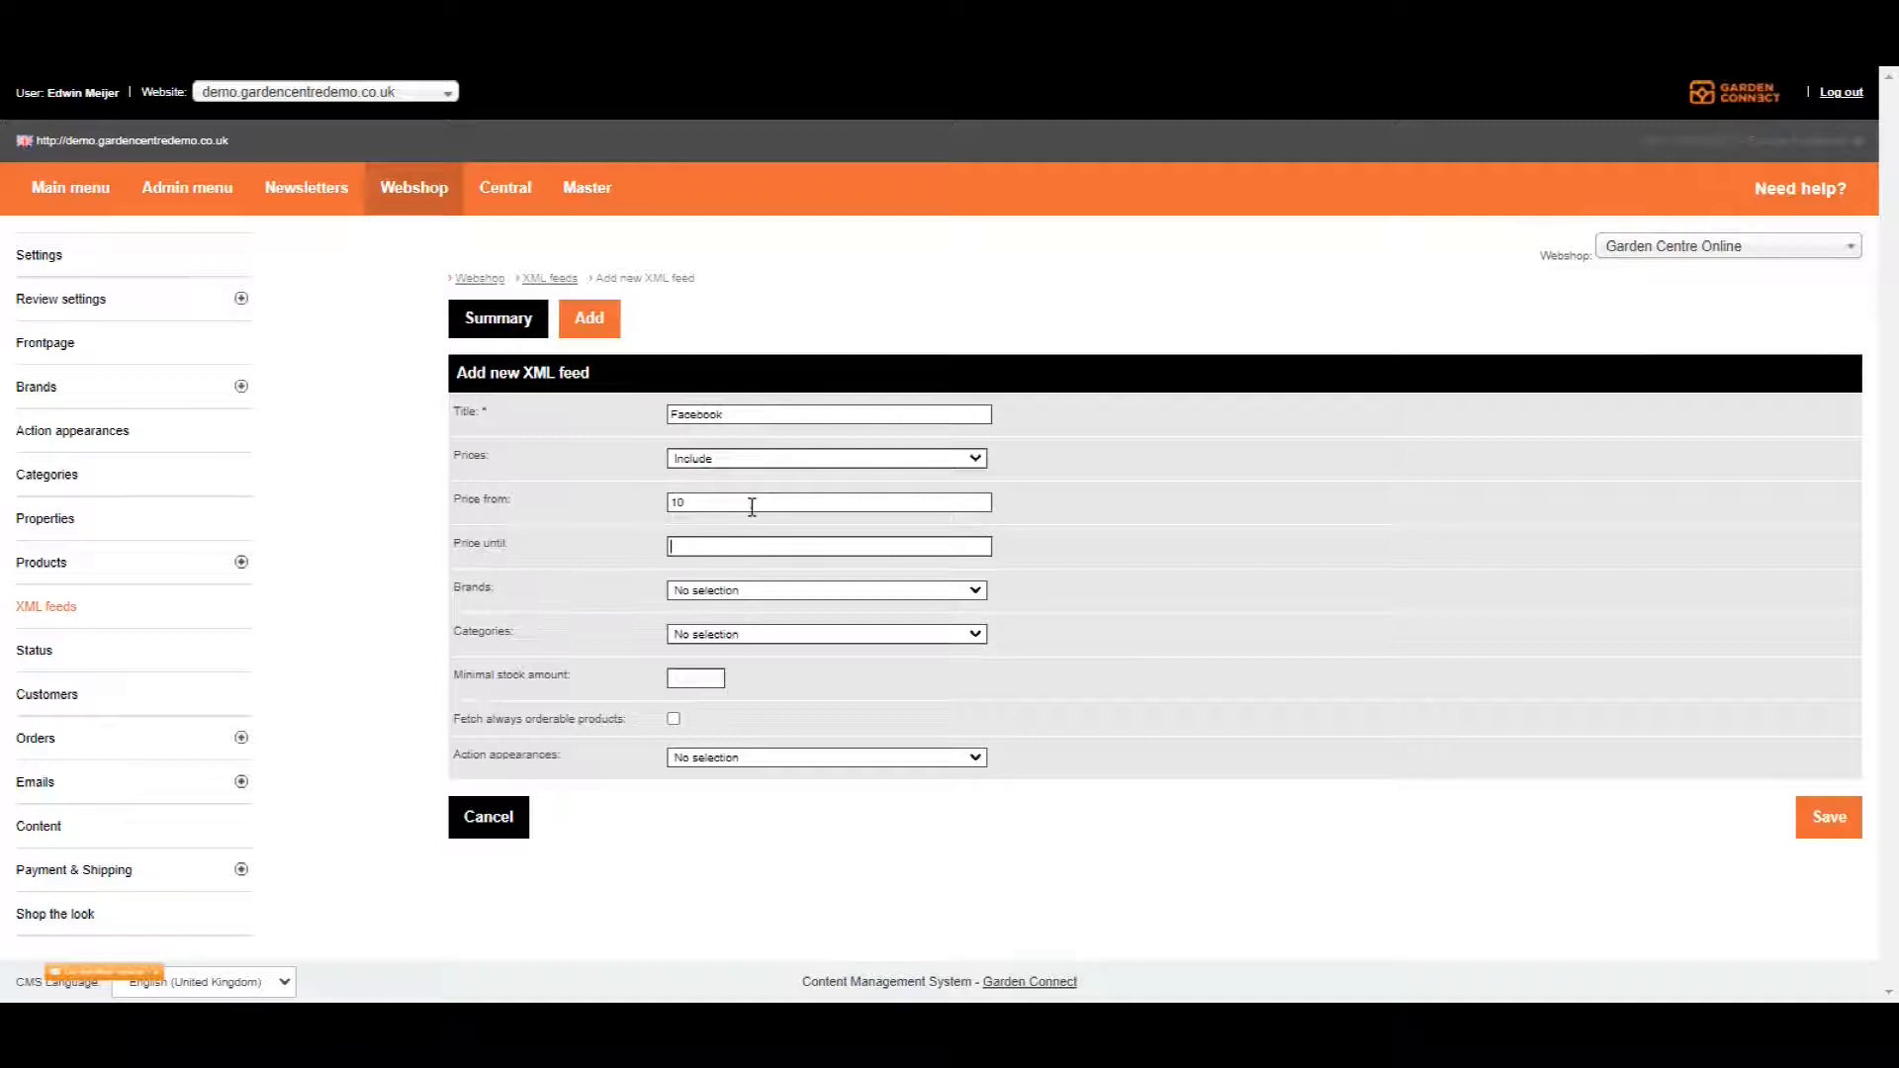
type("999")
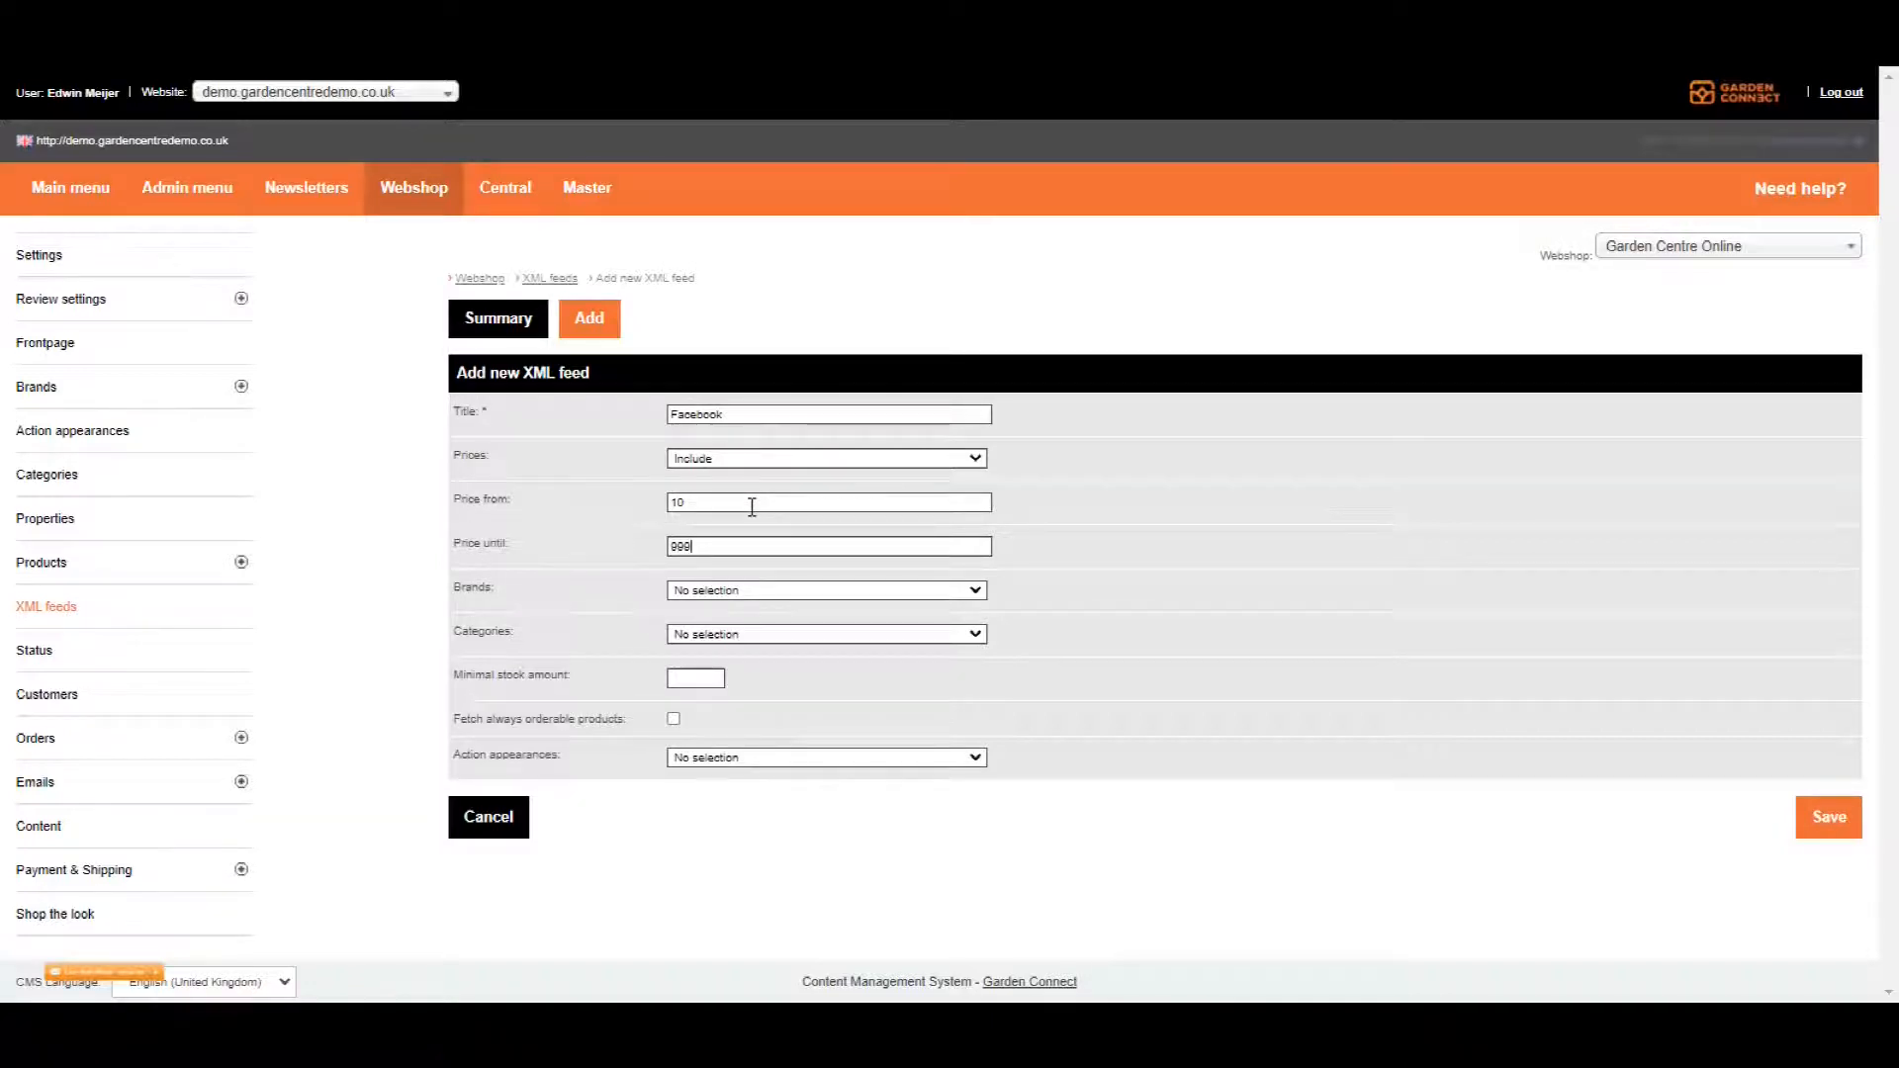
mouse_move(1084, 498)
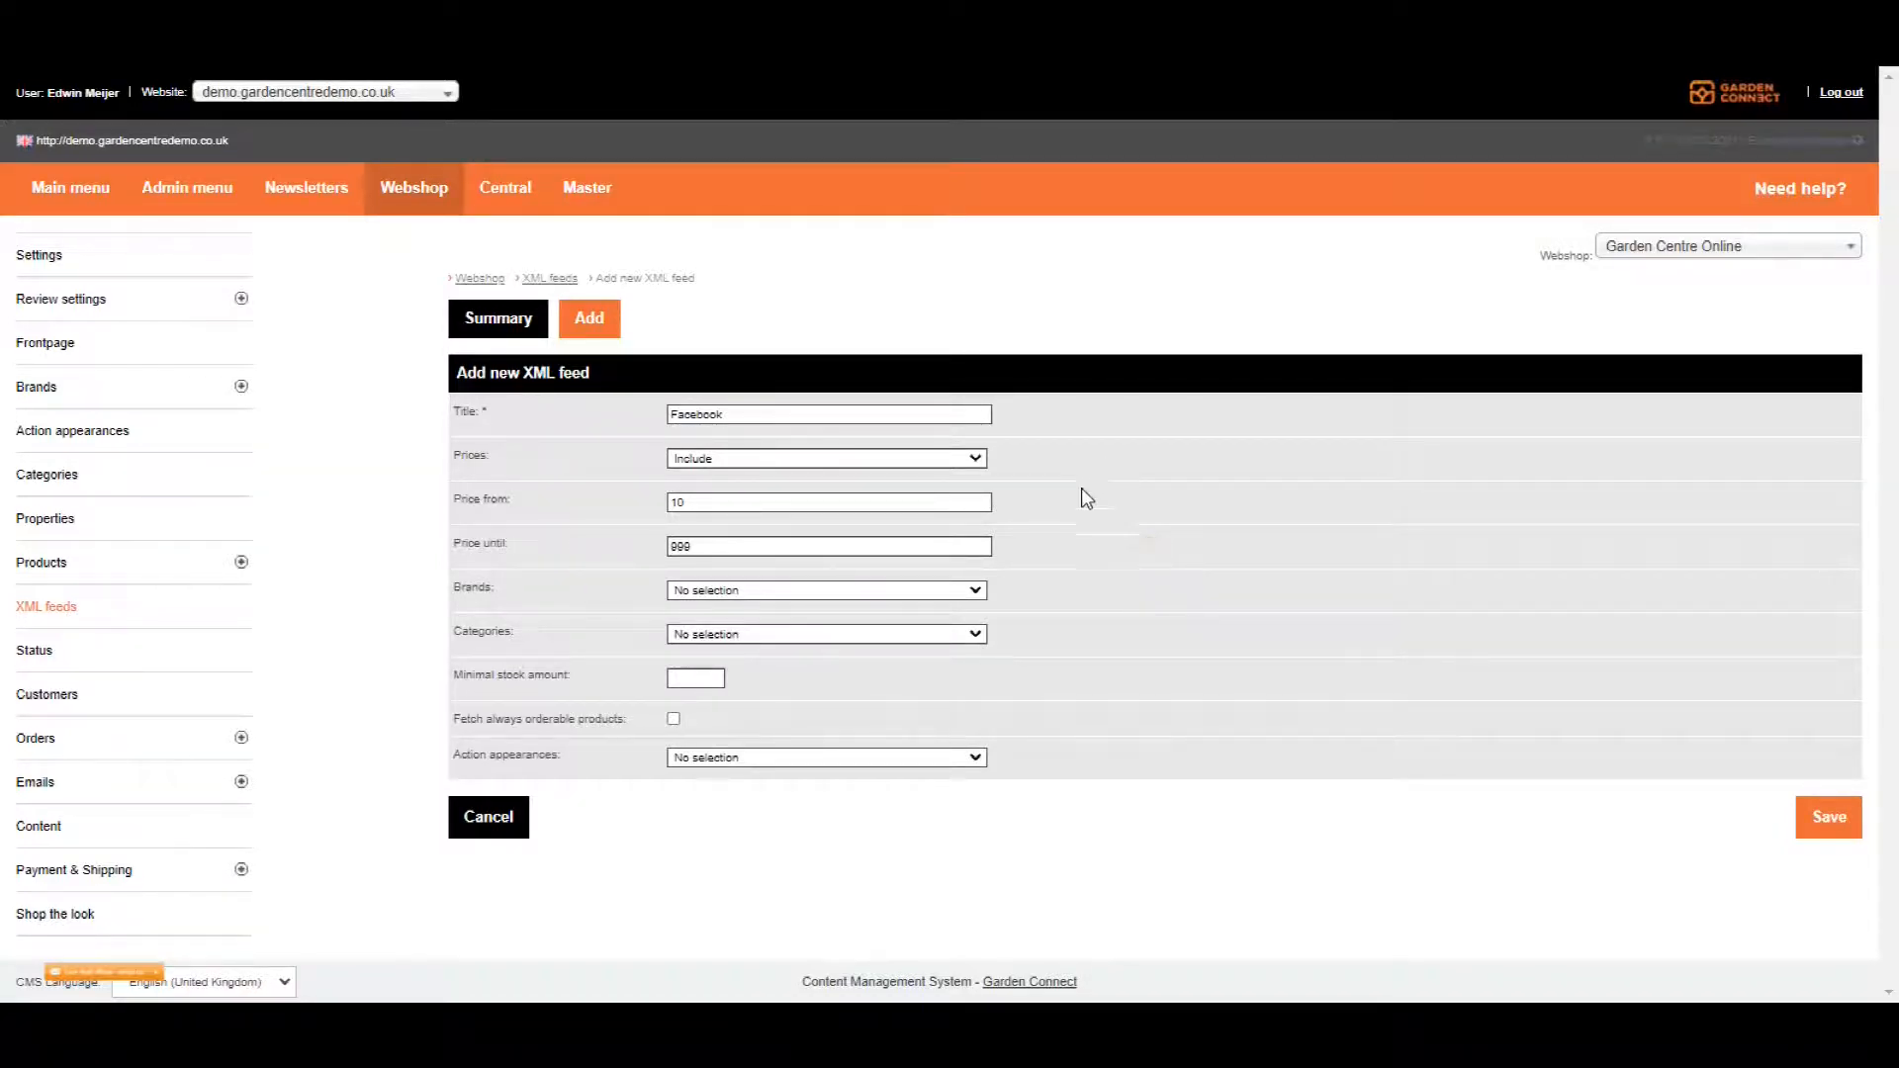
mouse_move(724, 593)
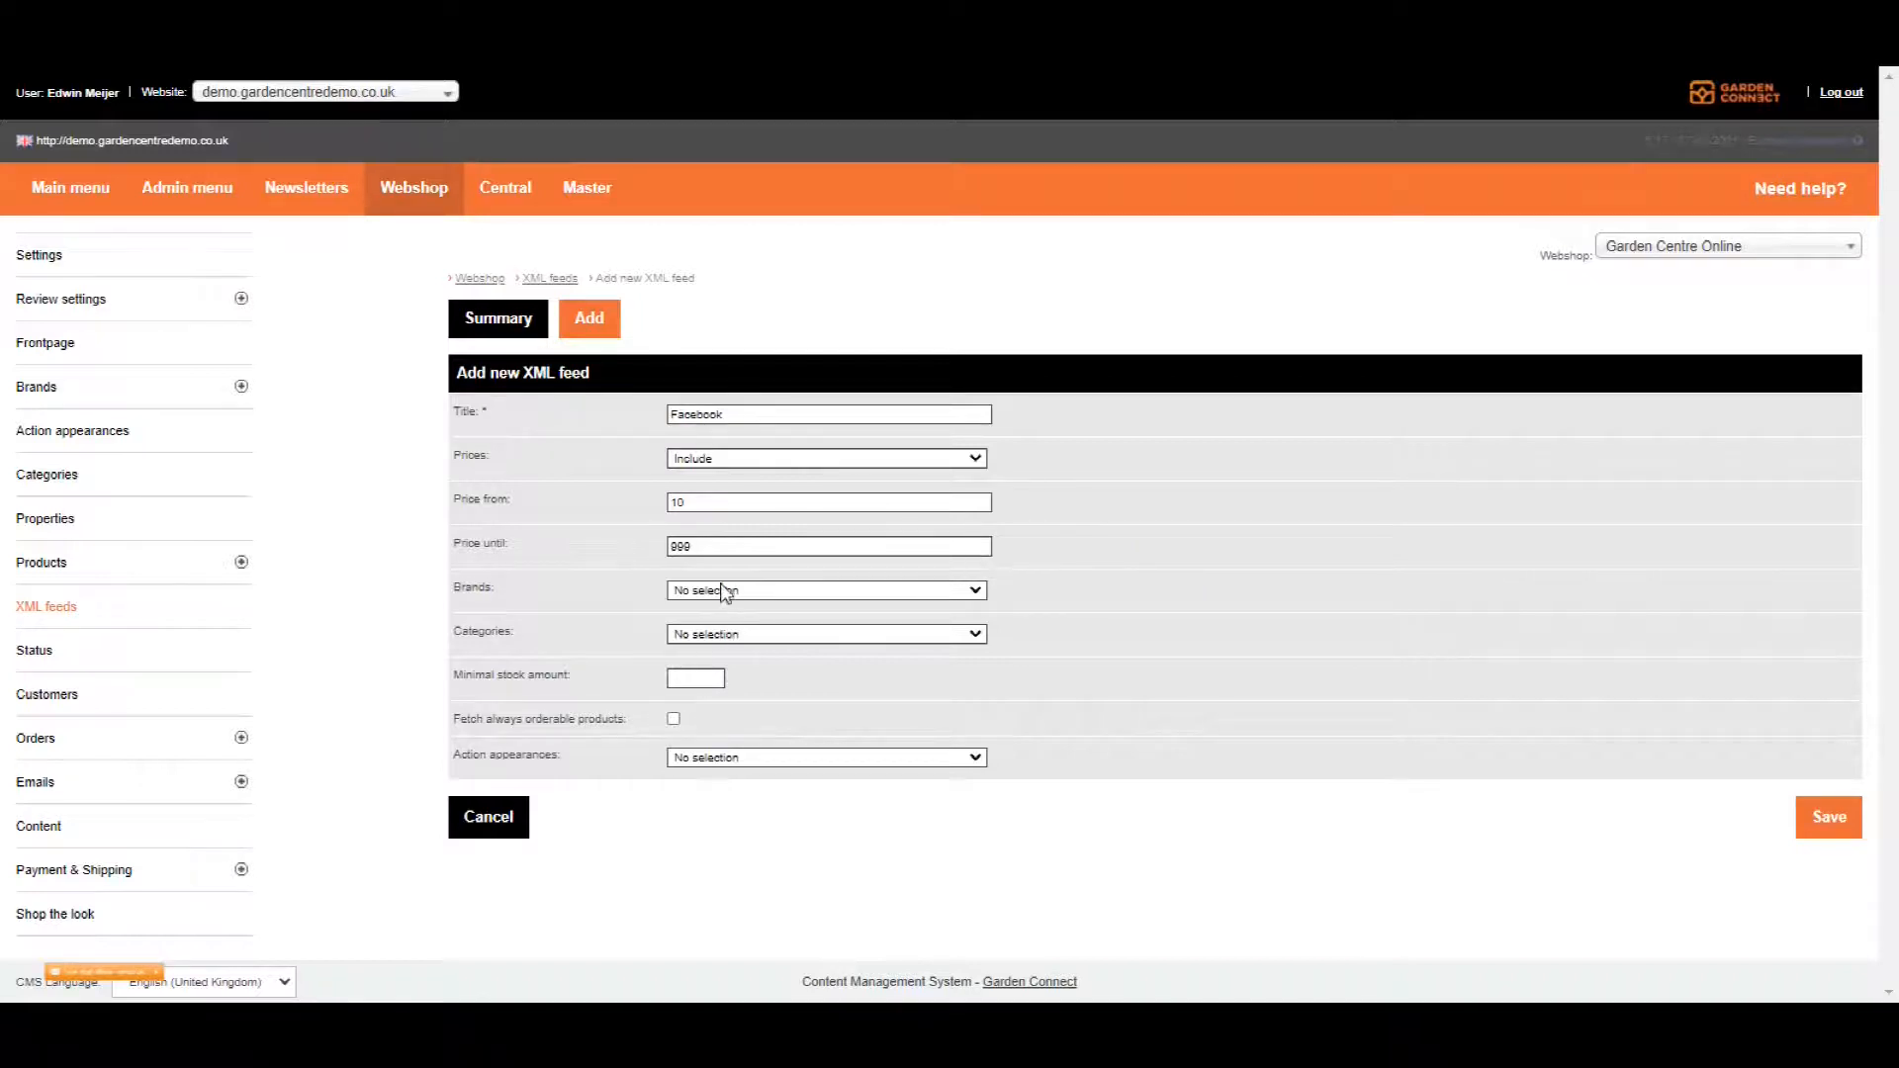
left_click(827, 589)
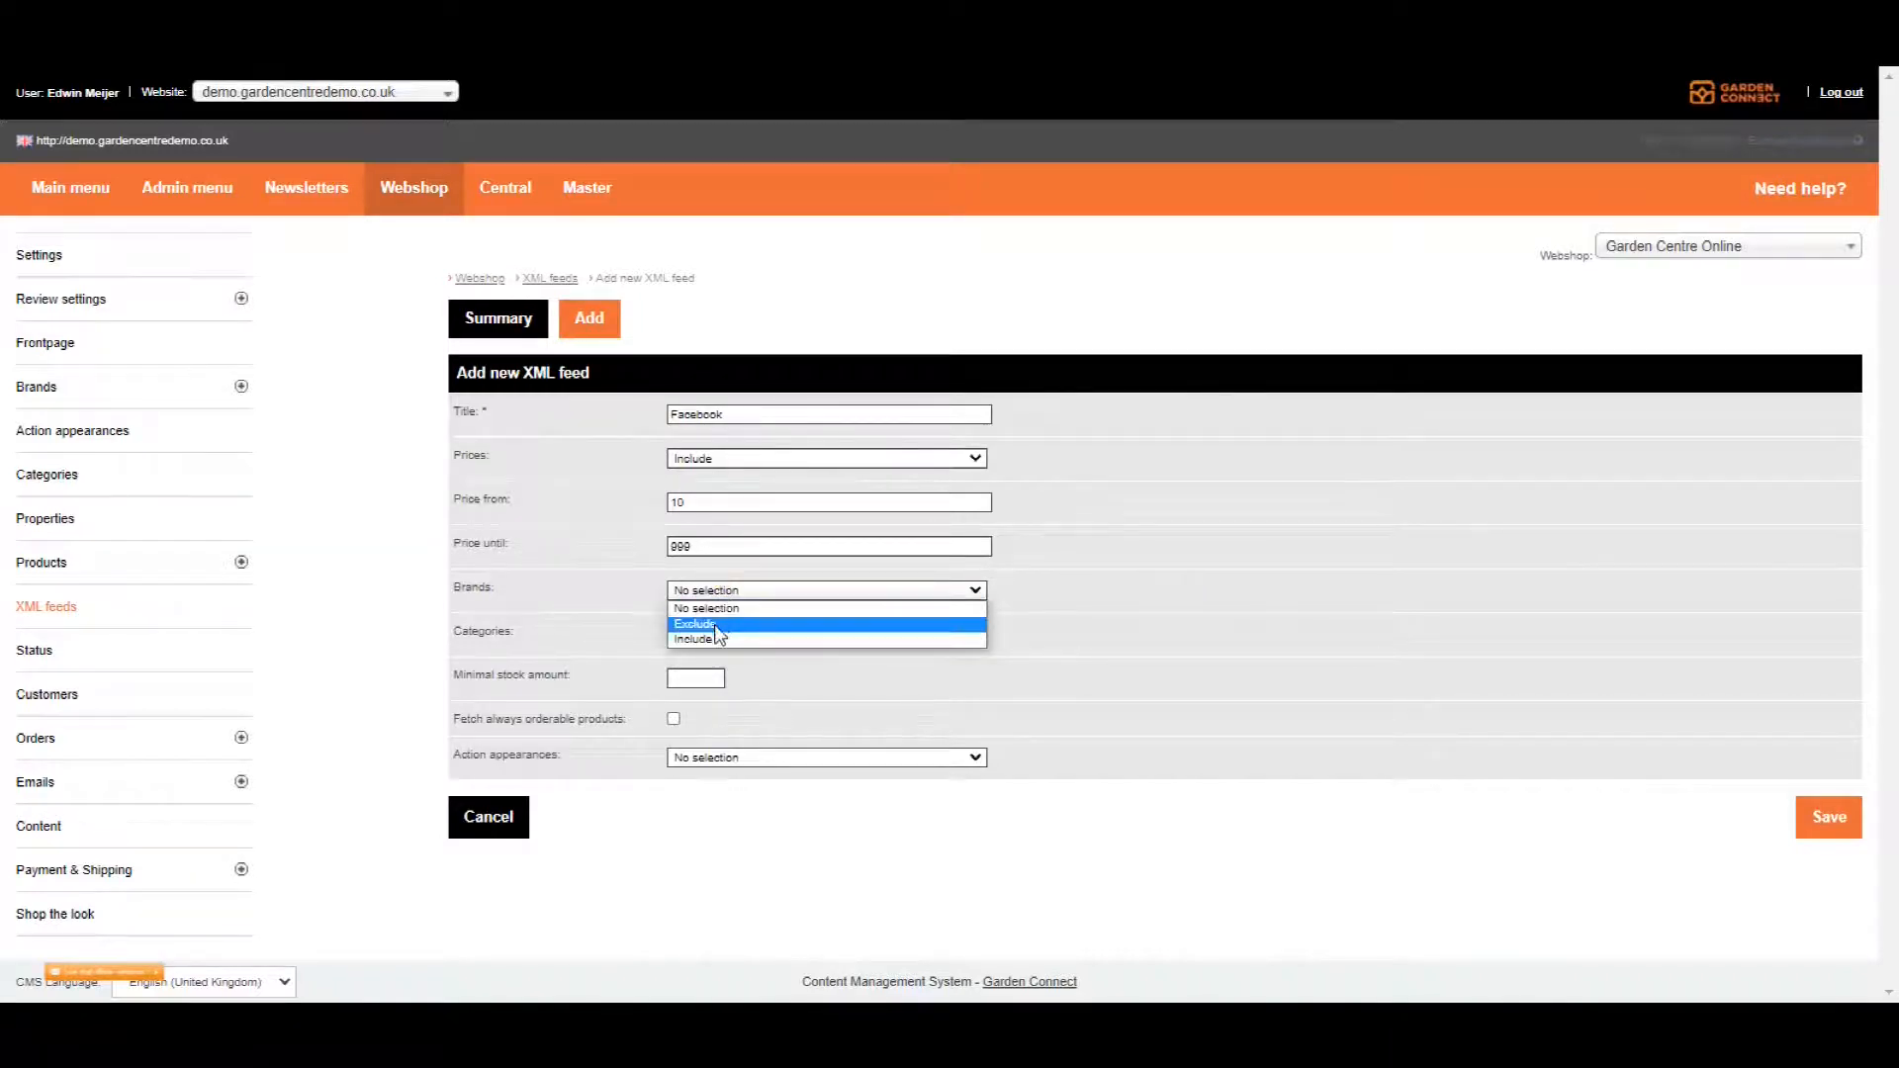
mouse_move(1035, 596)
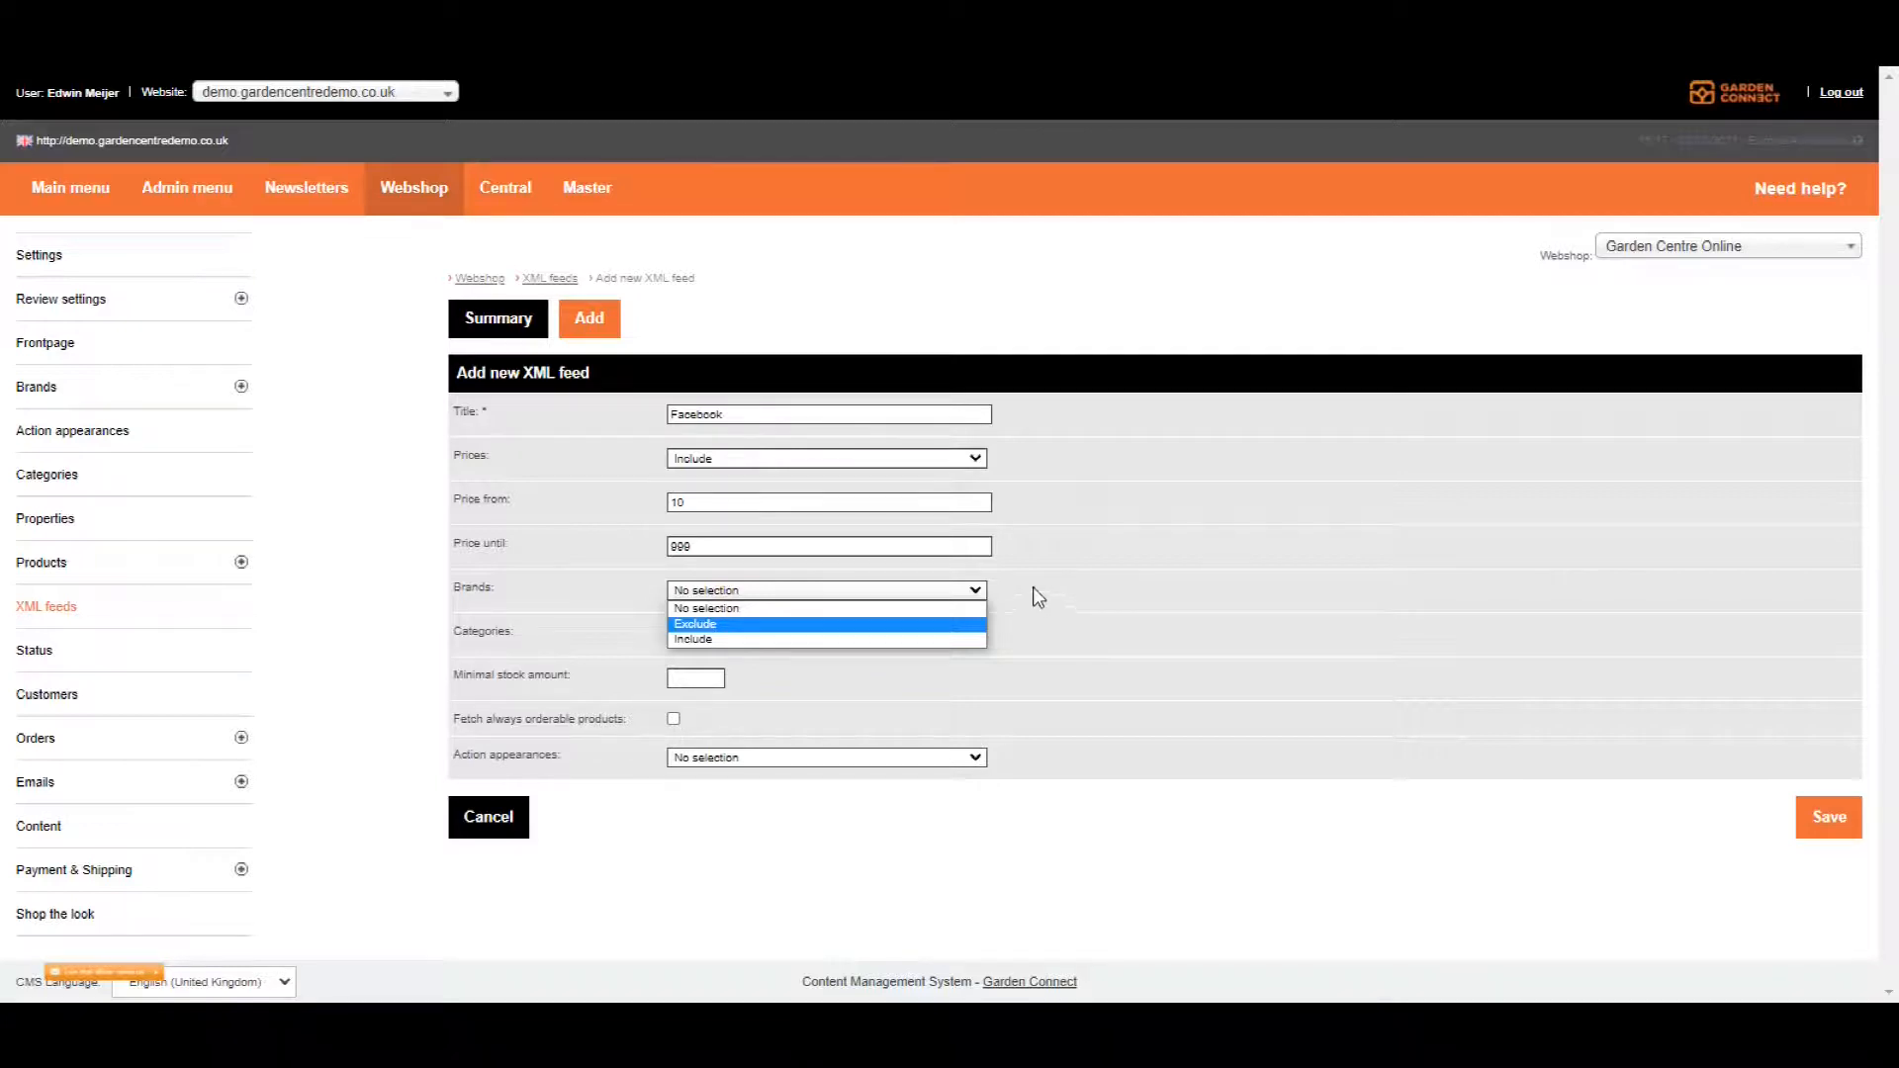
left_click(825, 633)
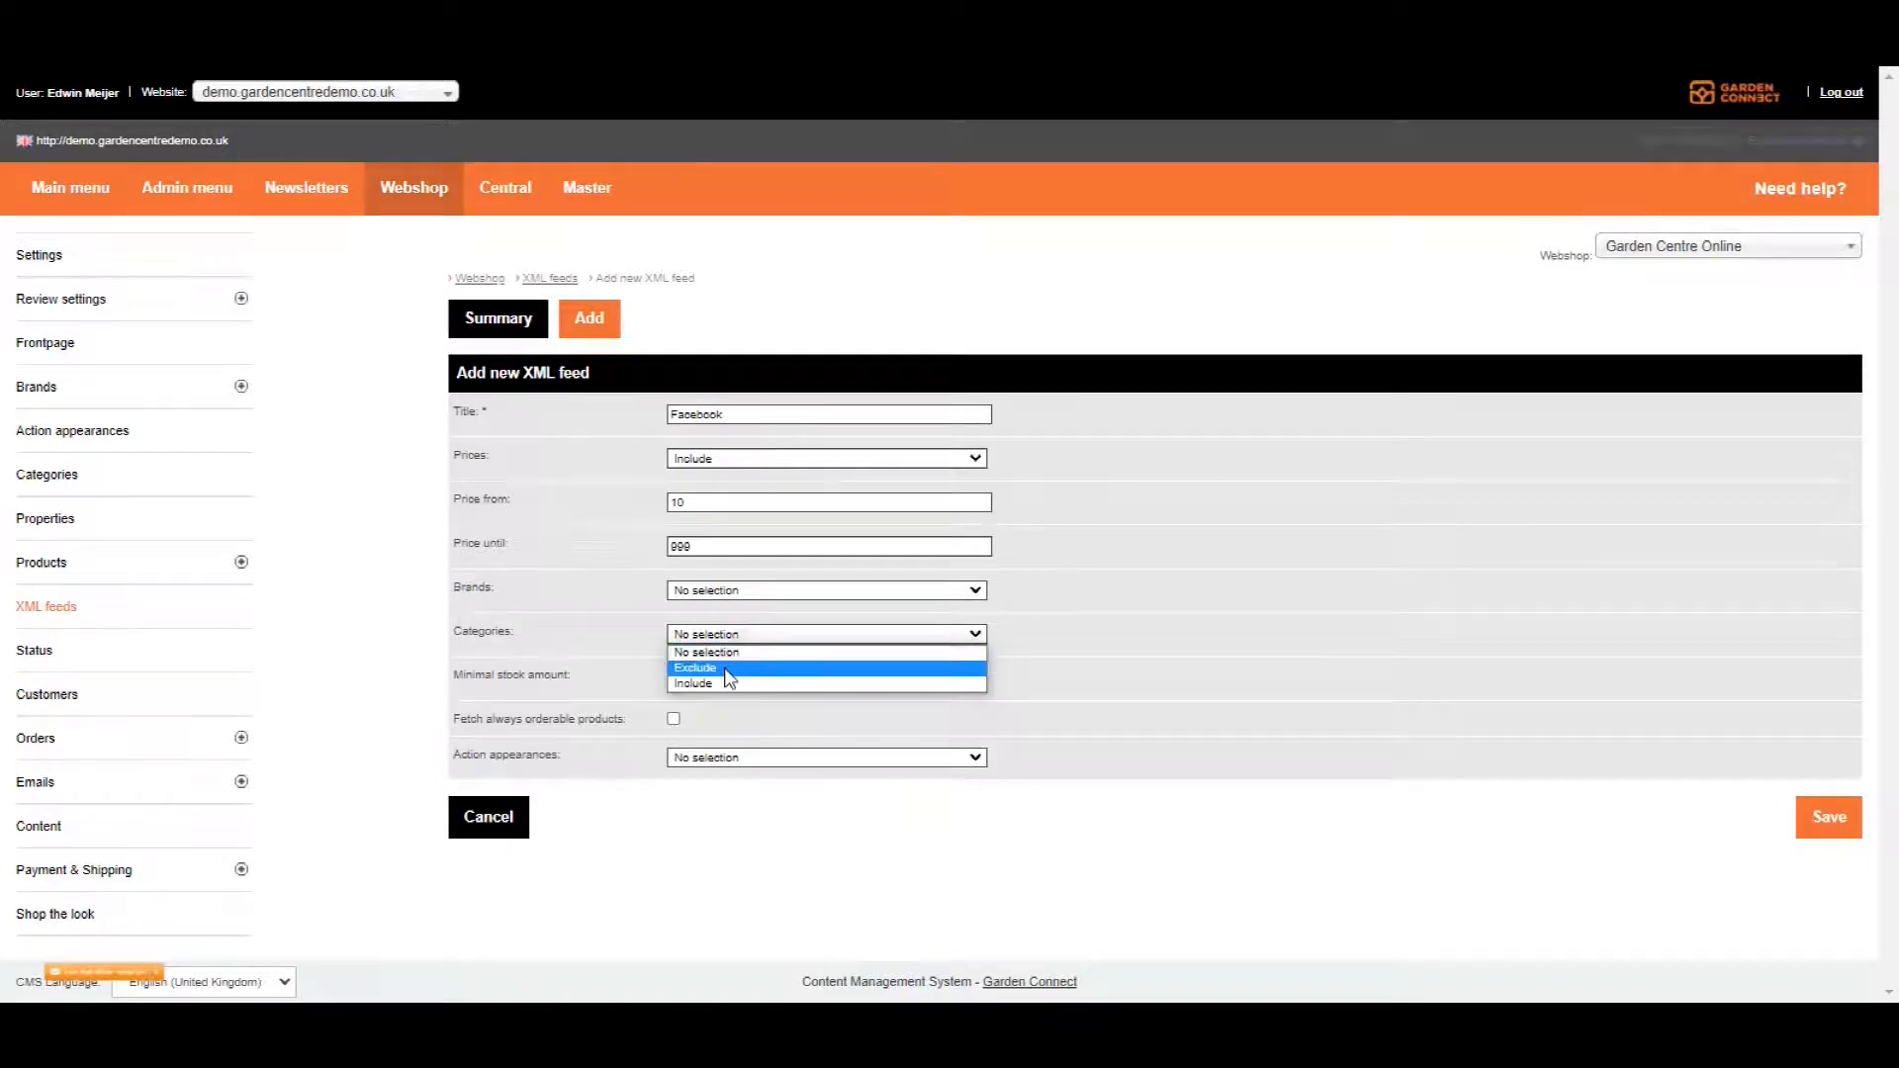
mouse_move(742, 682)
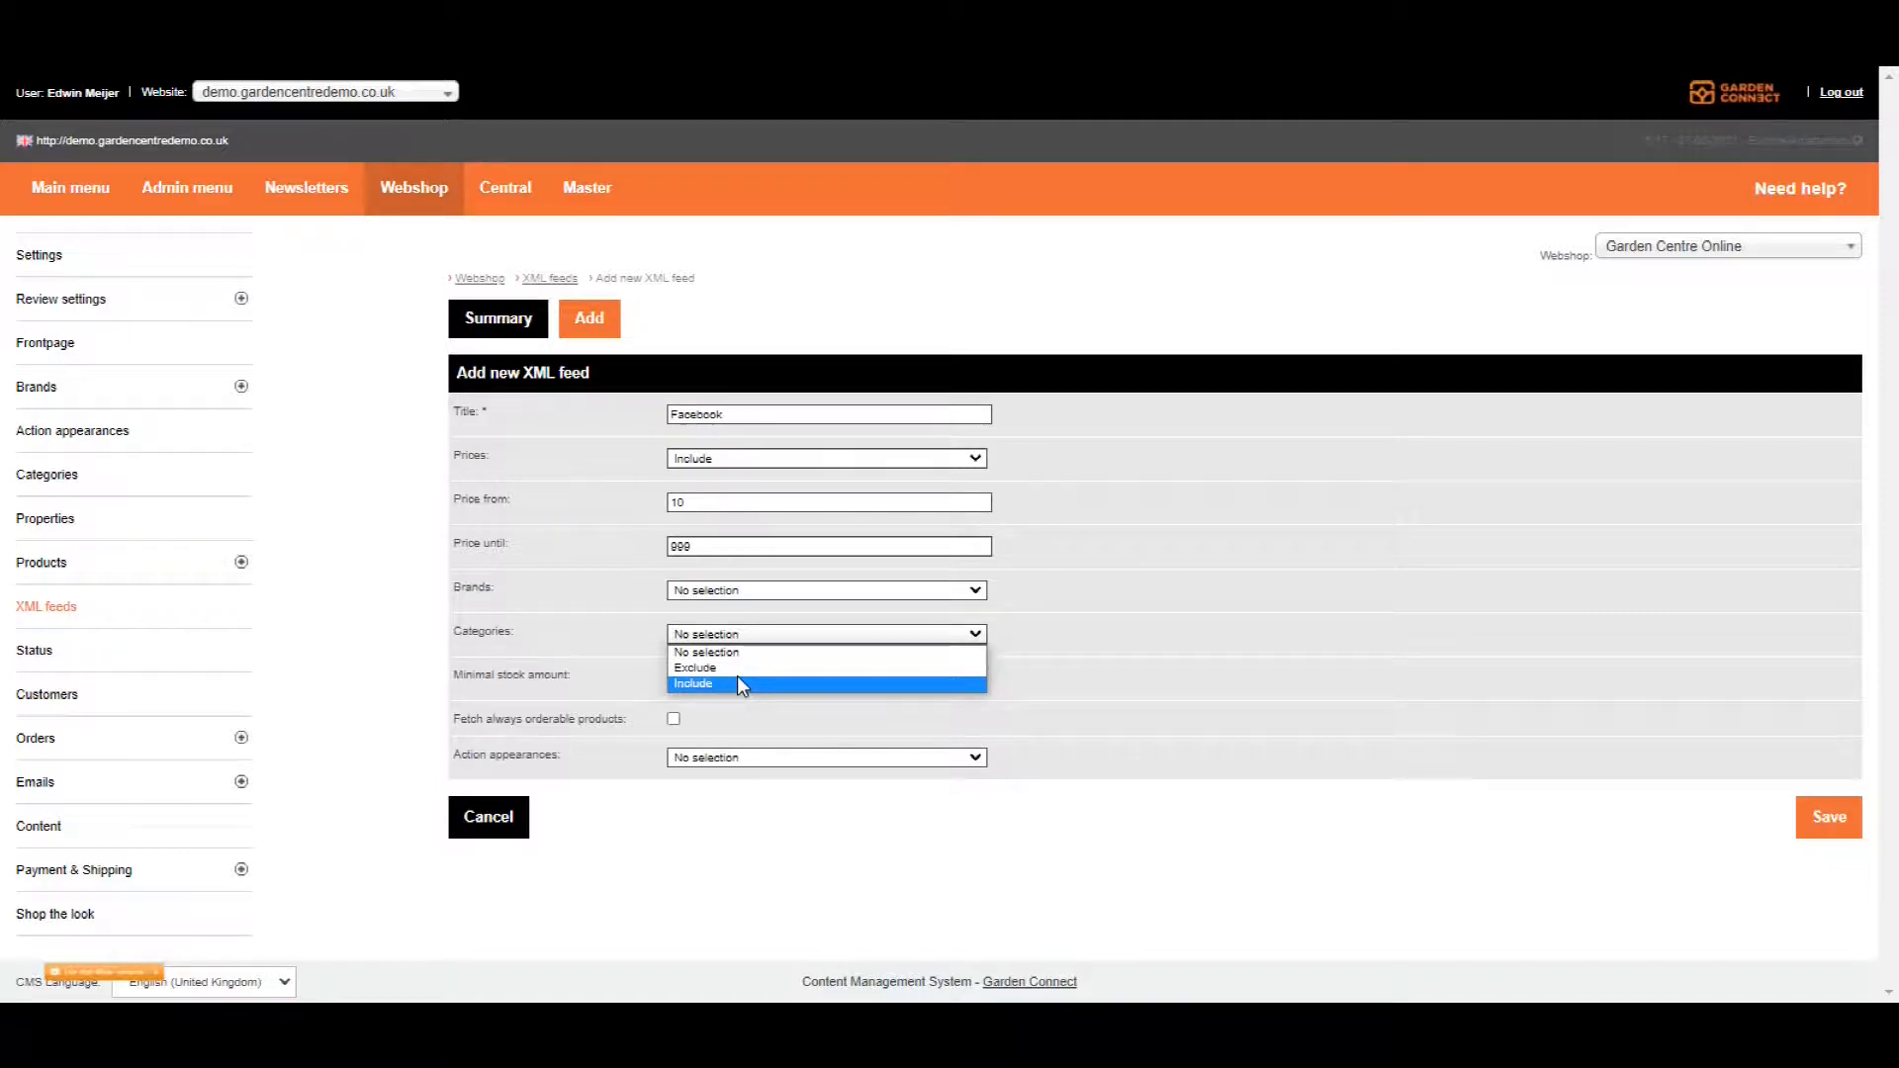
- Set the Categories filter to Exclude, with no categories chosen yet
left_click(693, 682)
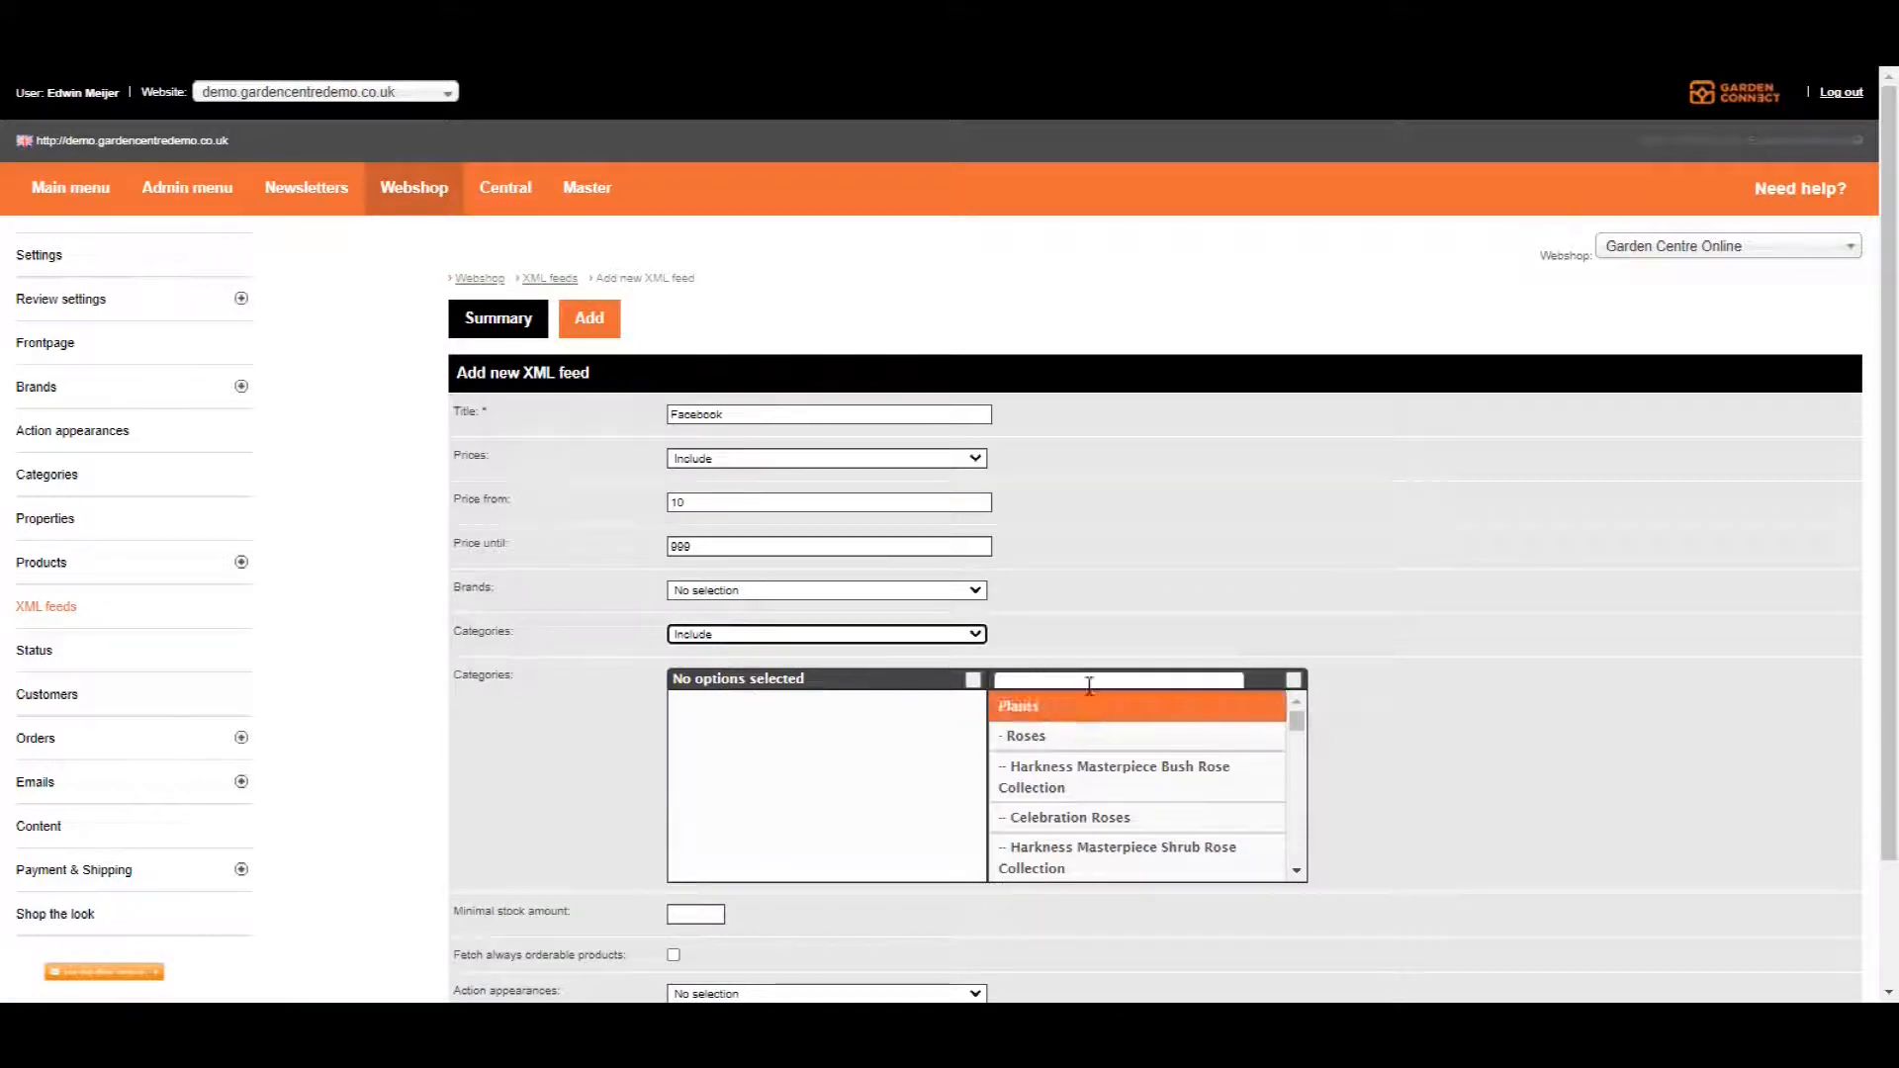
scroll("down", 3)
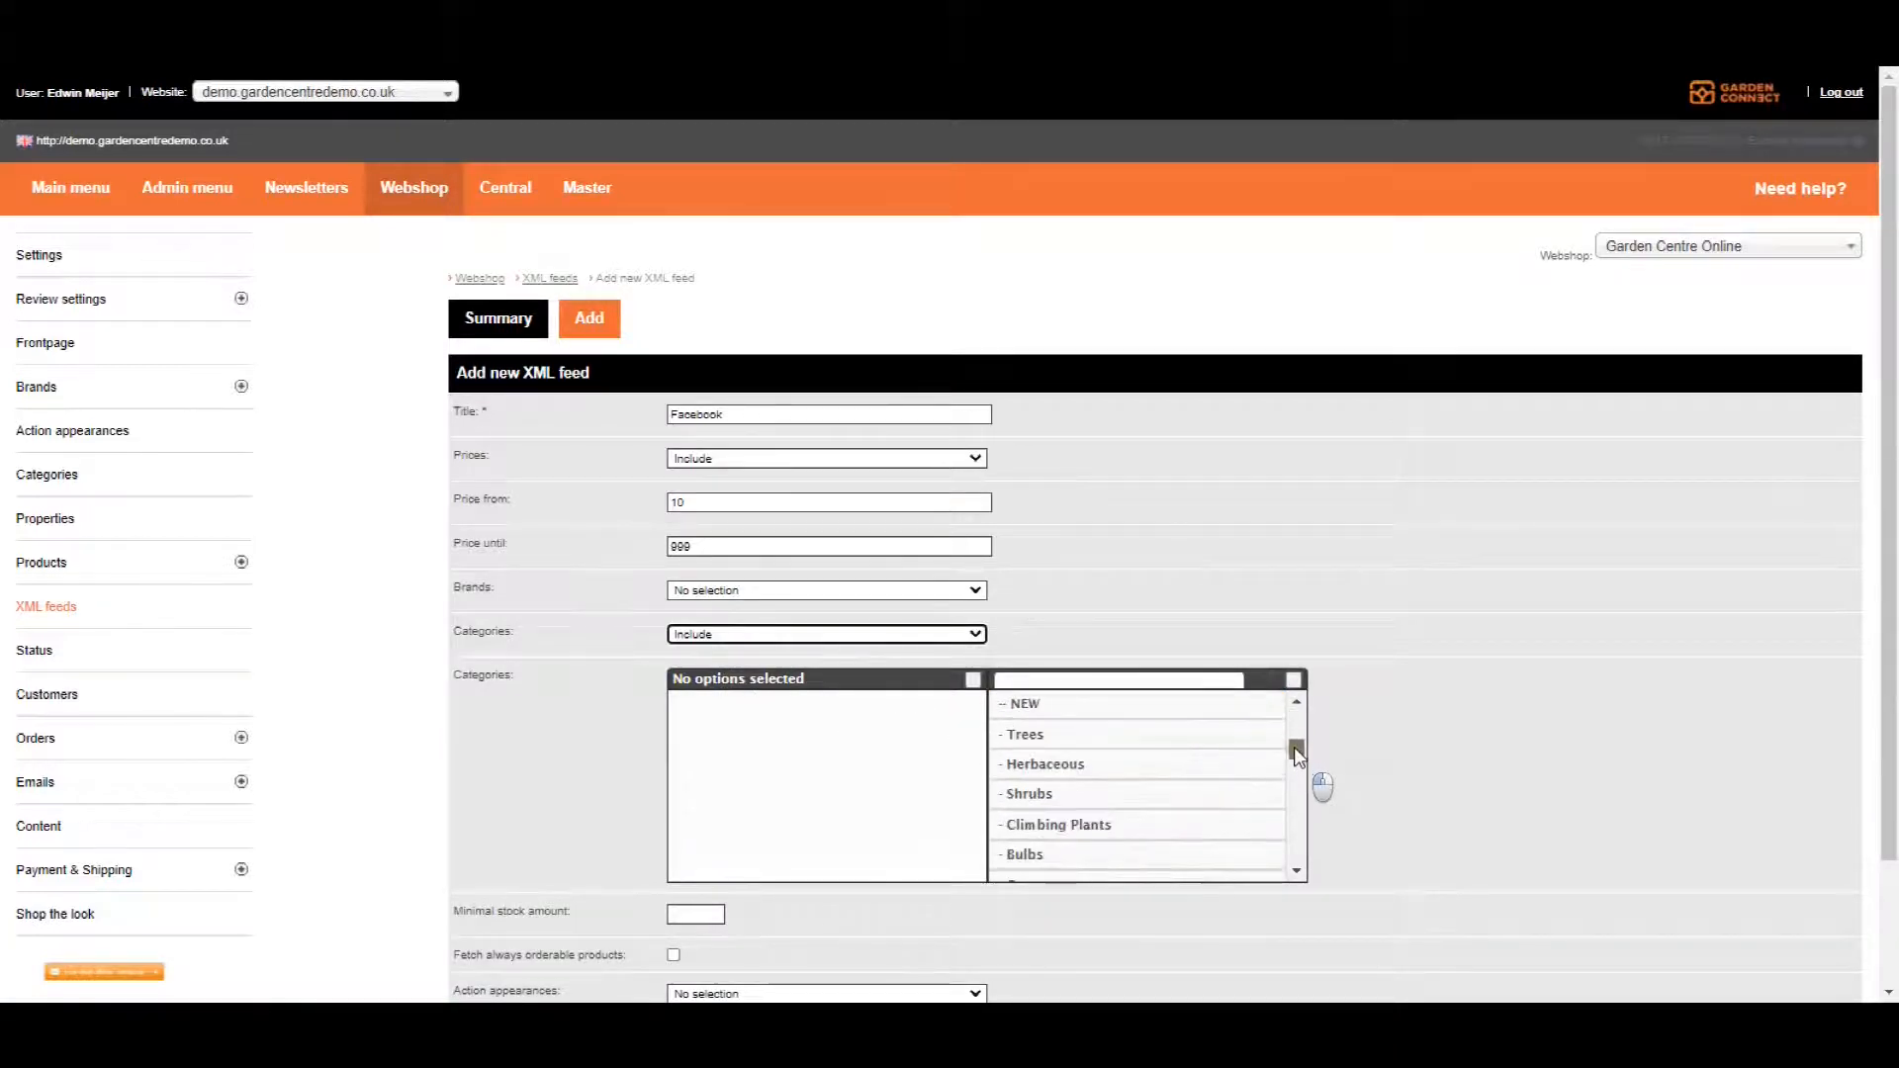
scroll("down", 3)
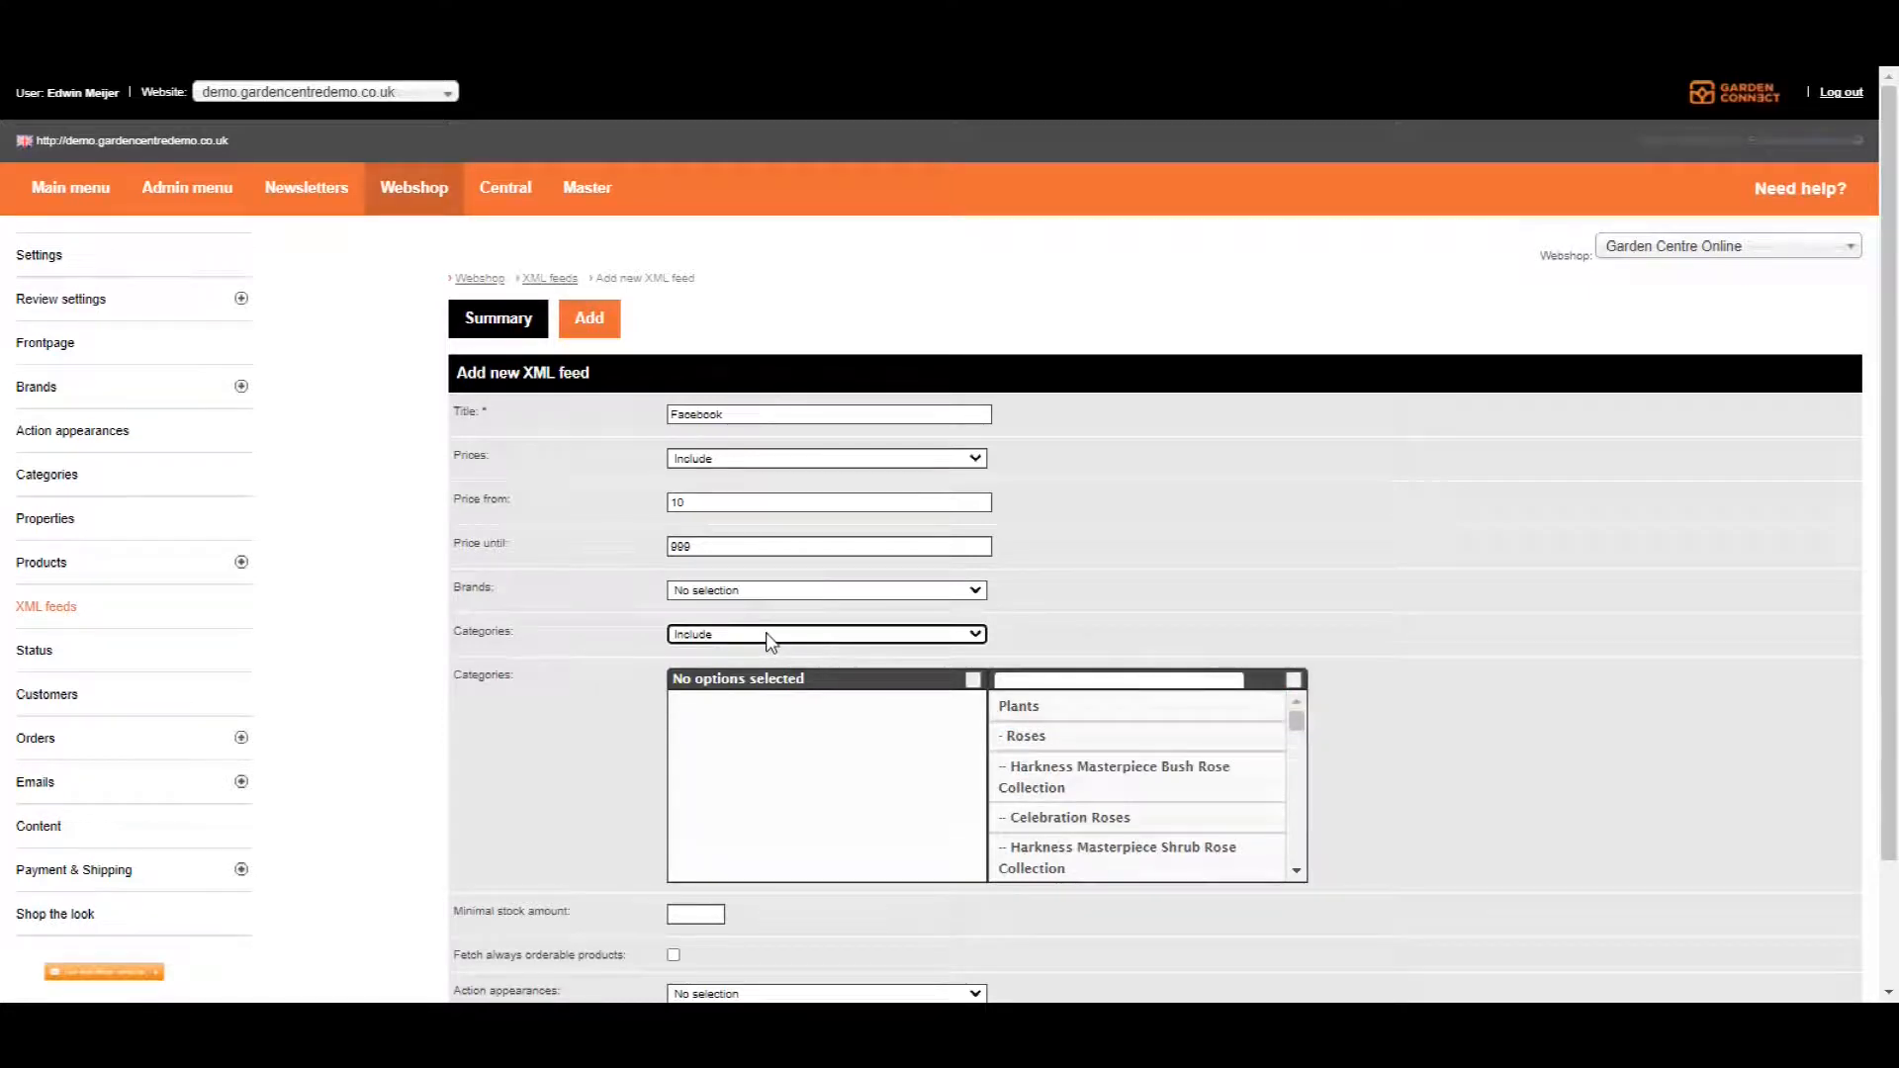
left_click(825, 633)
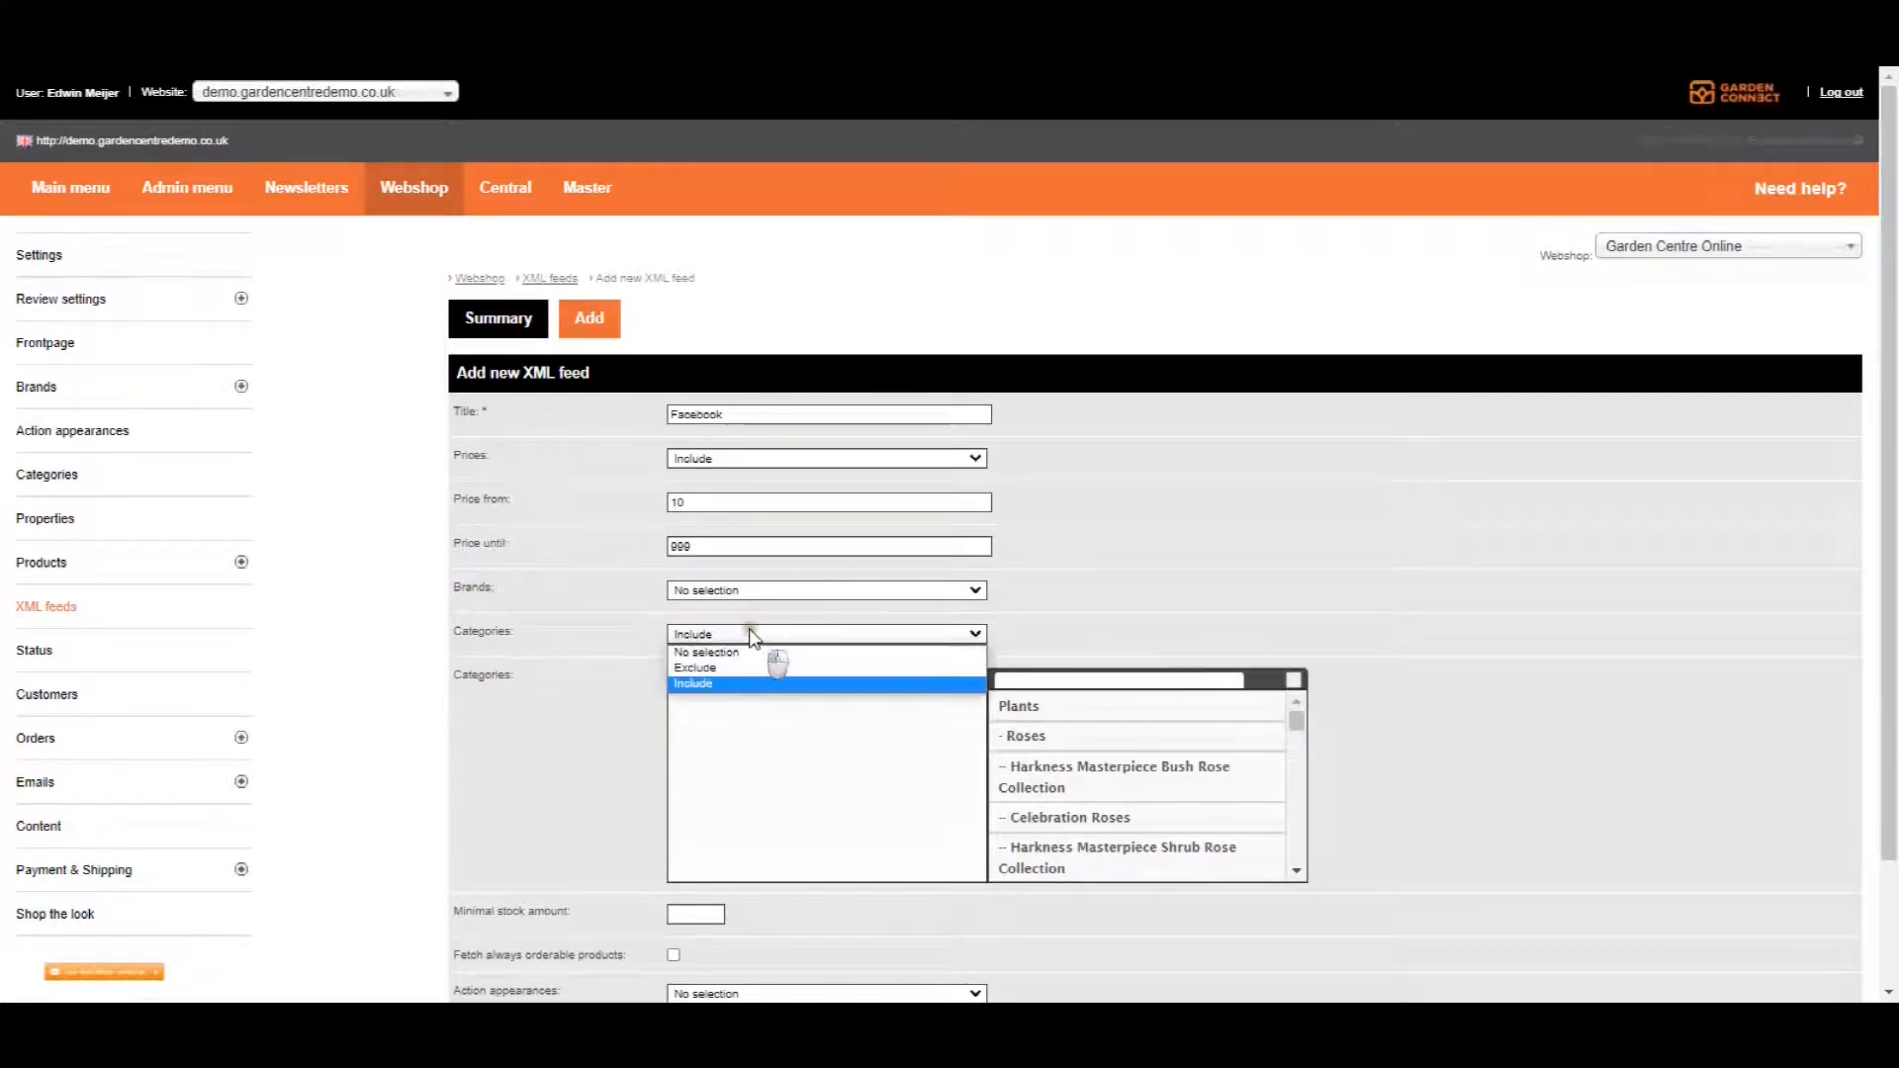
left_click(694, 667)
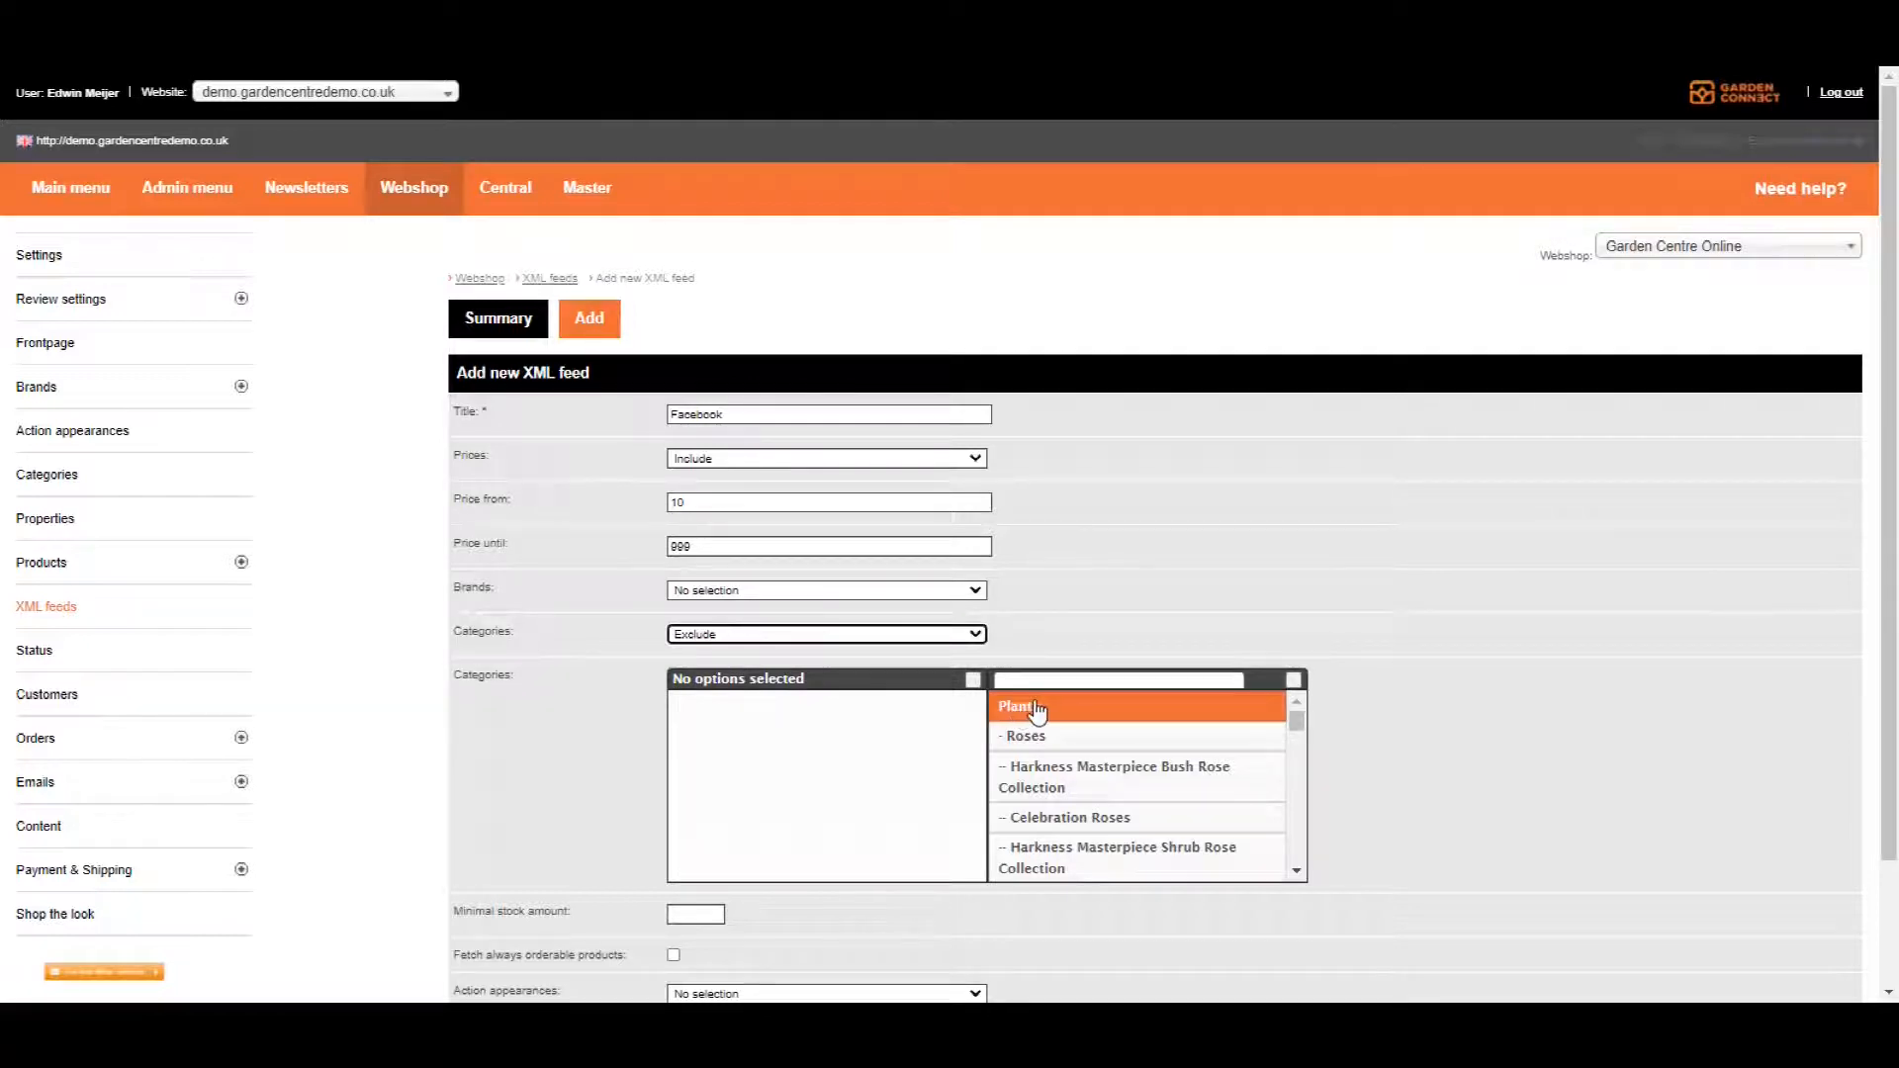
mouse_move(784, 569)
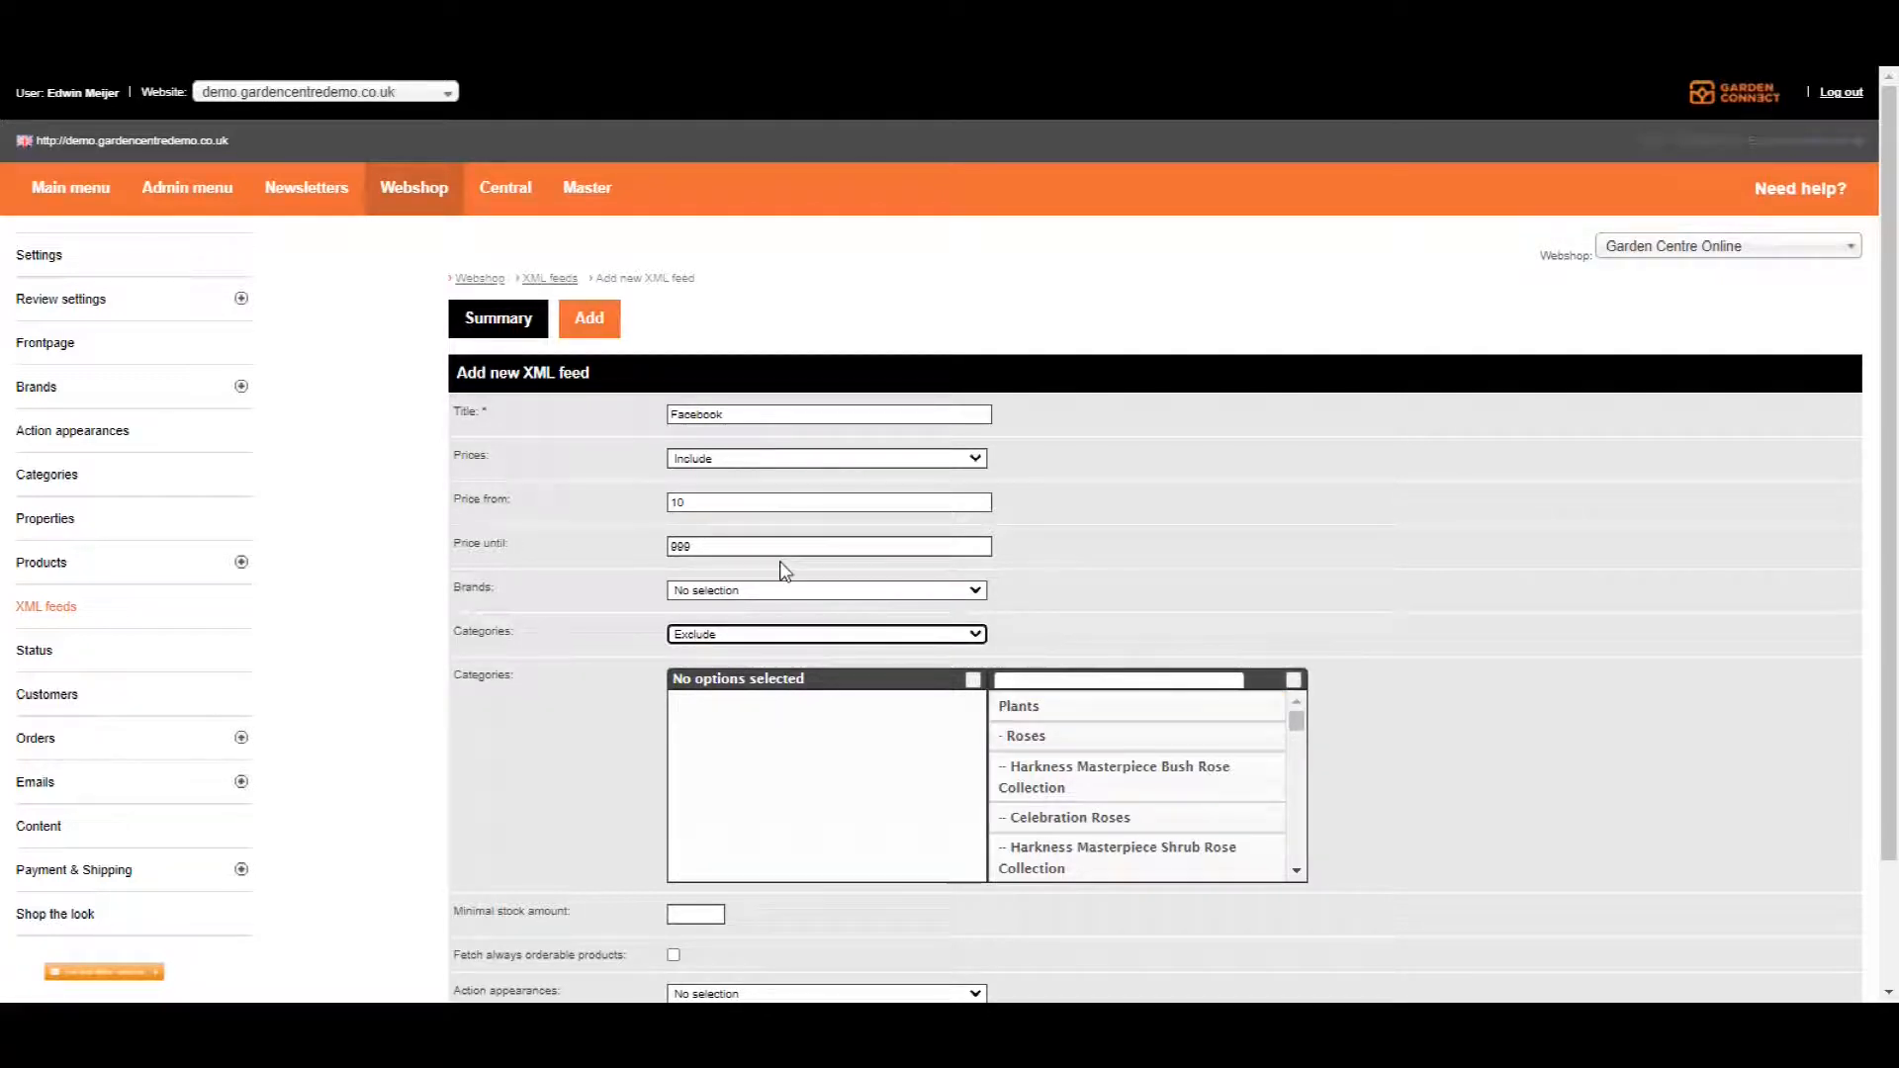
mouse_move(1082, 611)
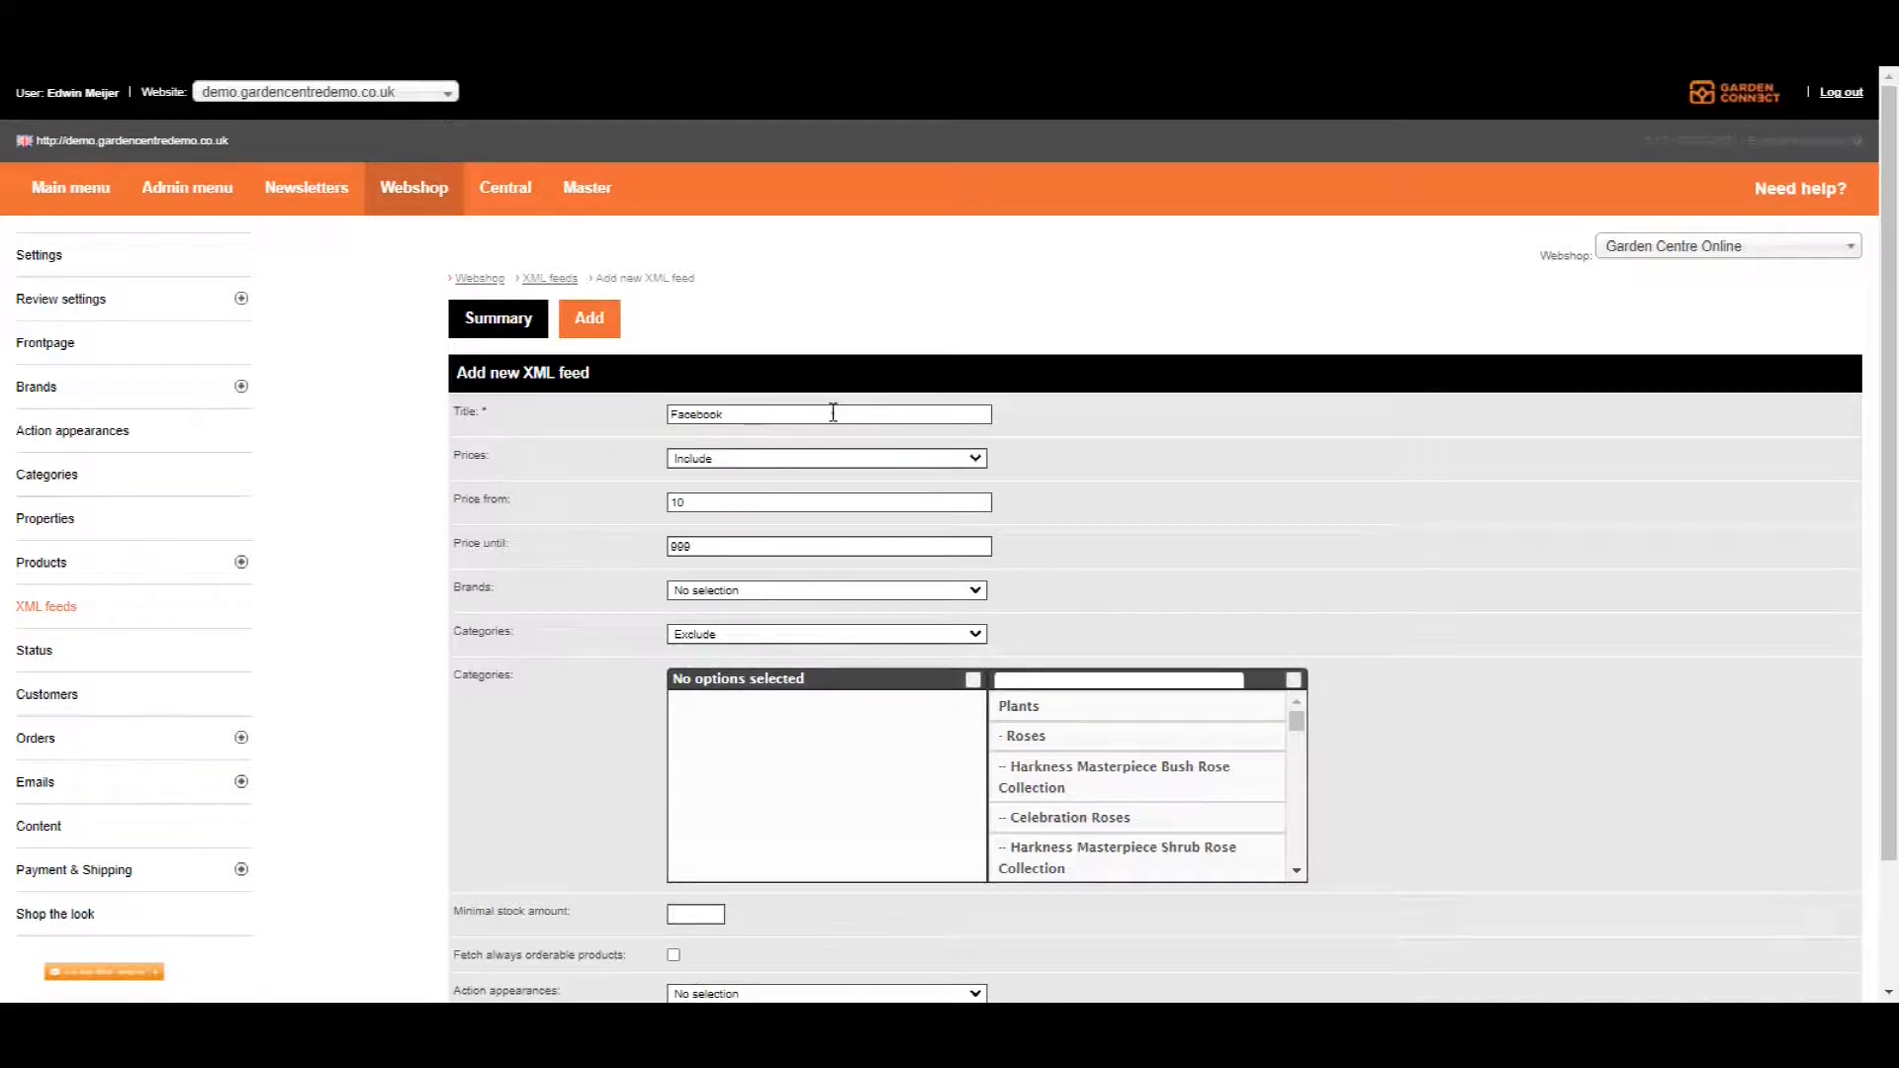
mouse_move(805, 416)
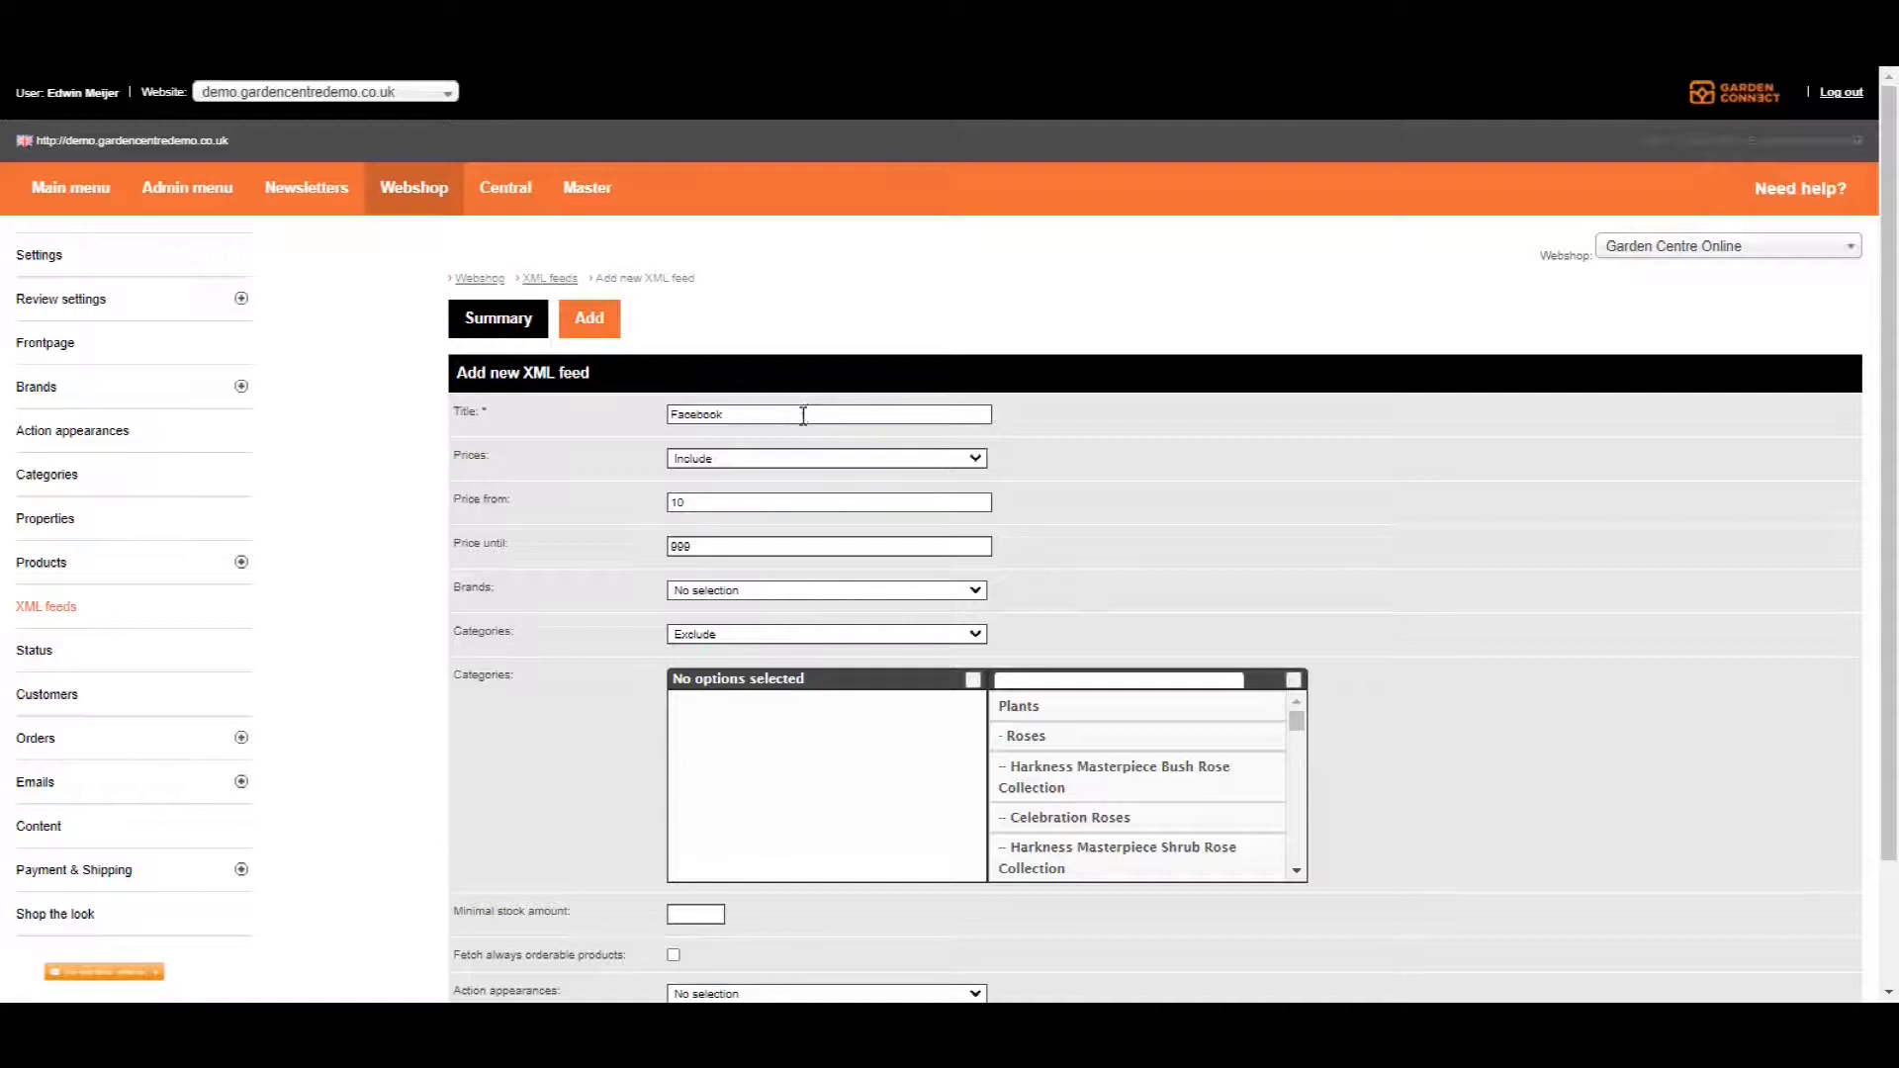
mouse_move(793, 433)
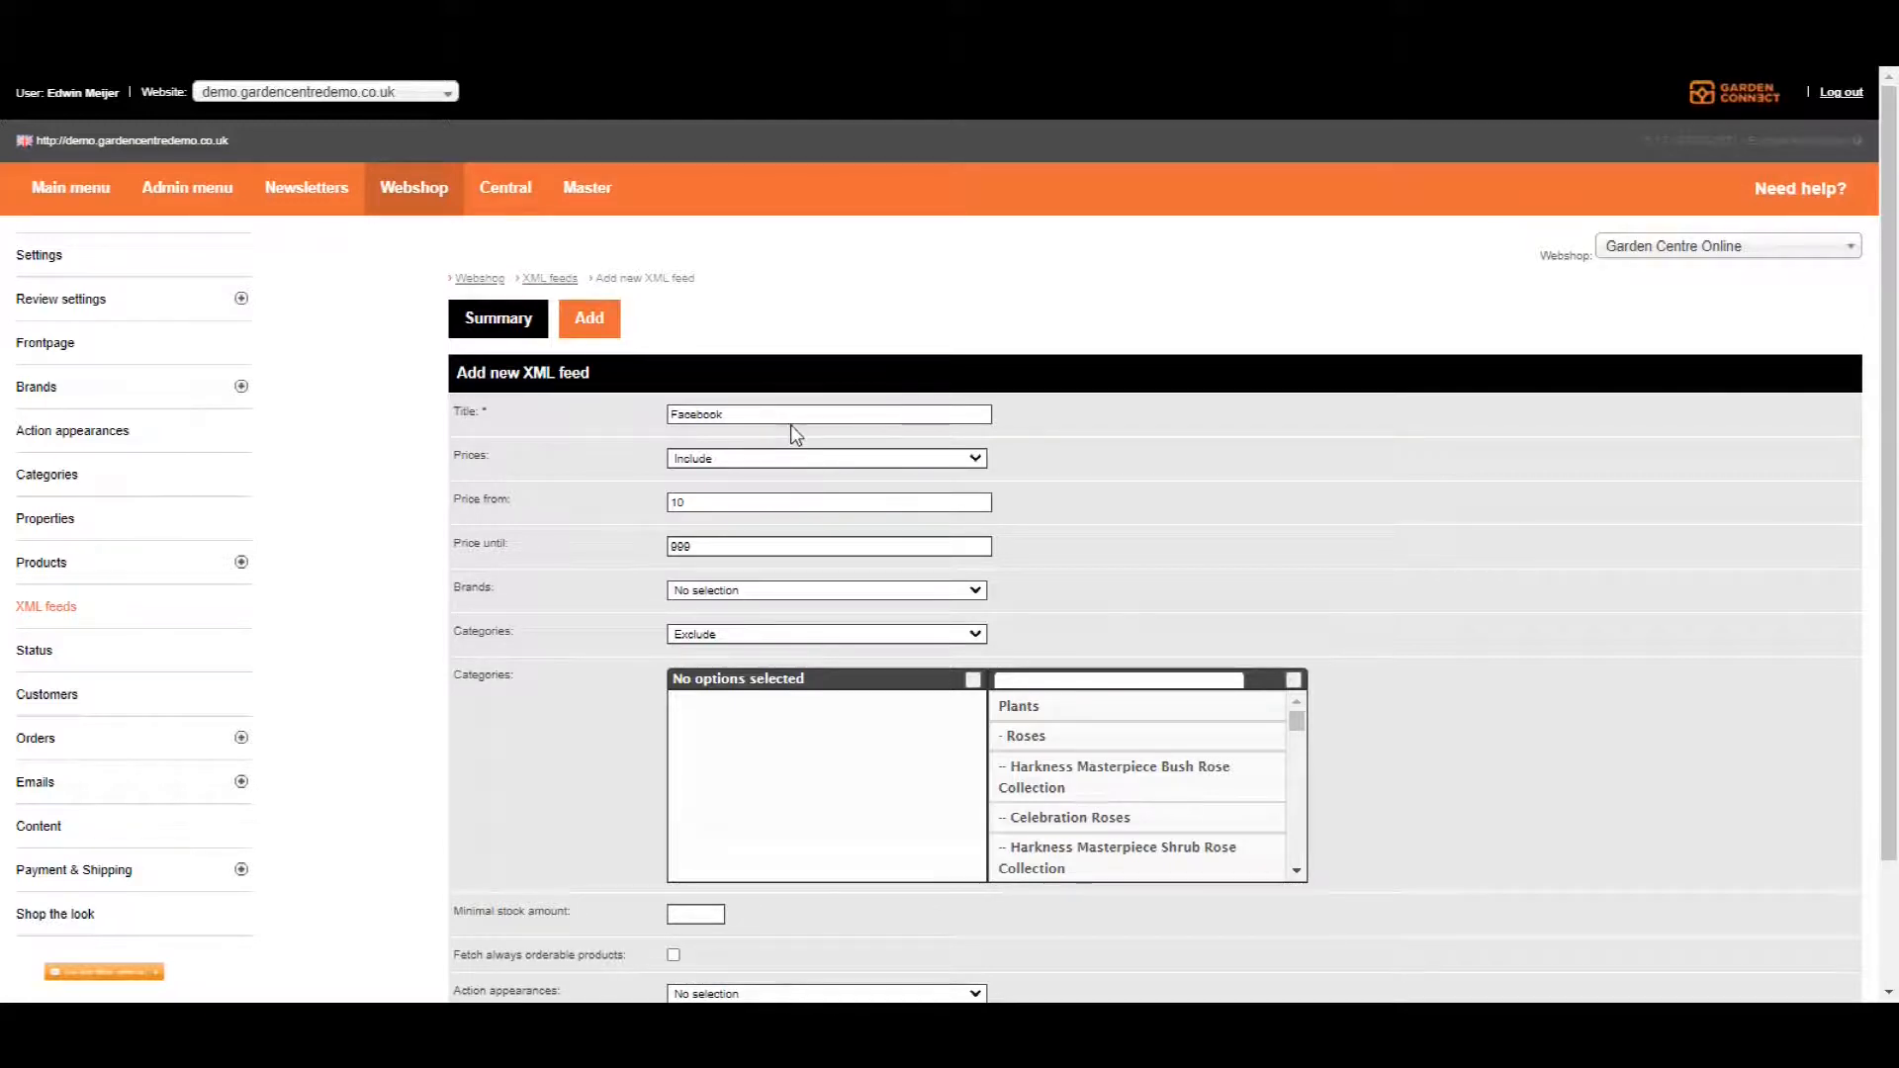
mouse_move(797, 461)
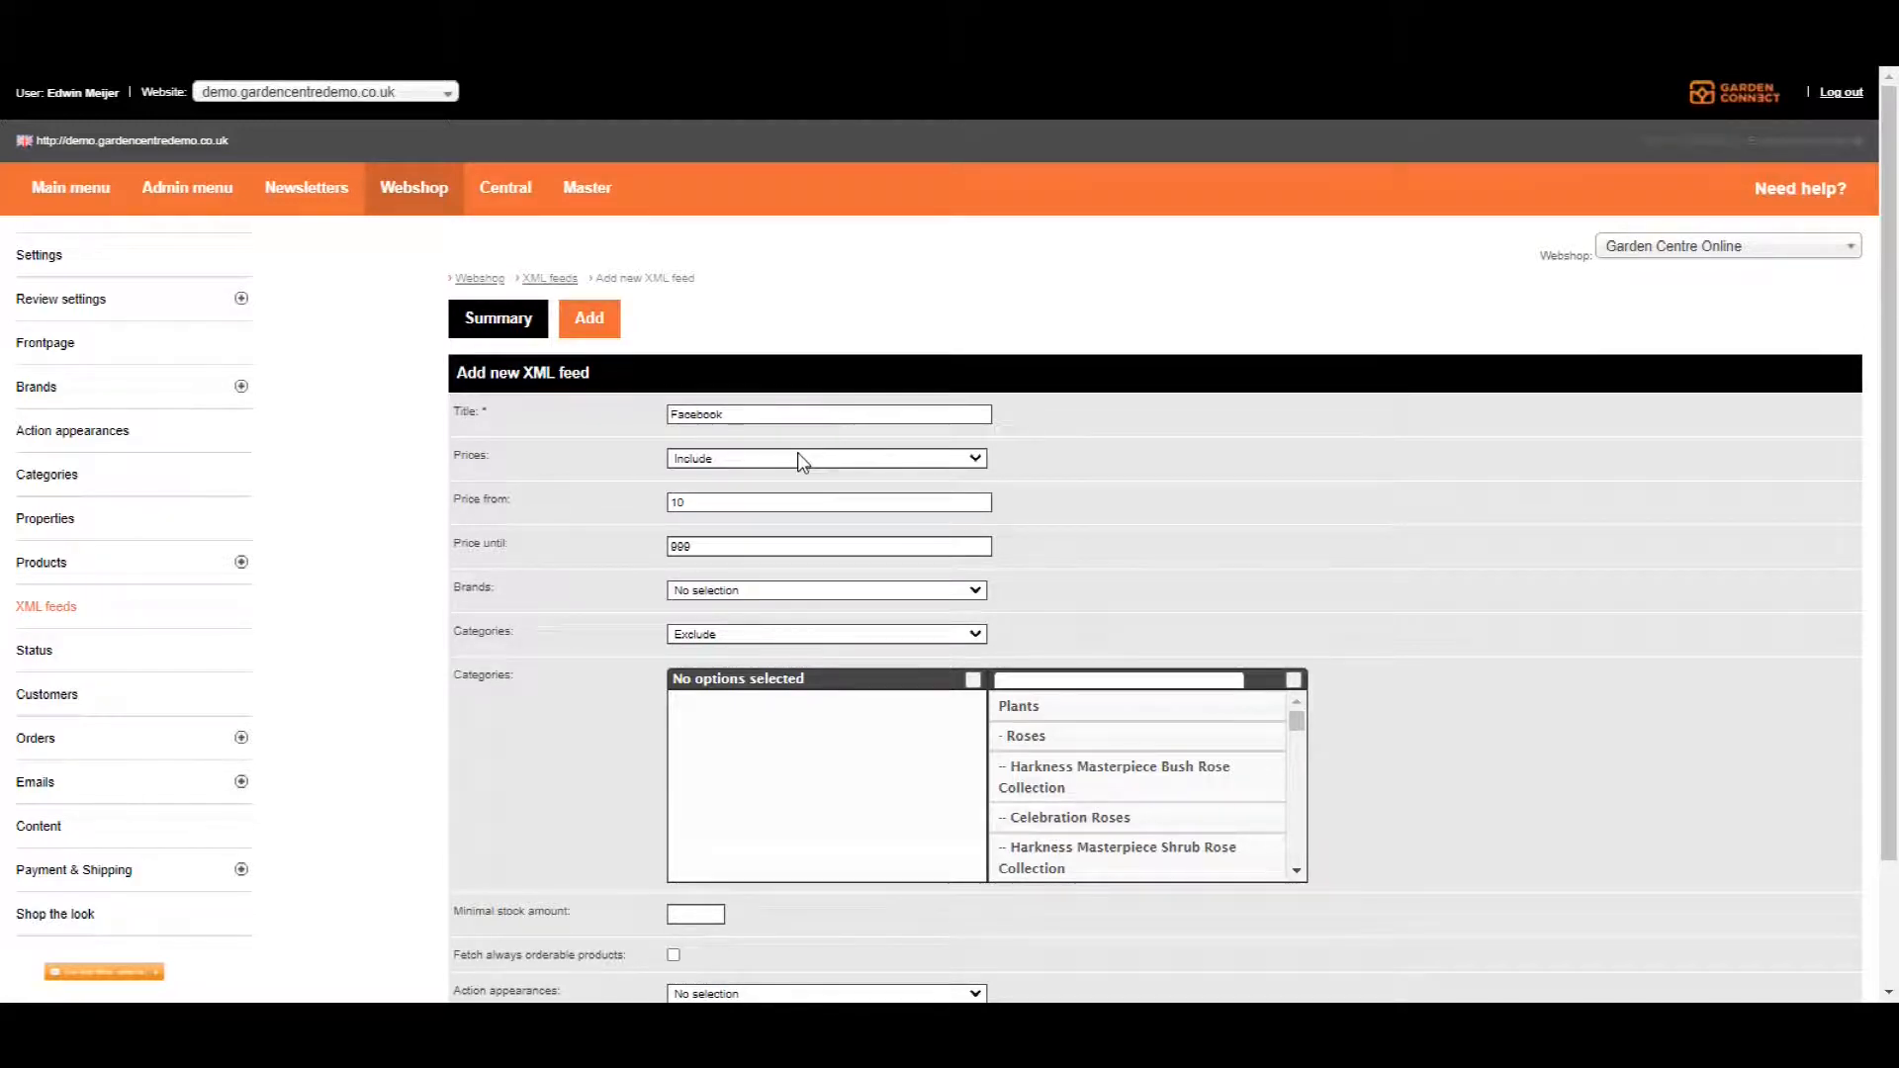
- Enter a minimal stock amount of 3 for the feed
scroll("down", 3)
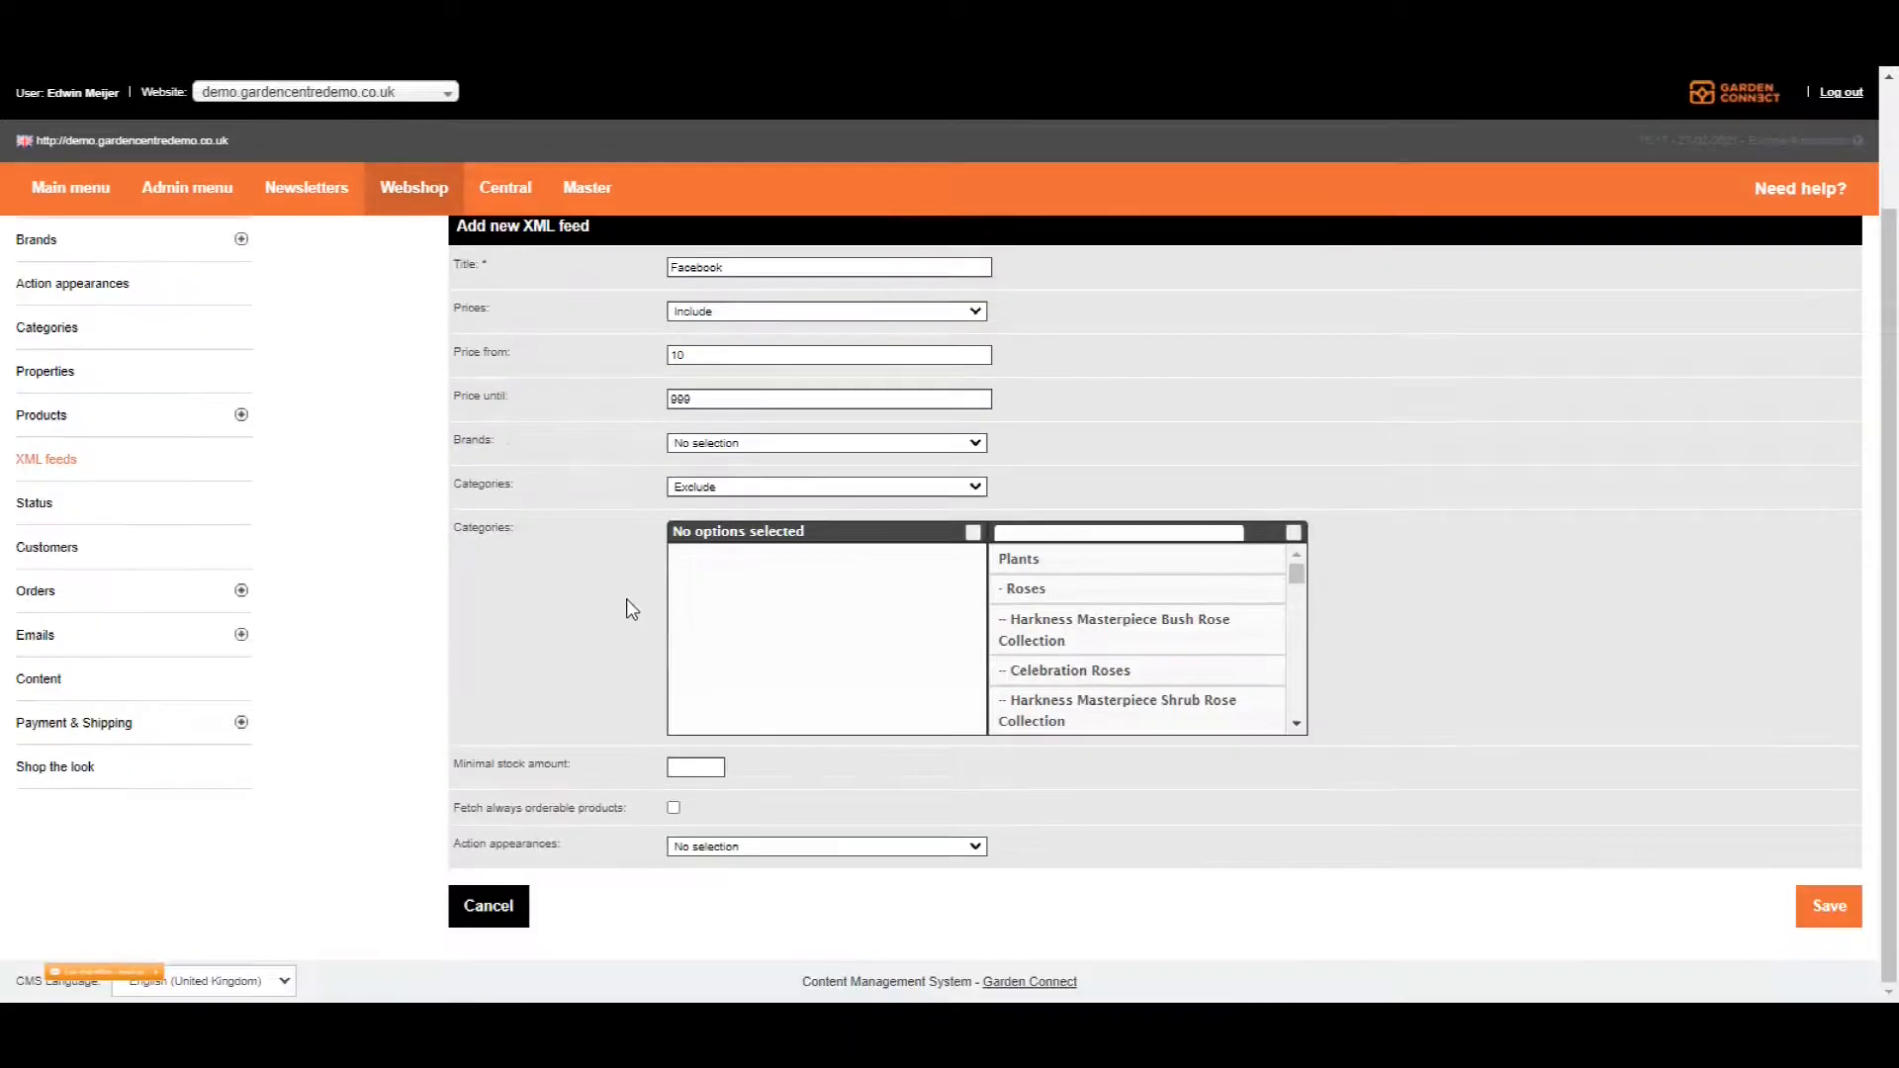
mouse_move(540, 787)
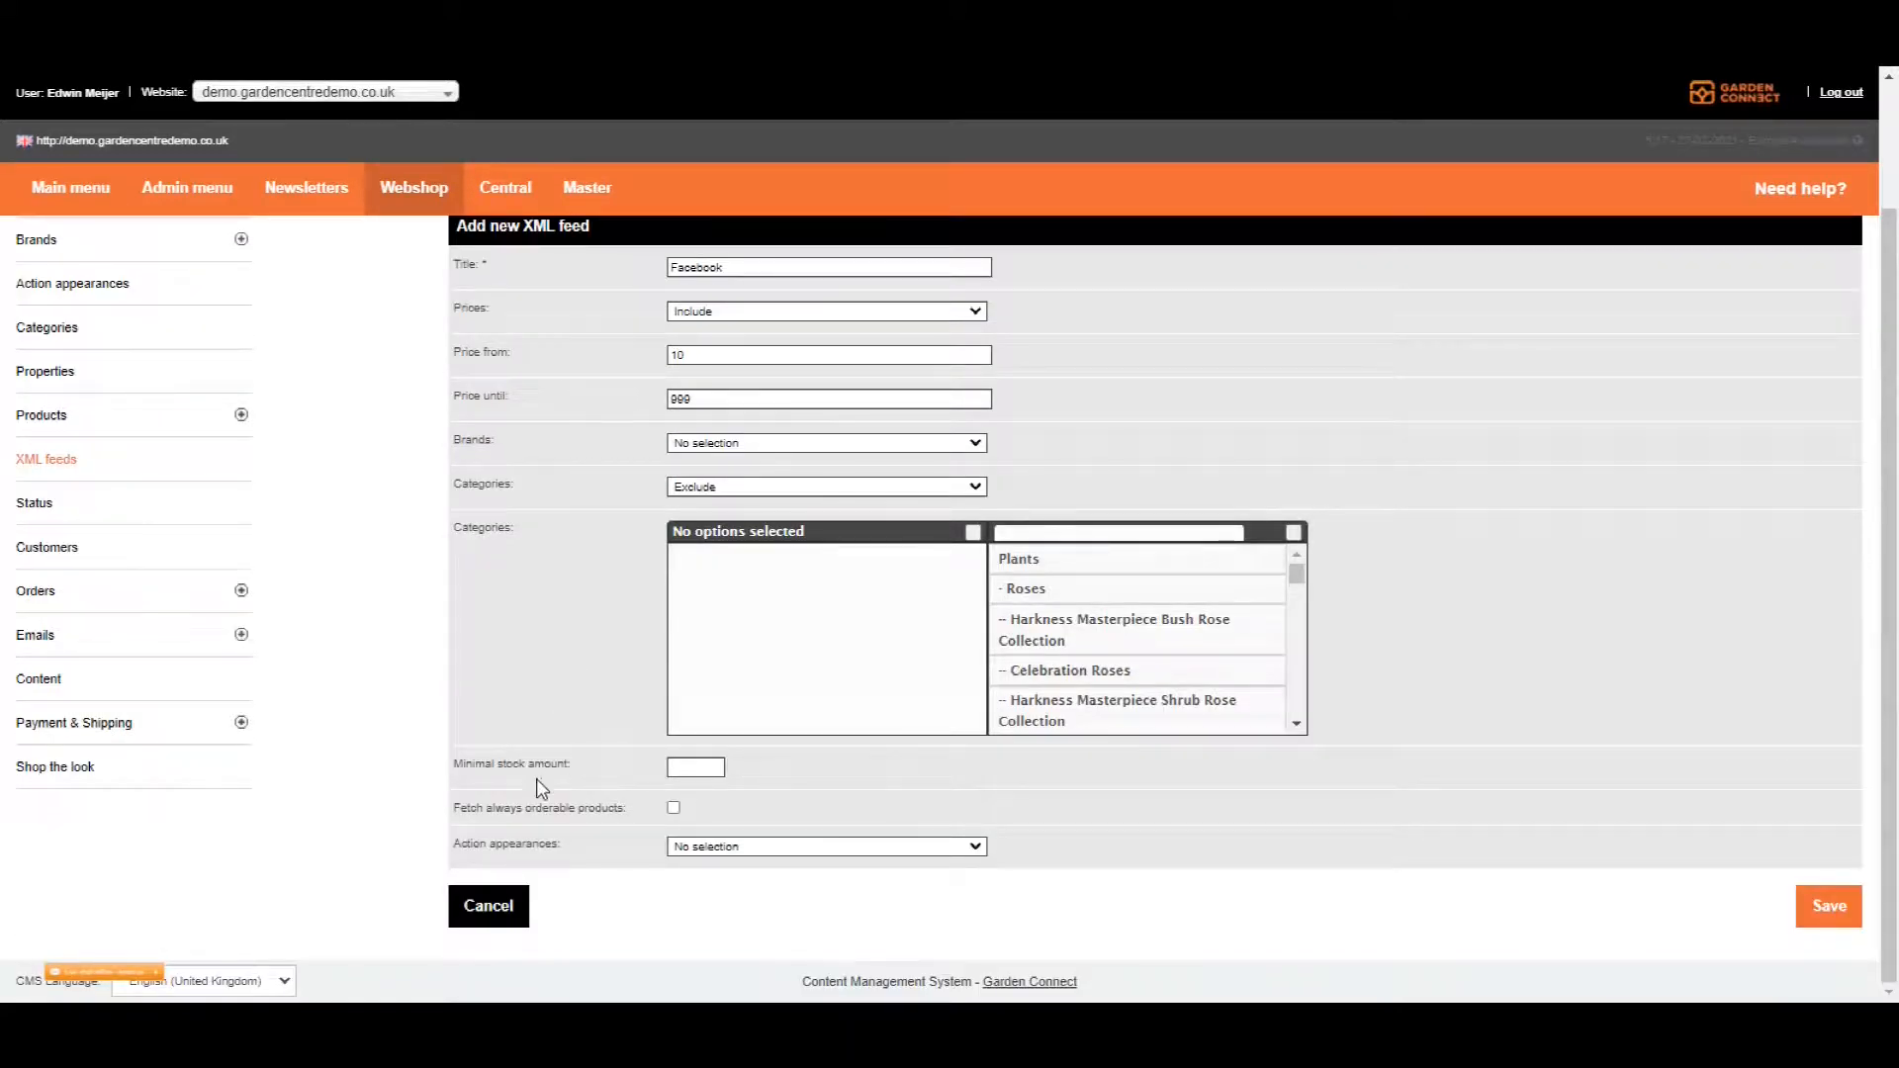
mouse_move(461, 775)
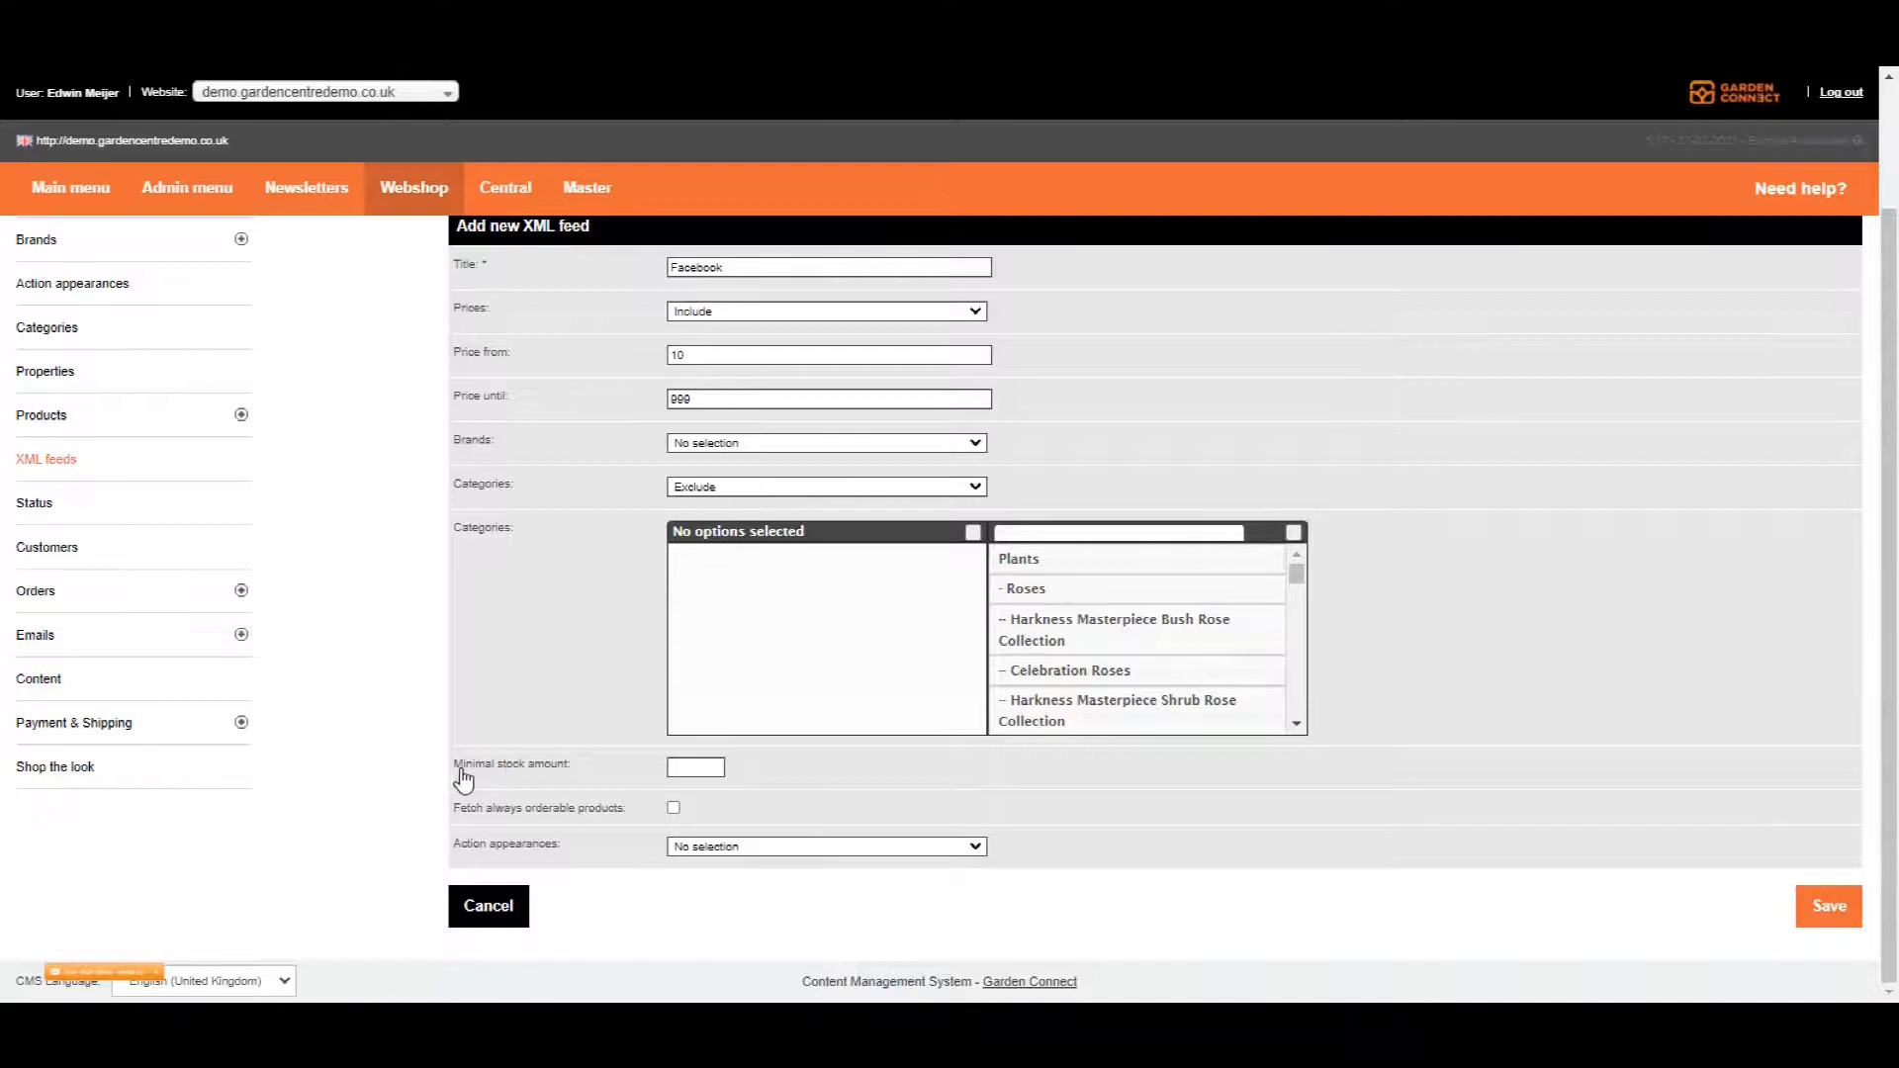
left_click(695, 767)
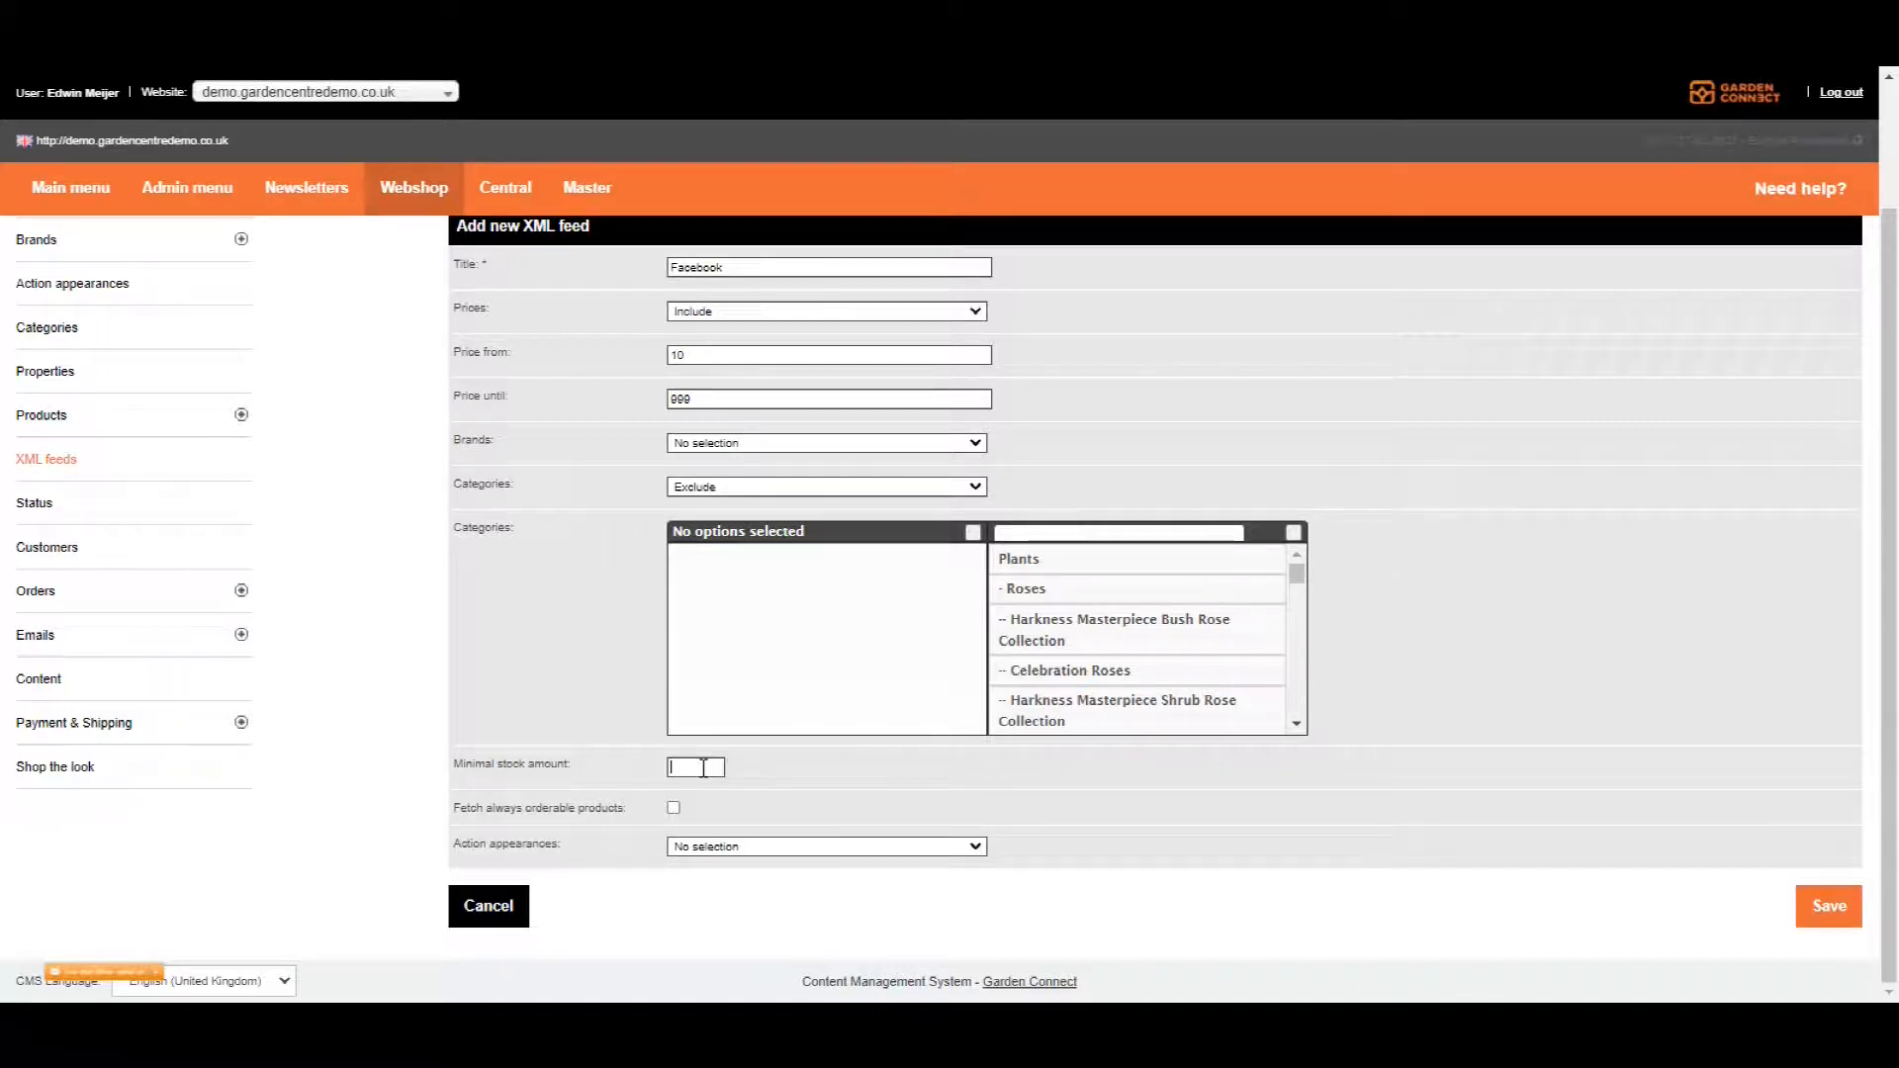
type("3")
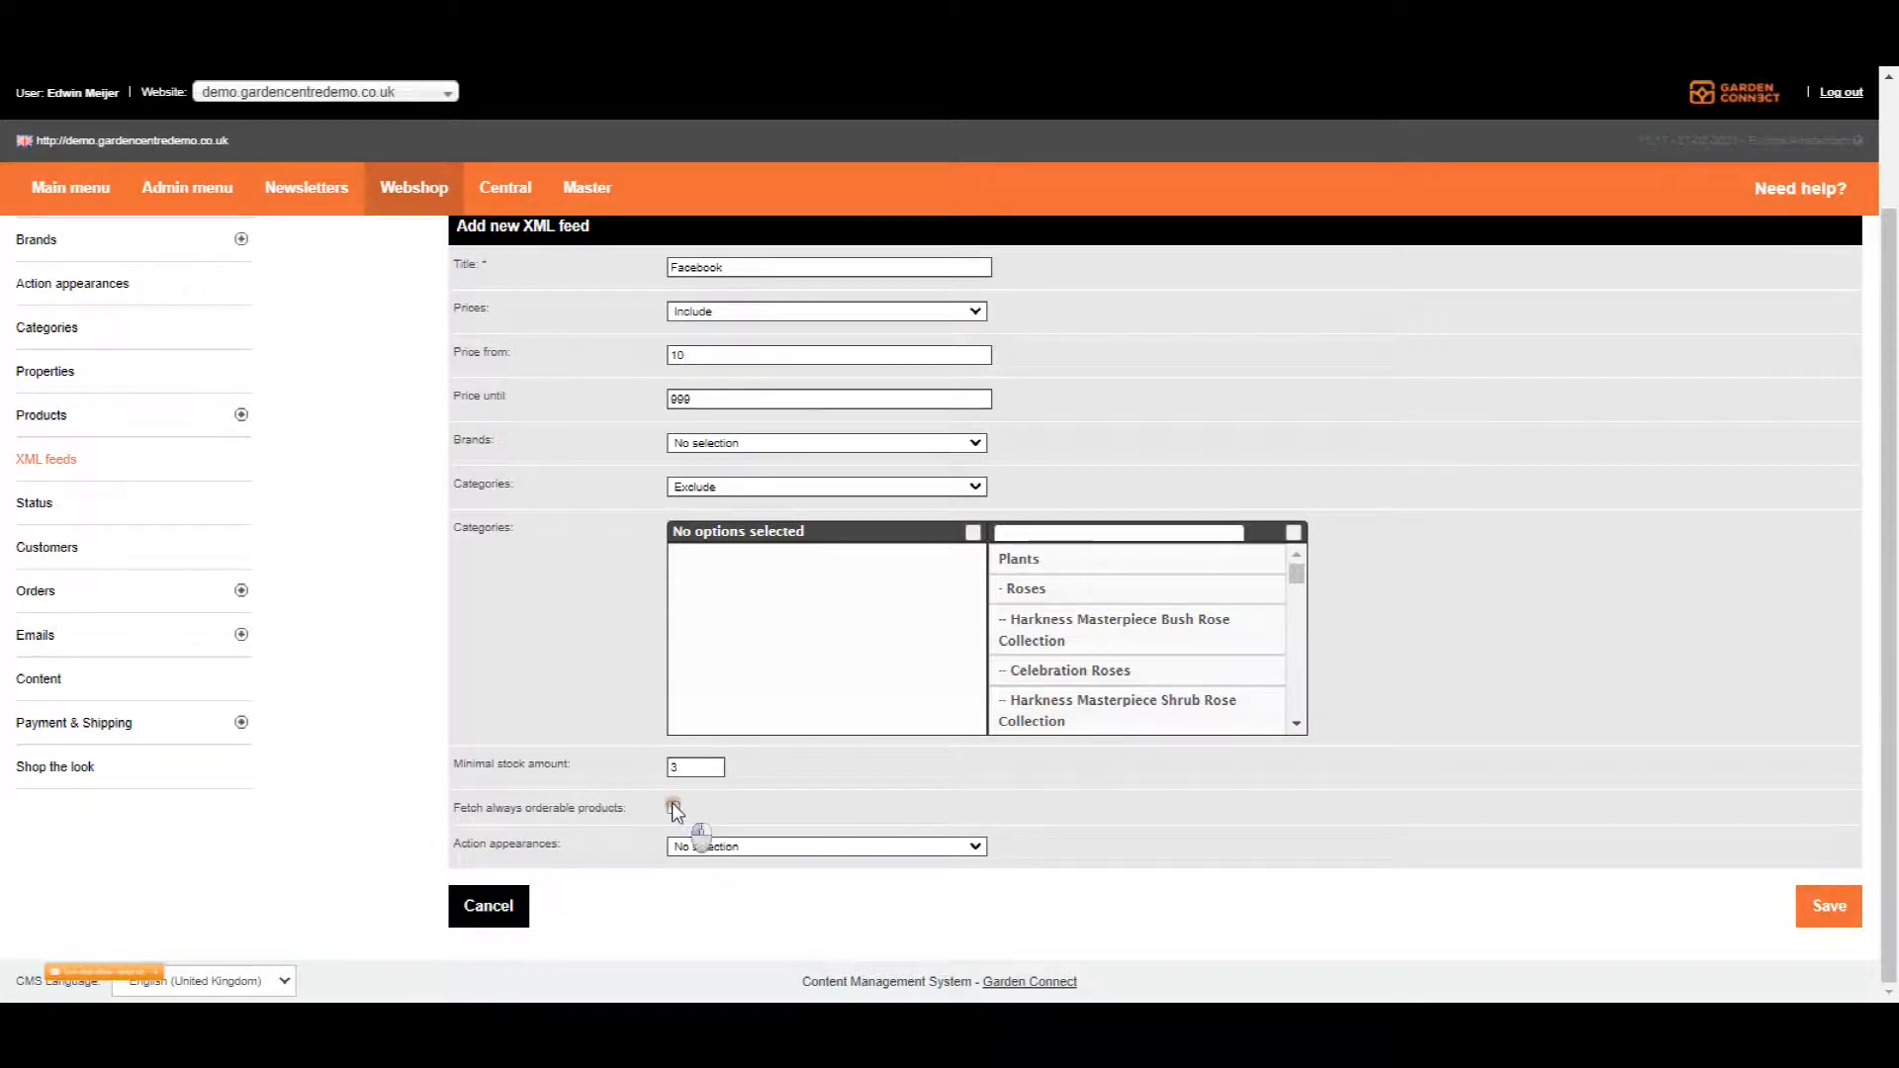
- Switch on 'Fetch always orderable products', leaving action appearances unselected
left_click(672, 807)
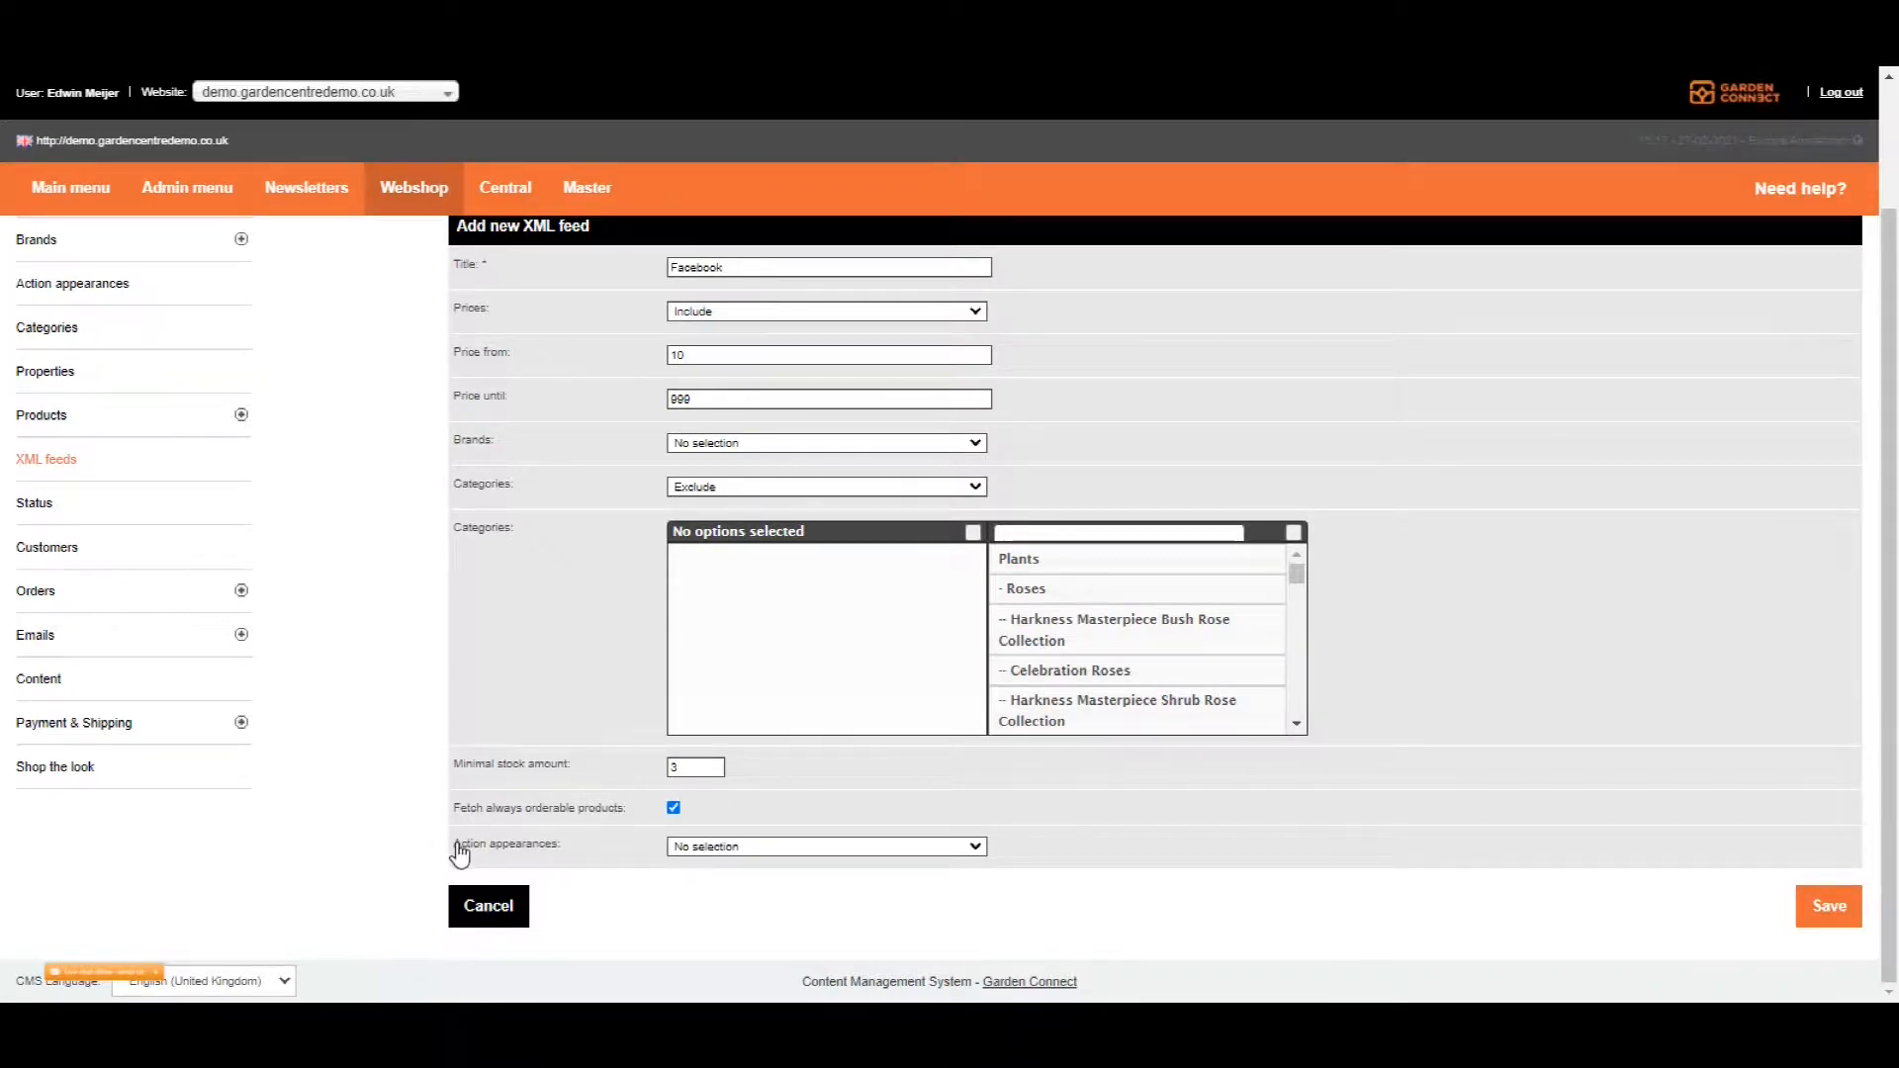
mouse_move(686, 860)
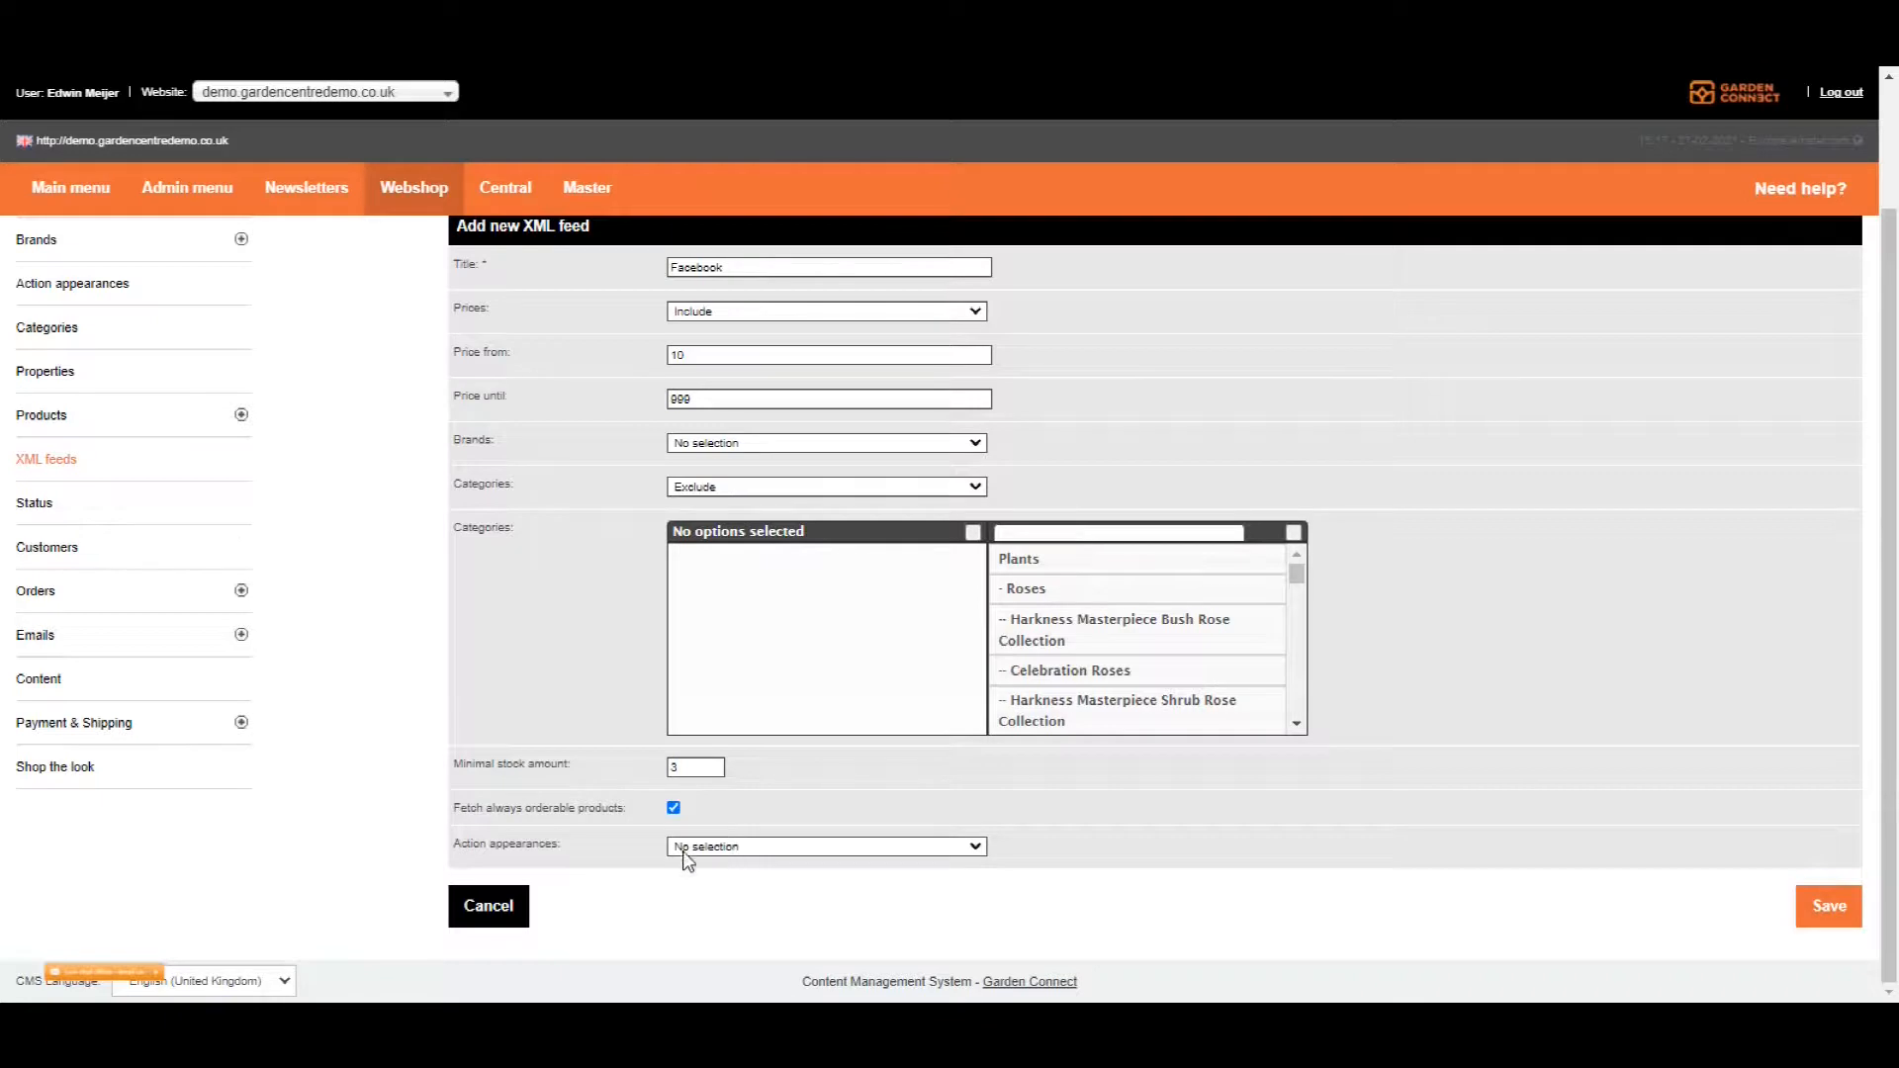
left_click(827, 845)
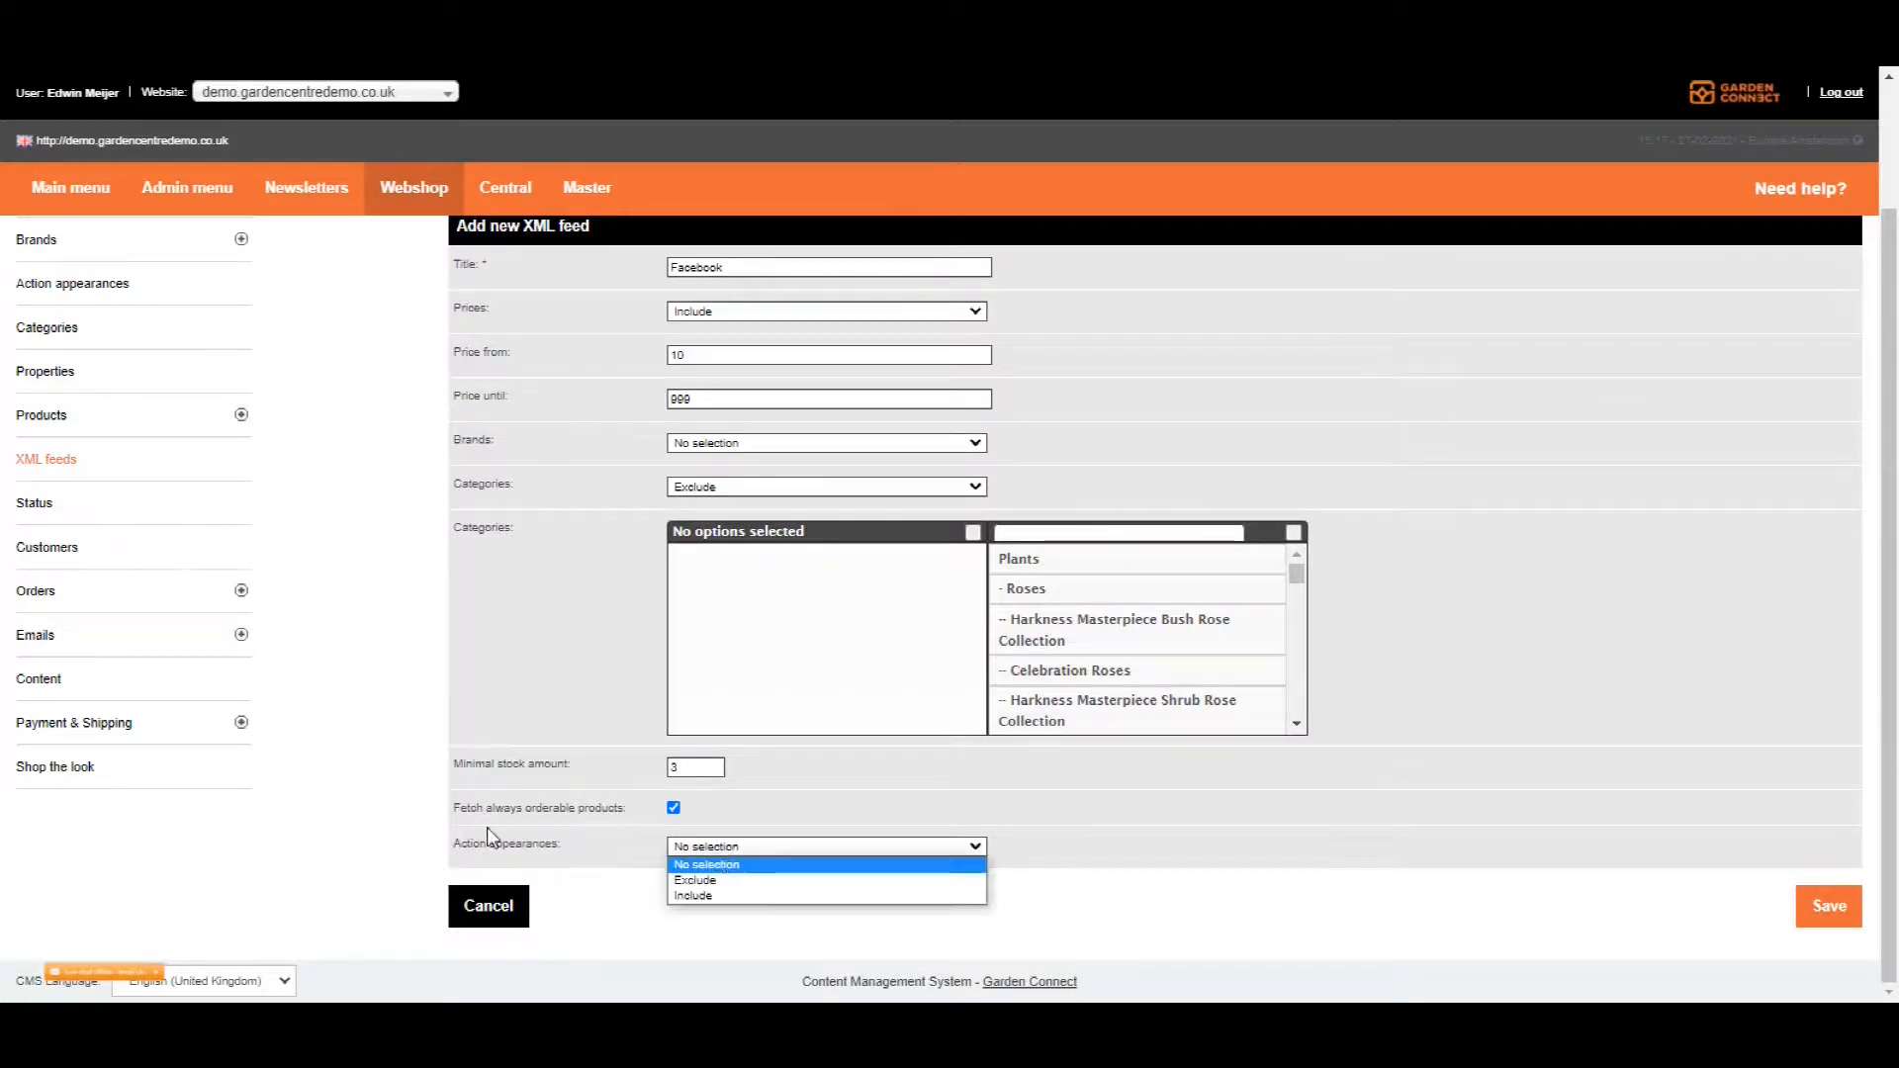
left_click(704, 865)
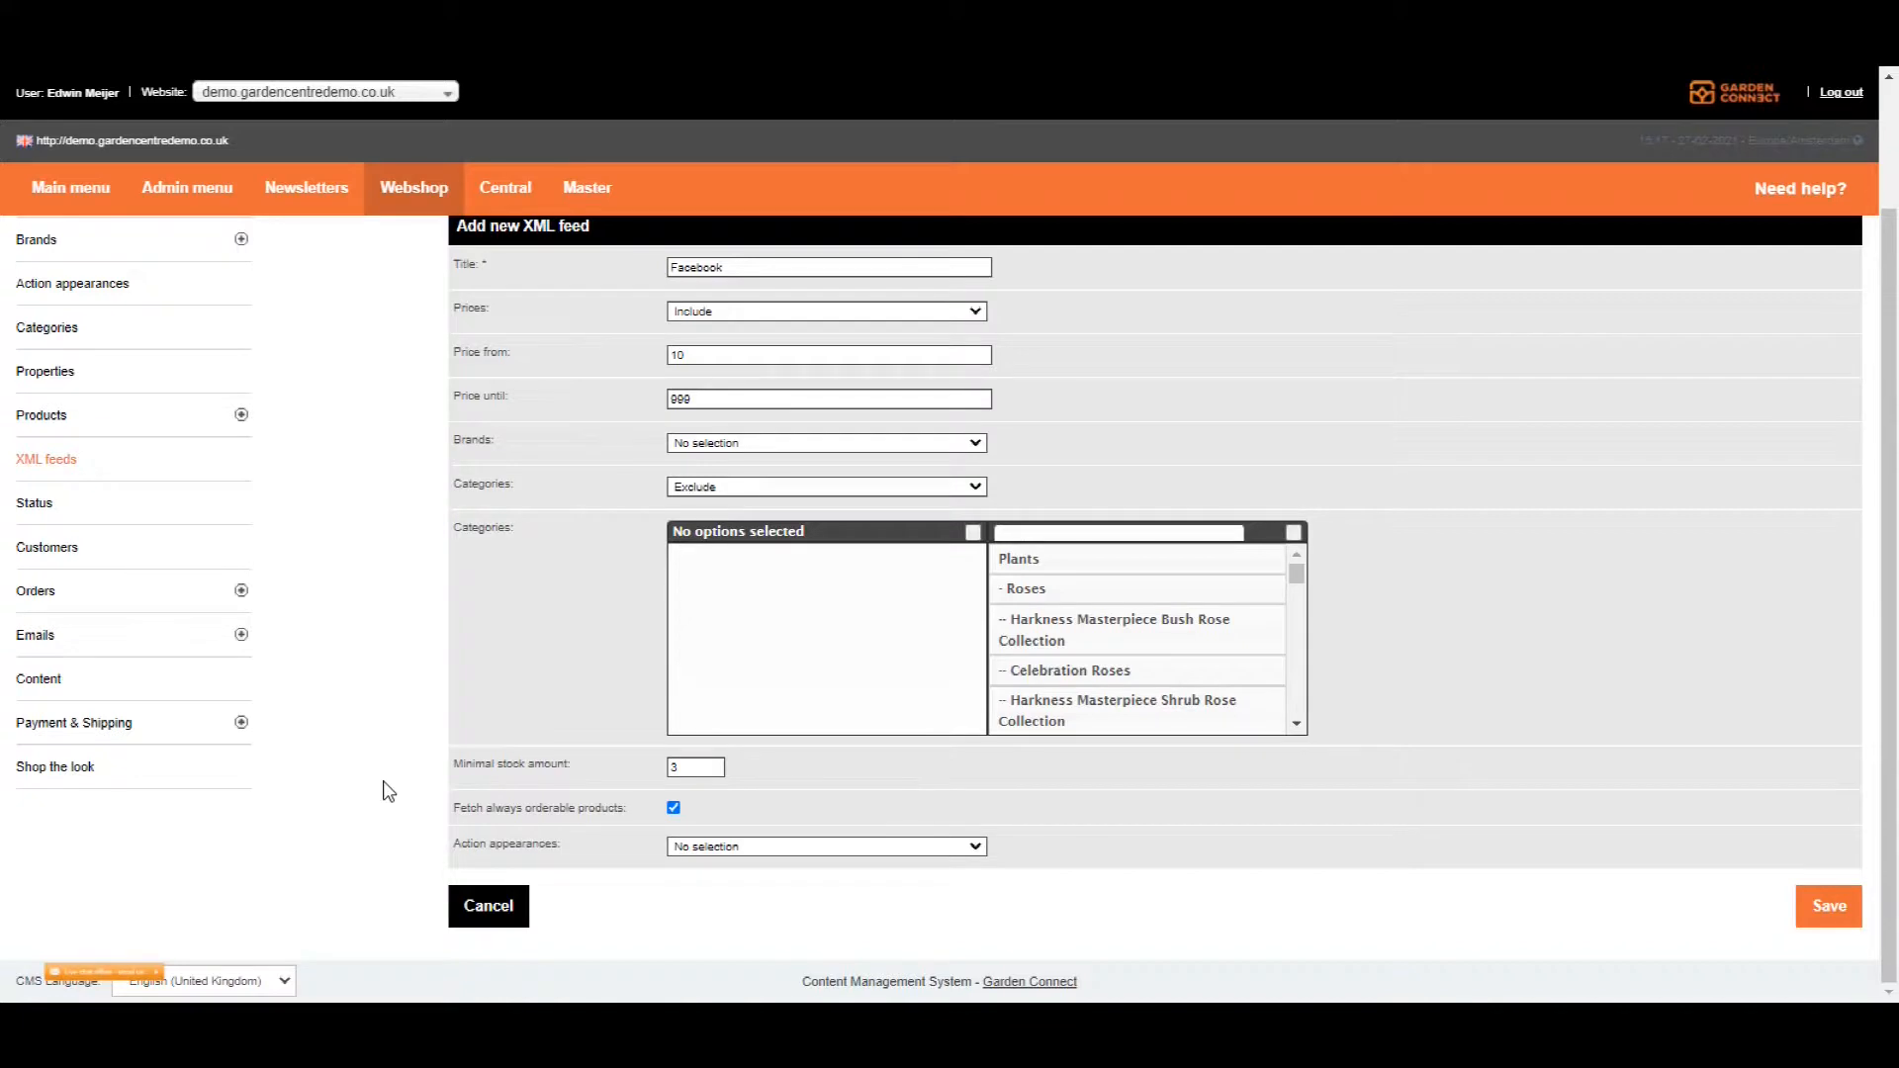
- Set Action appearances to Include with the eight BOGOF appearances chosen
left_click(827, 845)
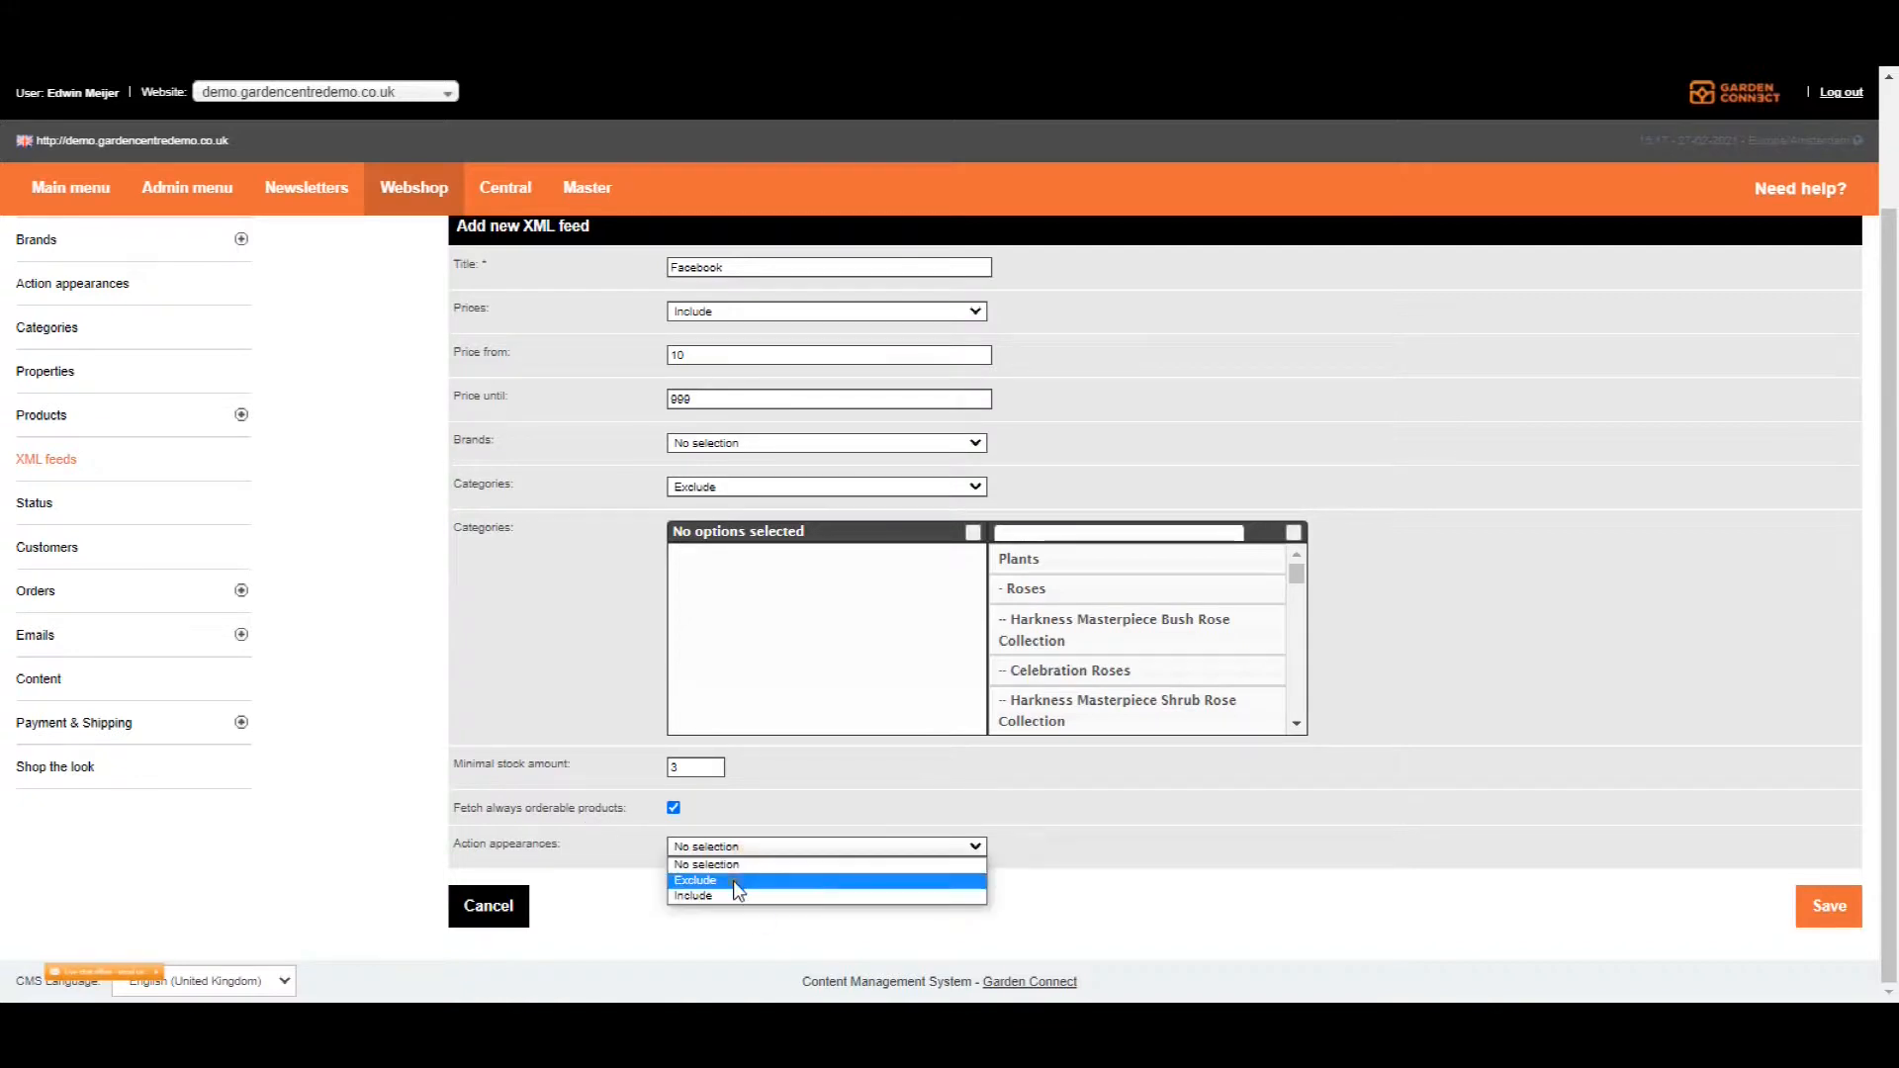
left_click(694, 878)
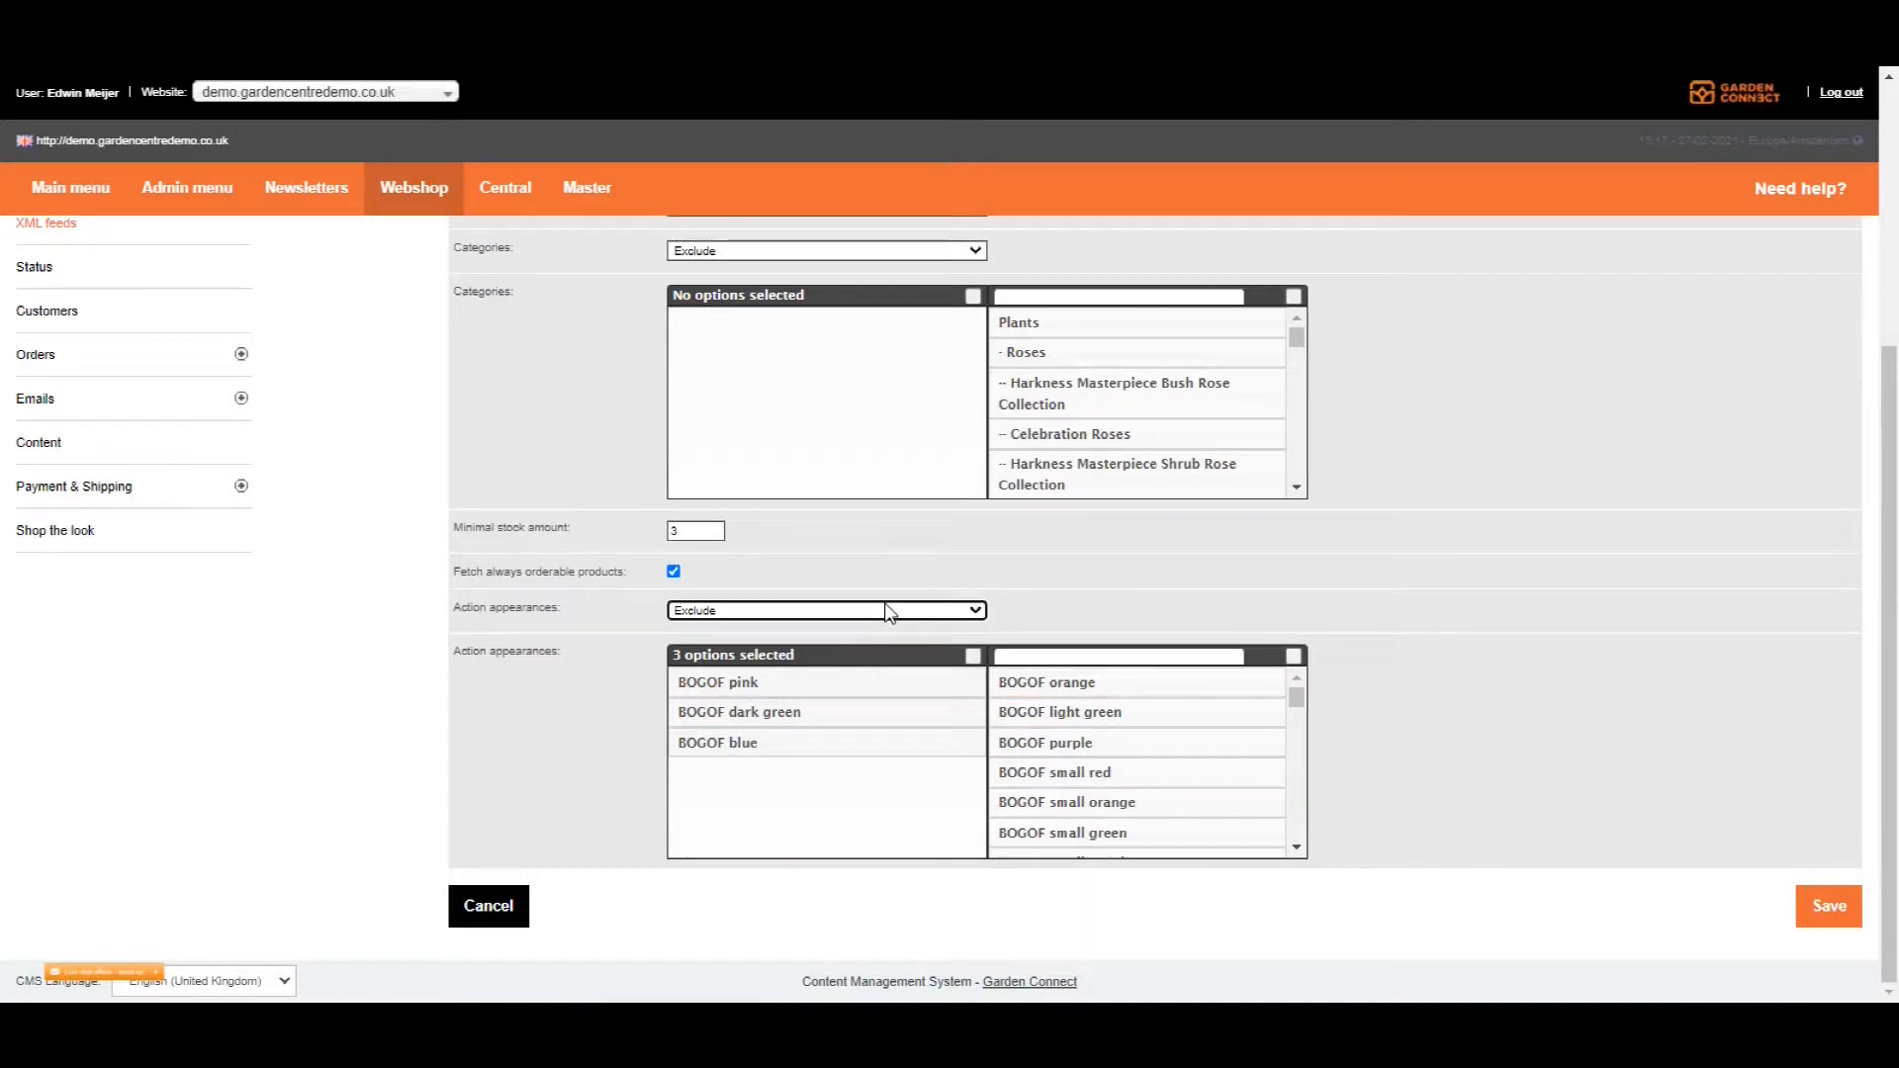
left_click(827, 610)
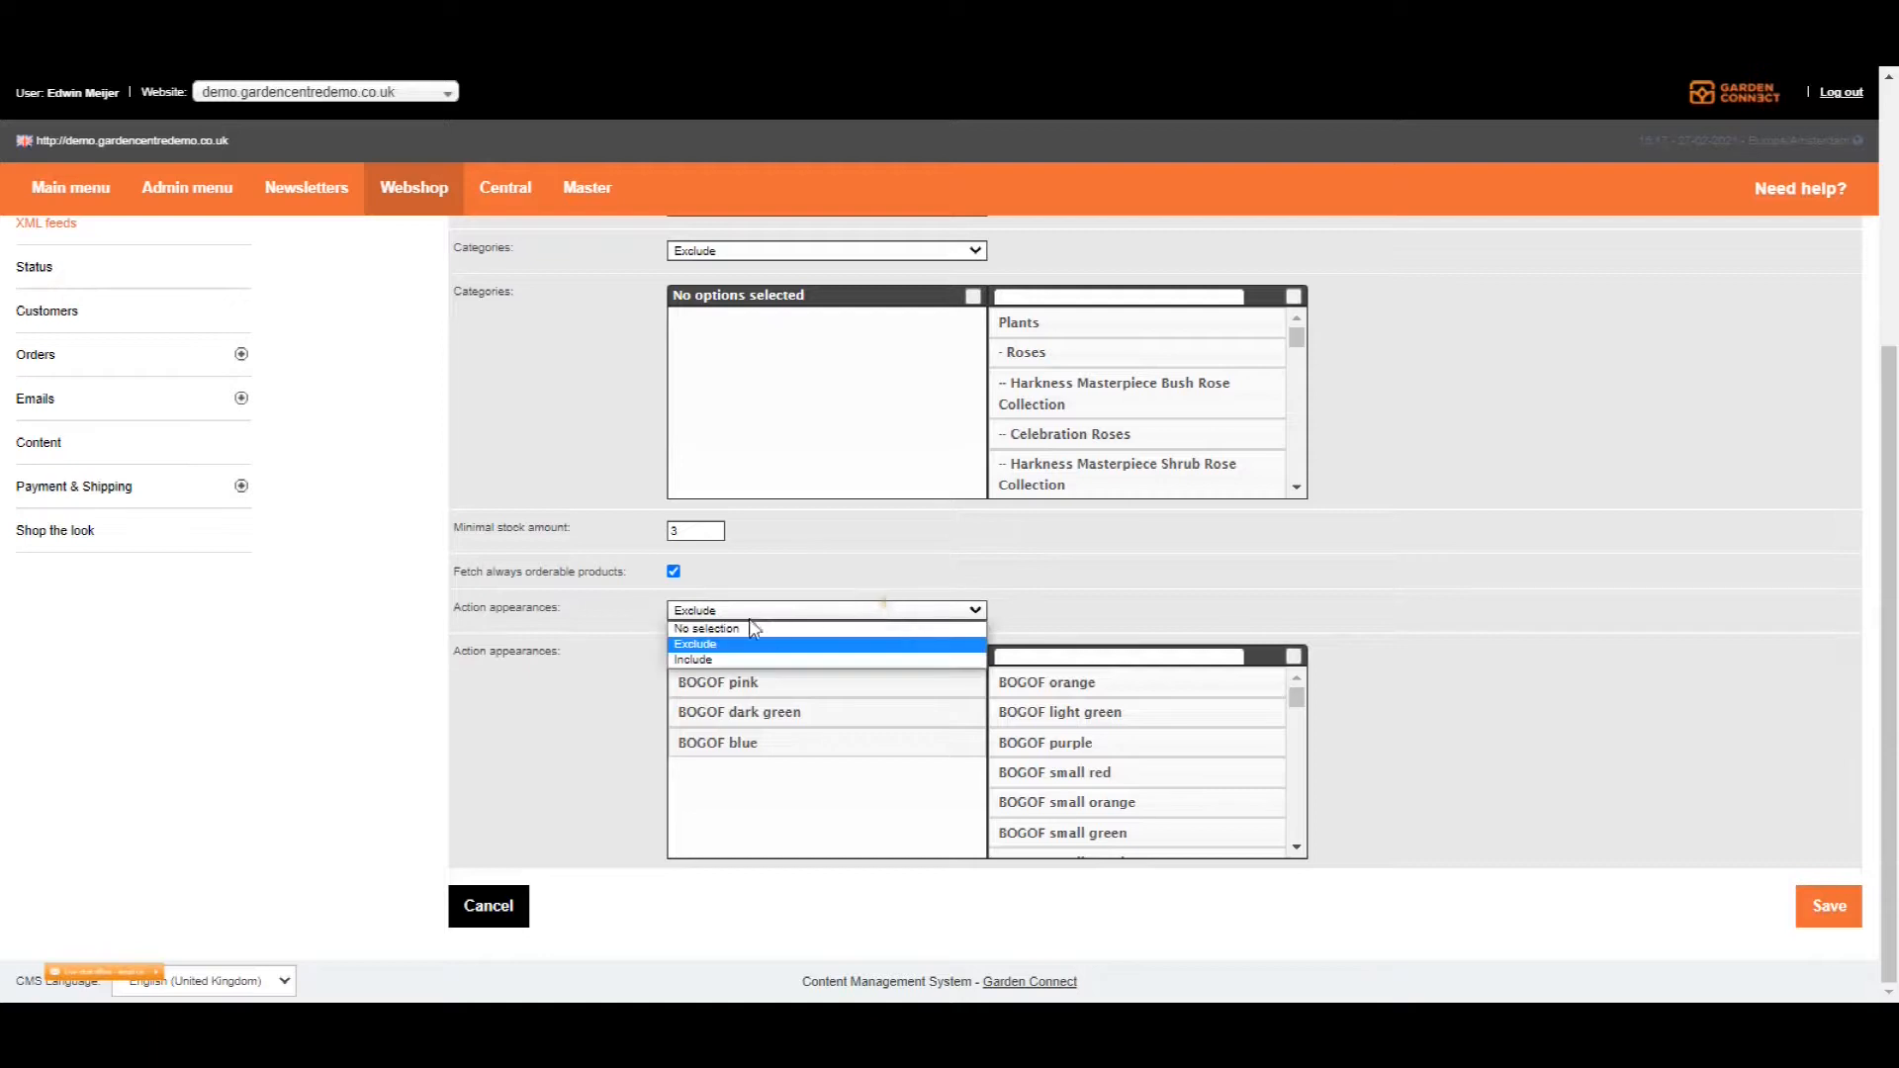
left_click(692, 660)
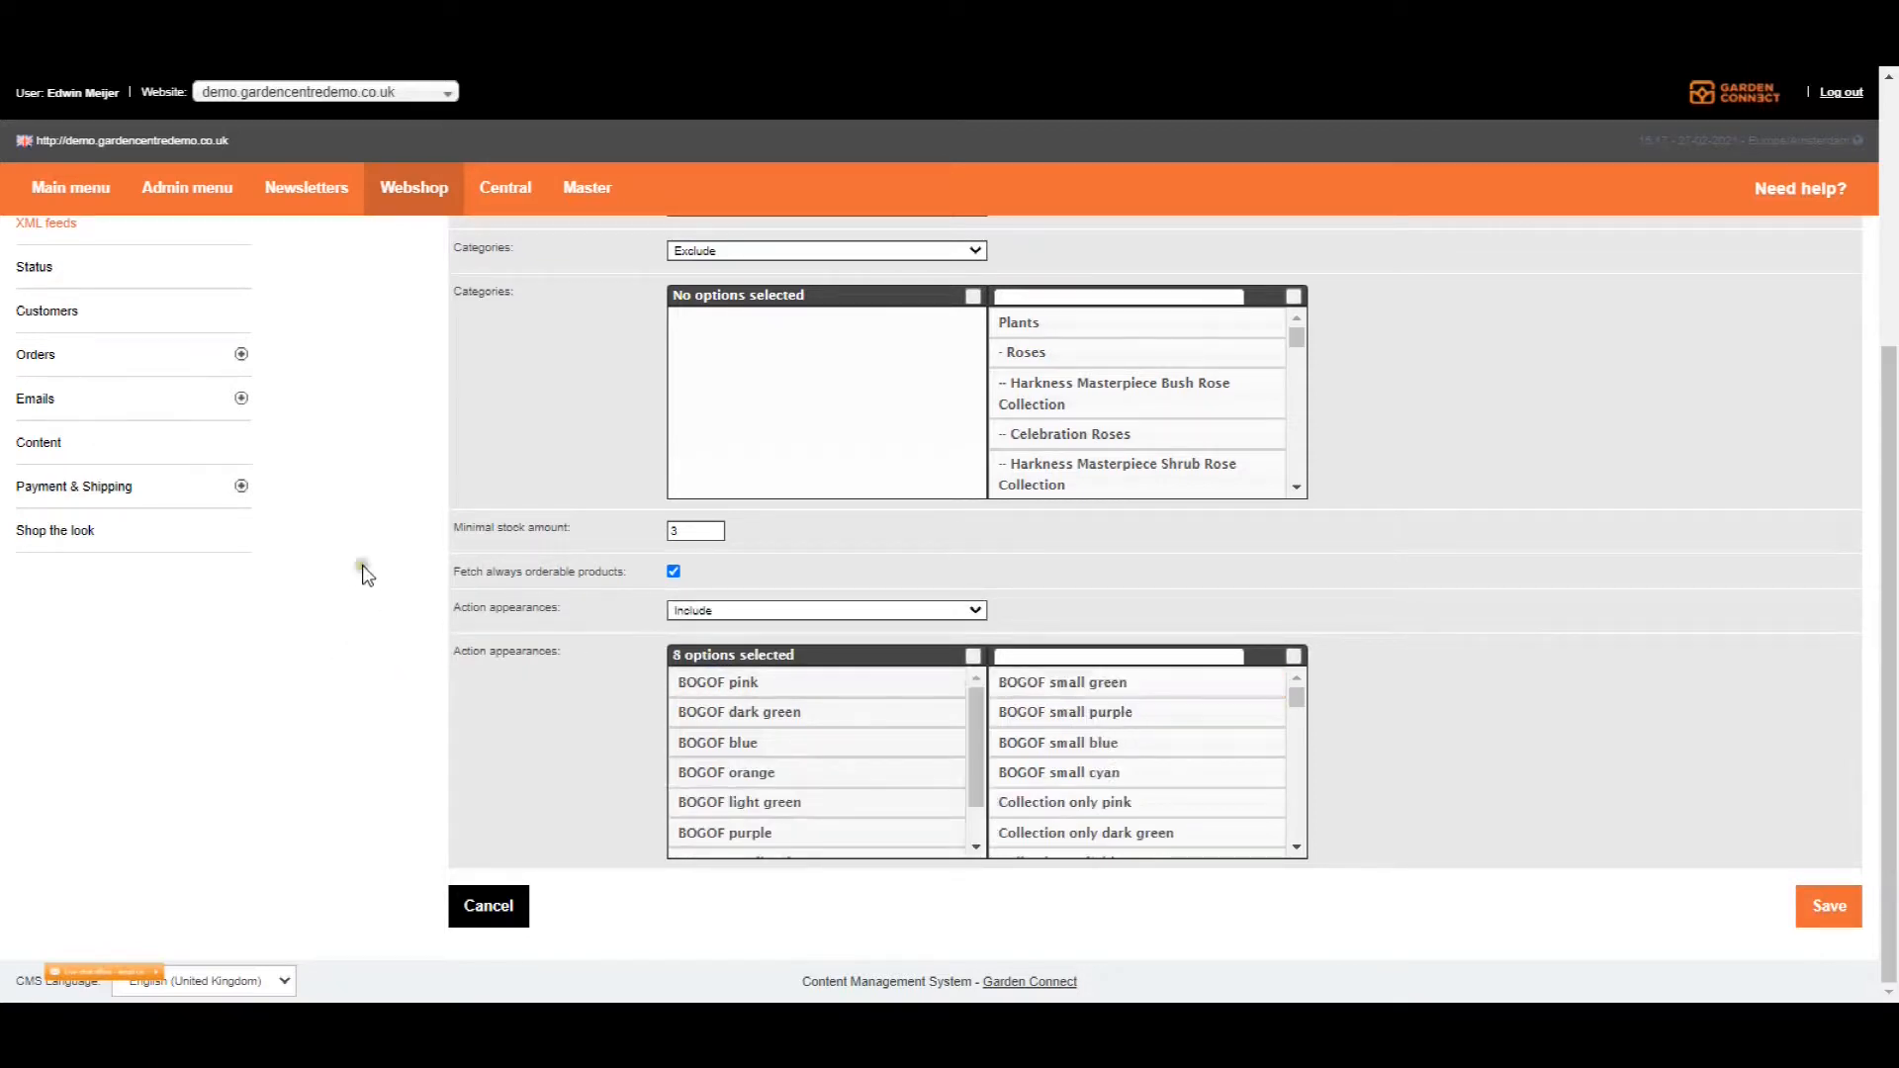
mouse_move(378, 574)
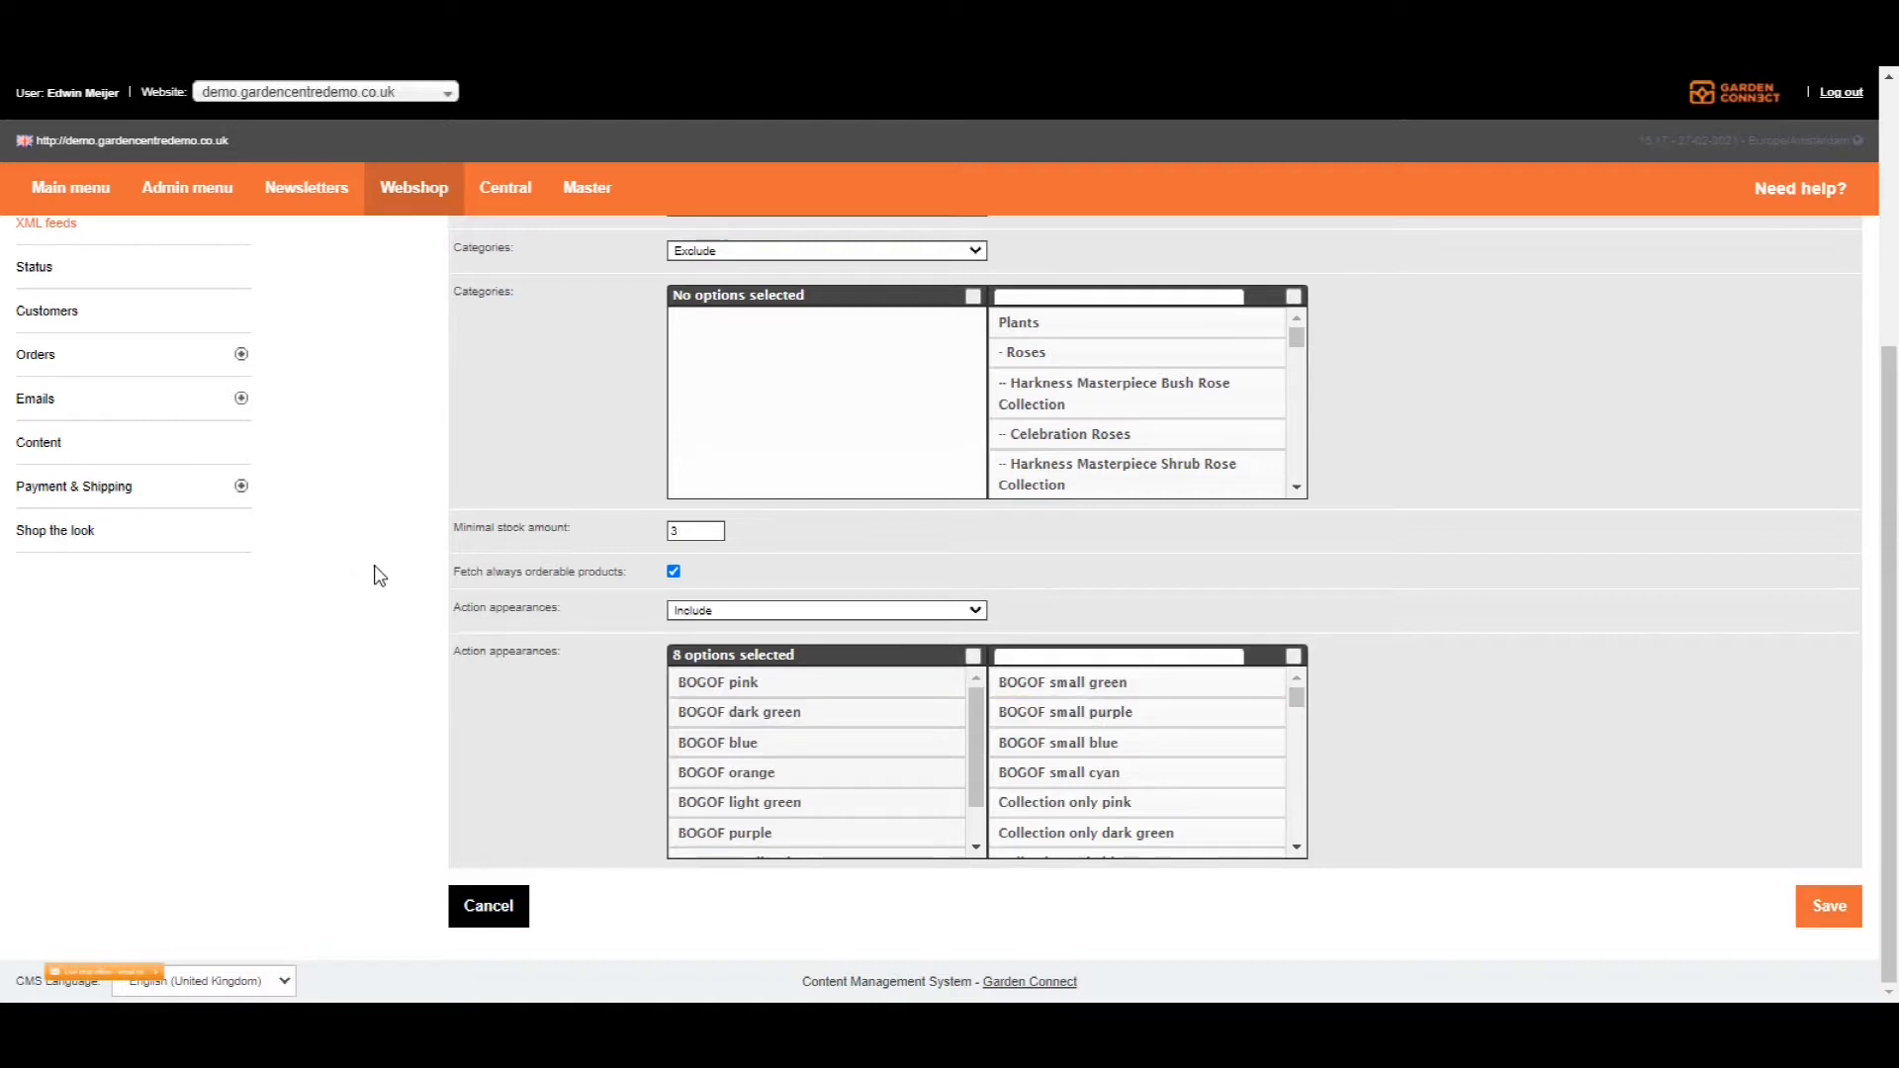
mouse_move(391, 587)
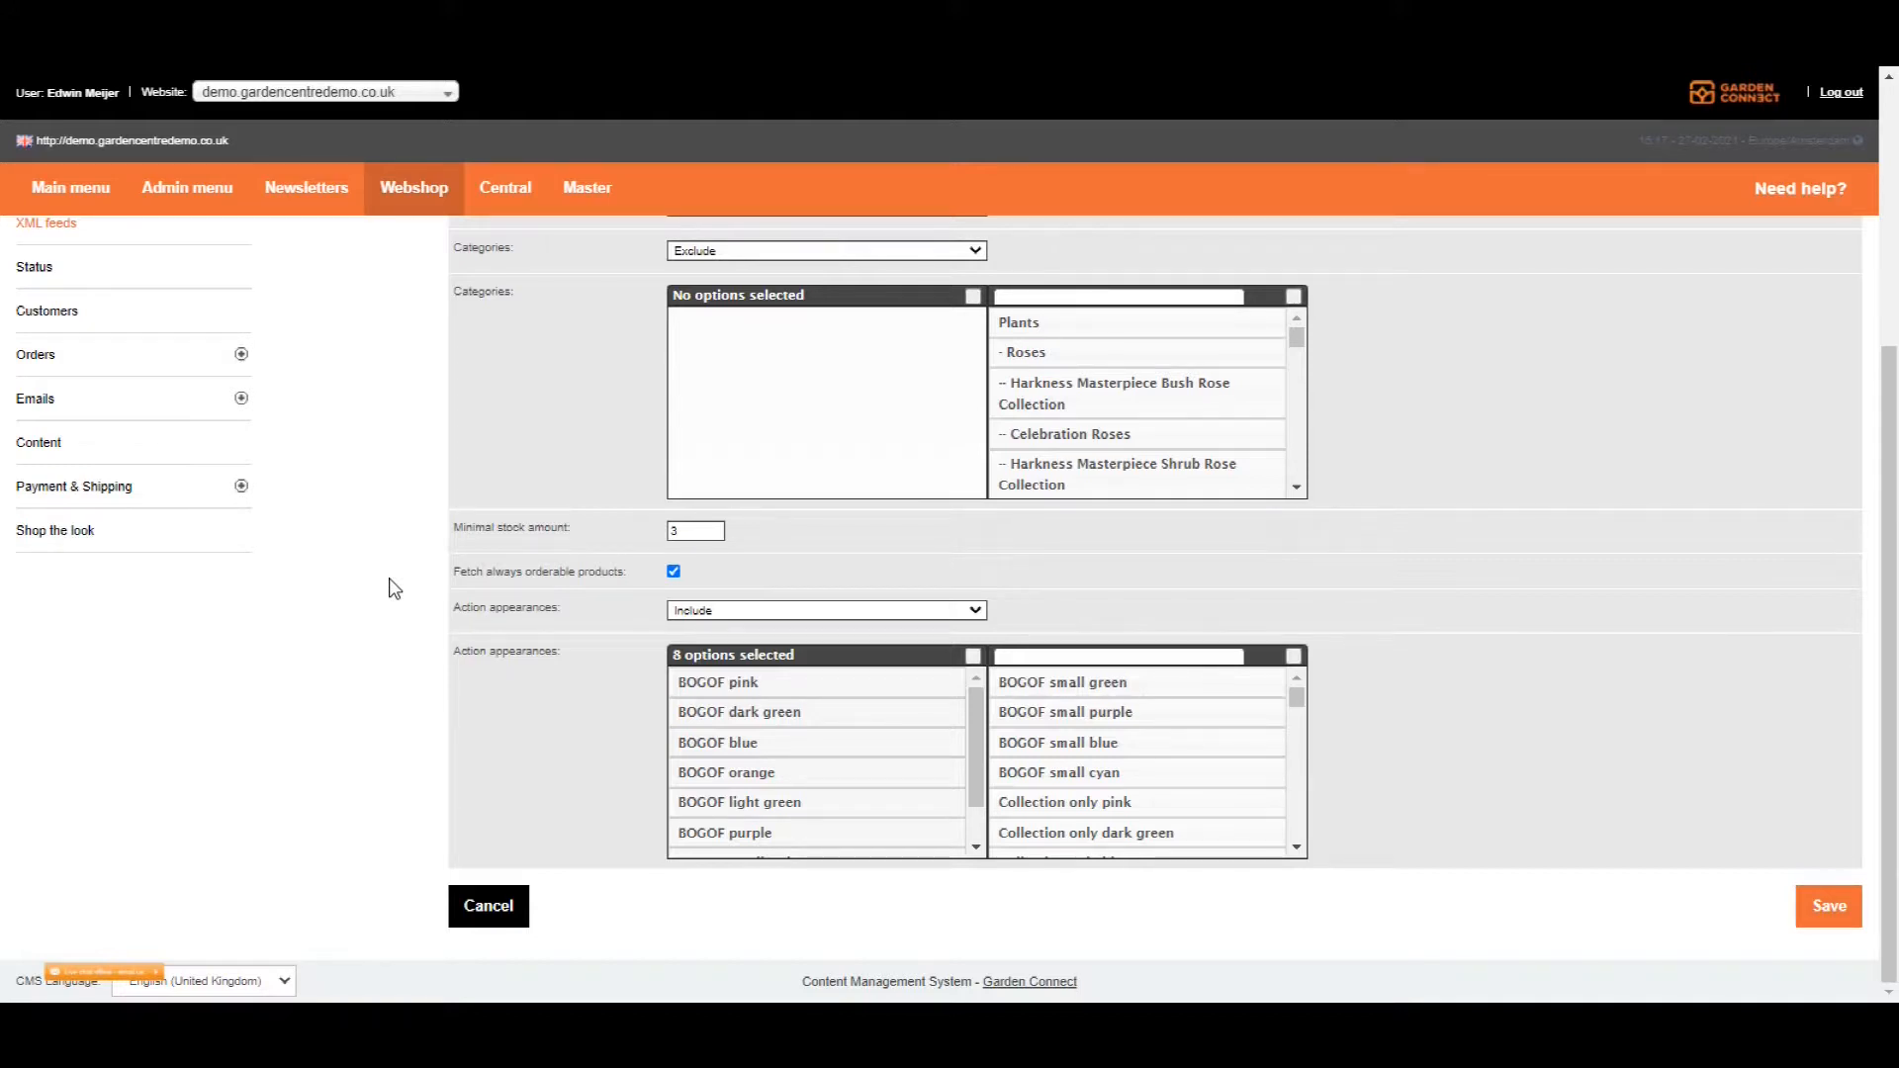
mouse_move(1828, 906)
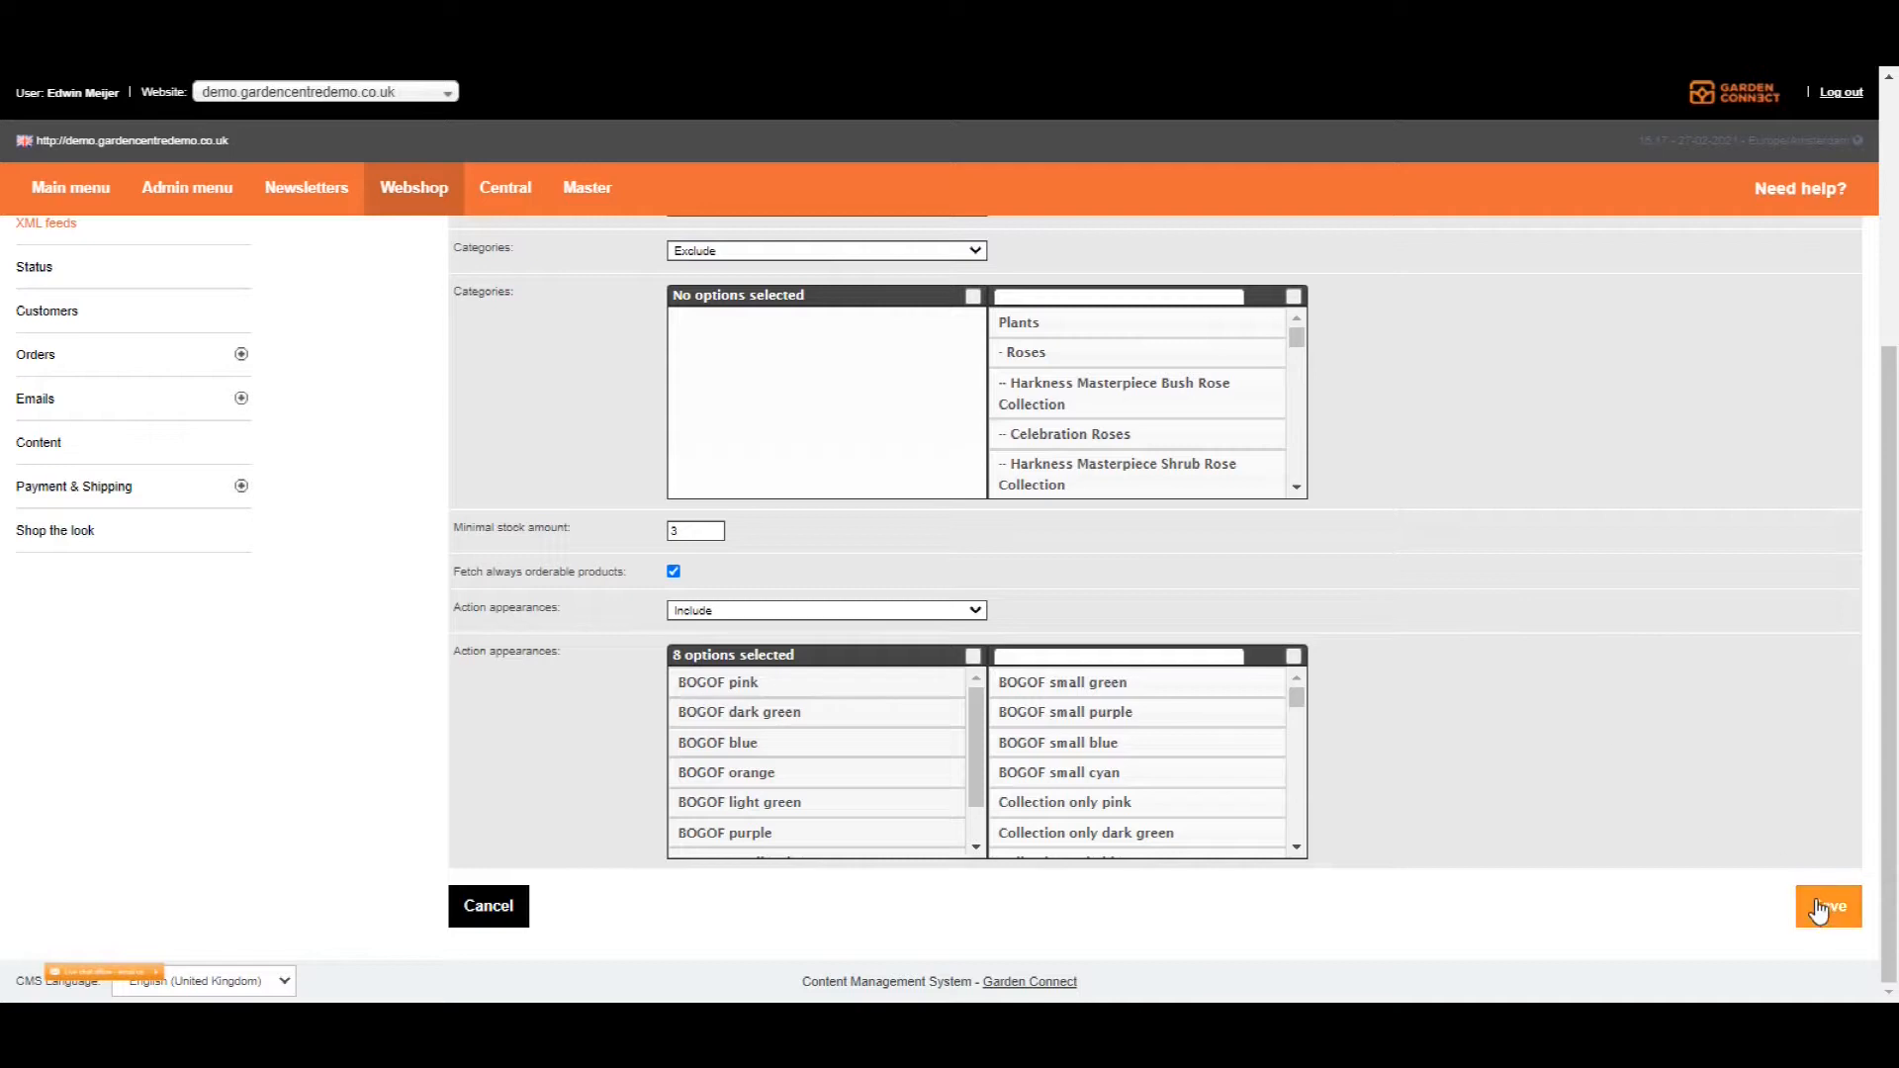
- Save the Facebook feed so it appears in the XML feeds list with its URL
left_click(1826, 906)
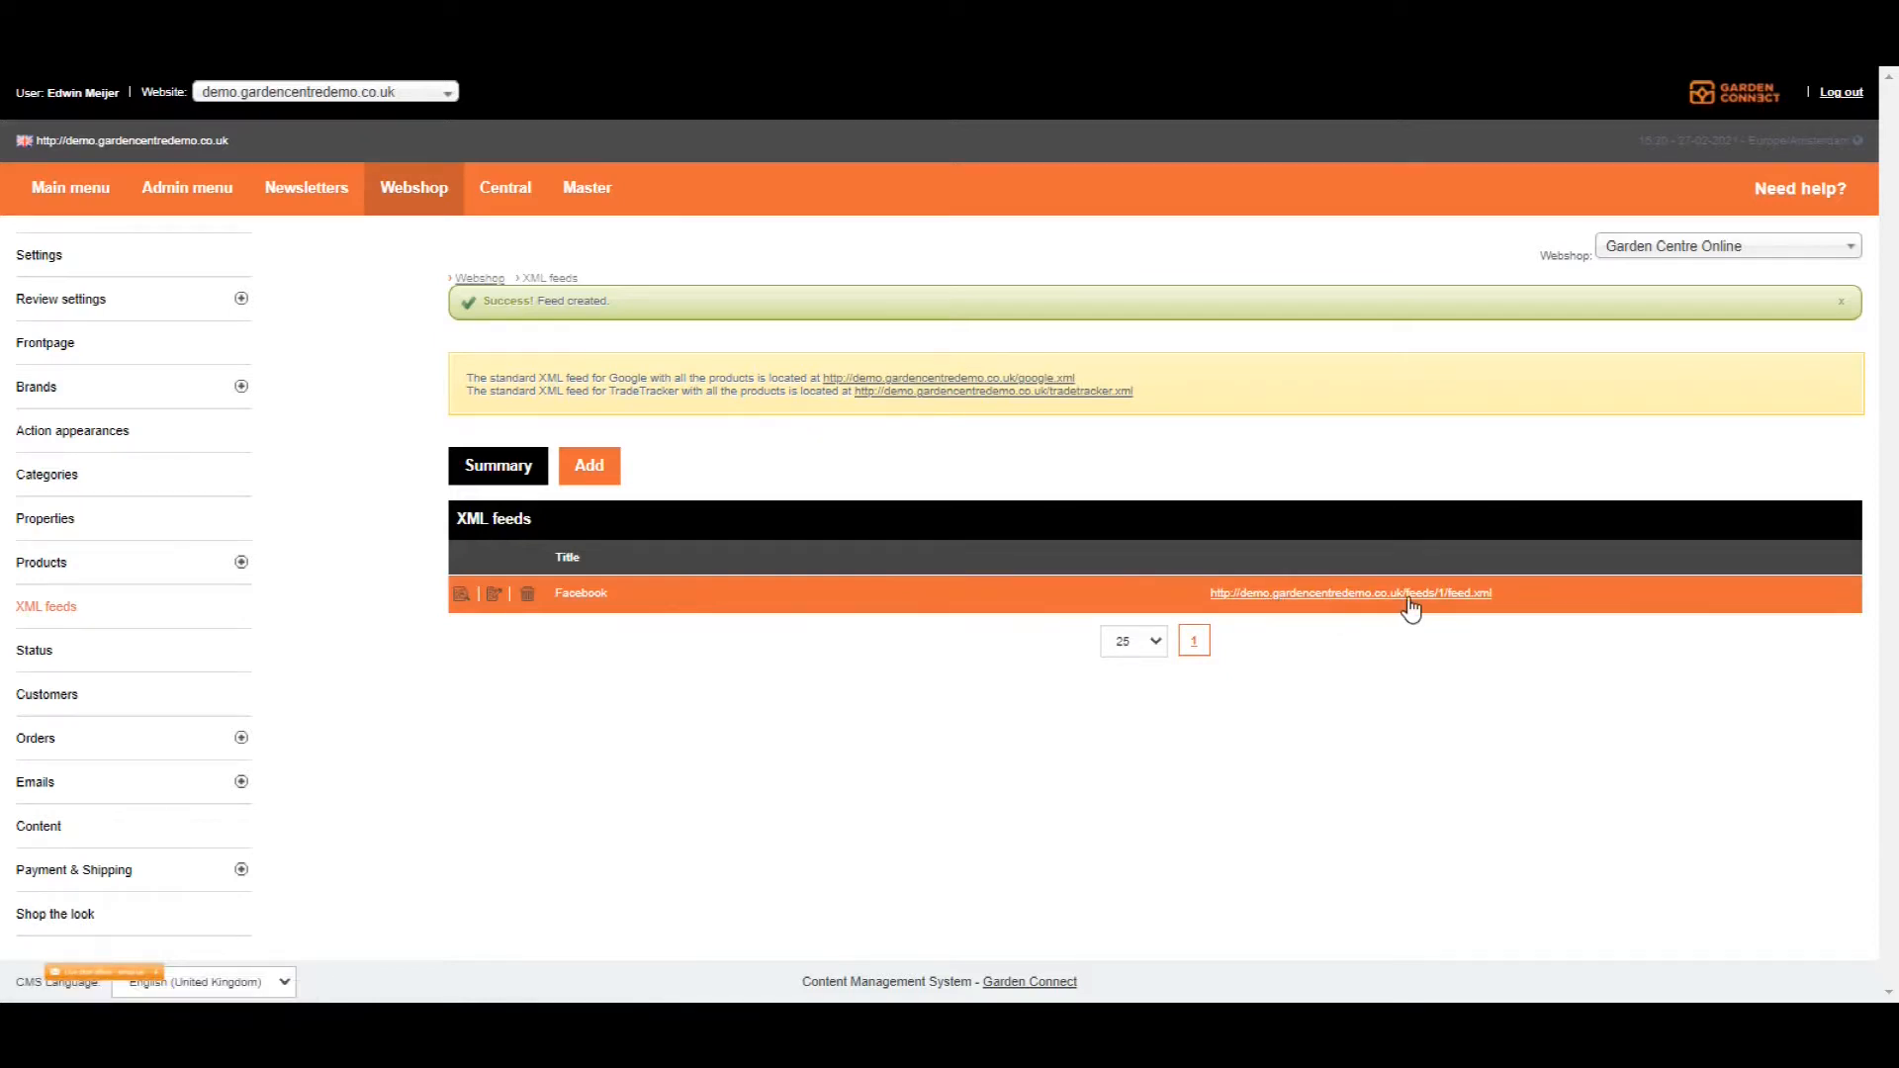
mouse_move(1296, 508)
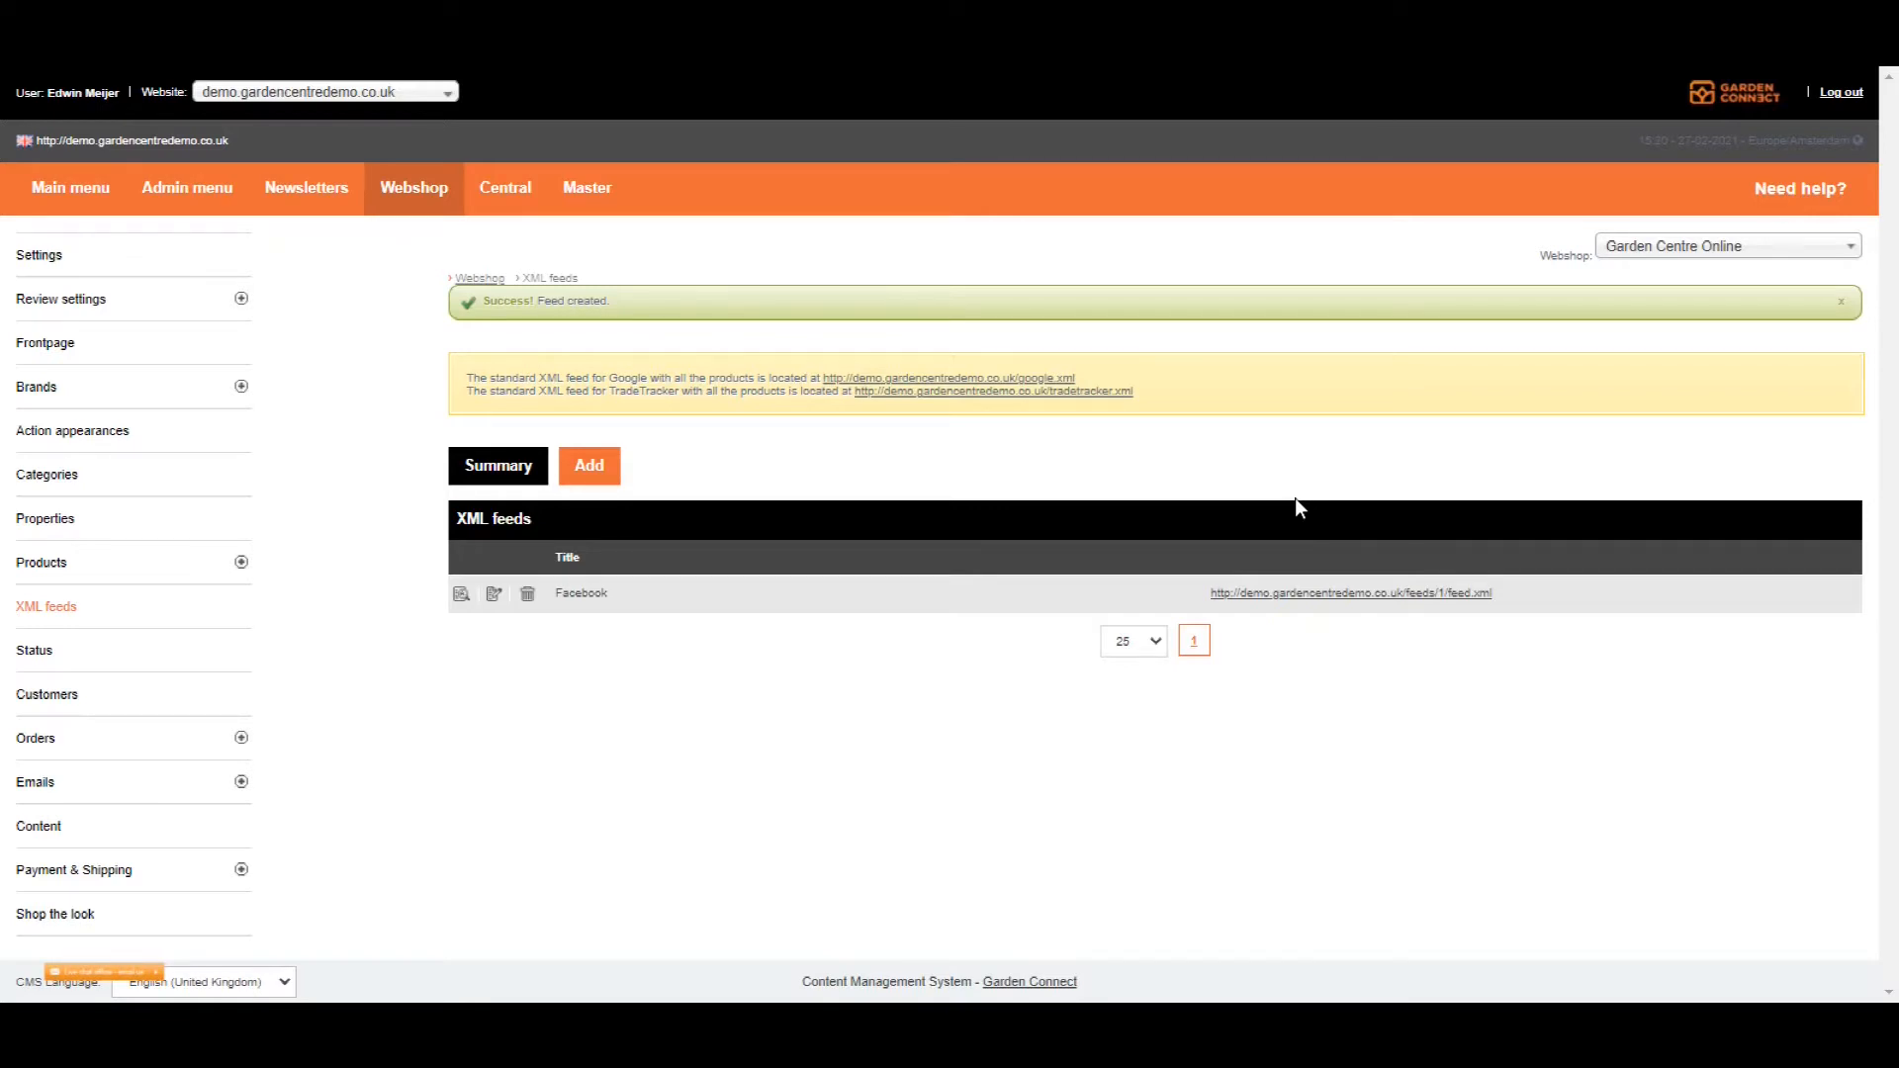
mouse_move(1376, 593)
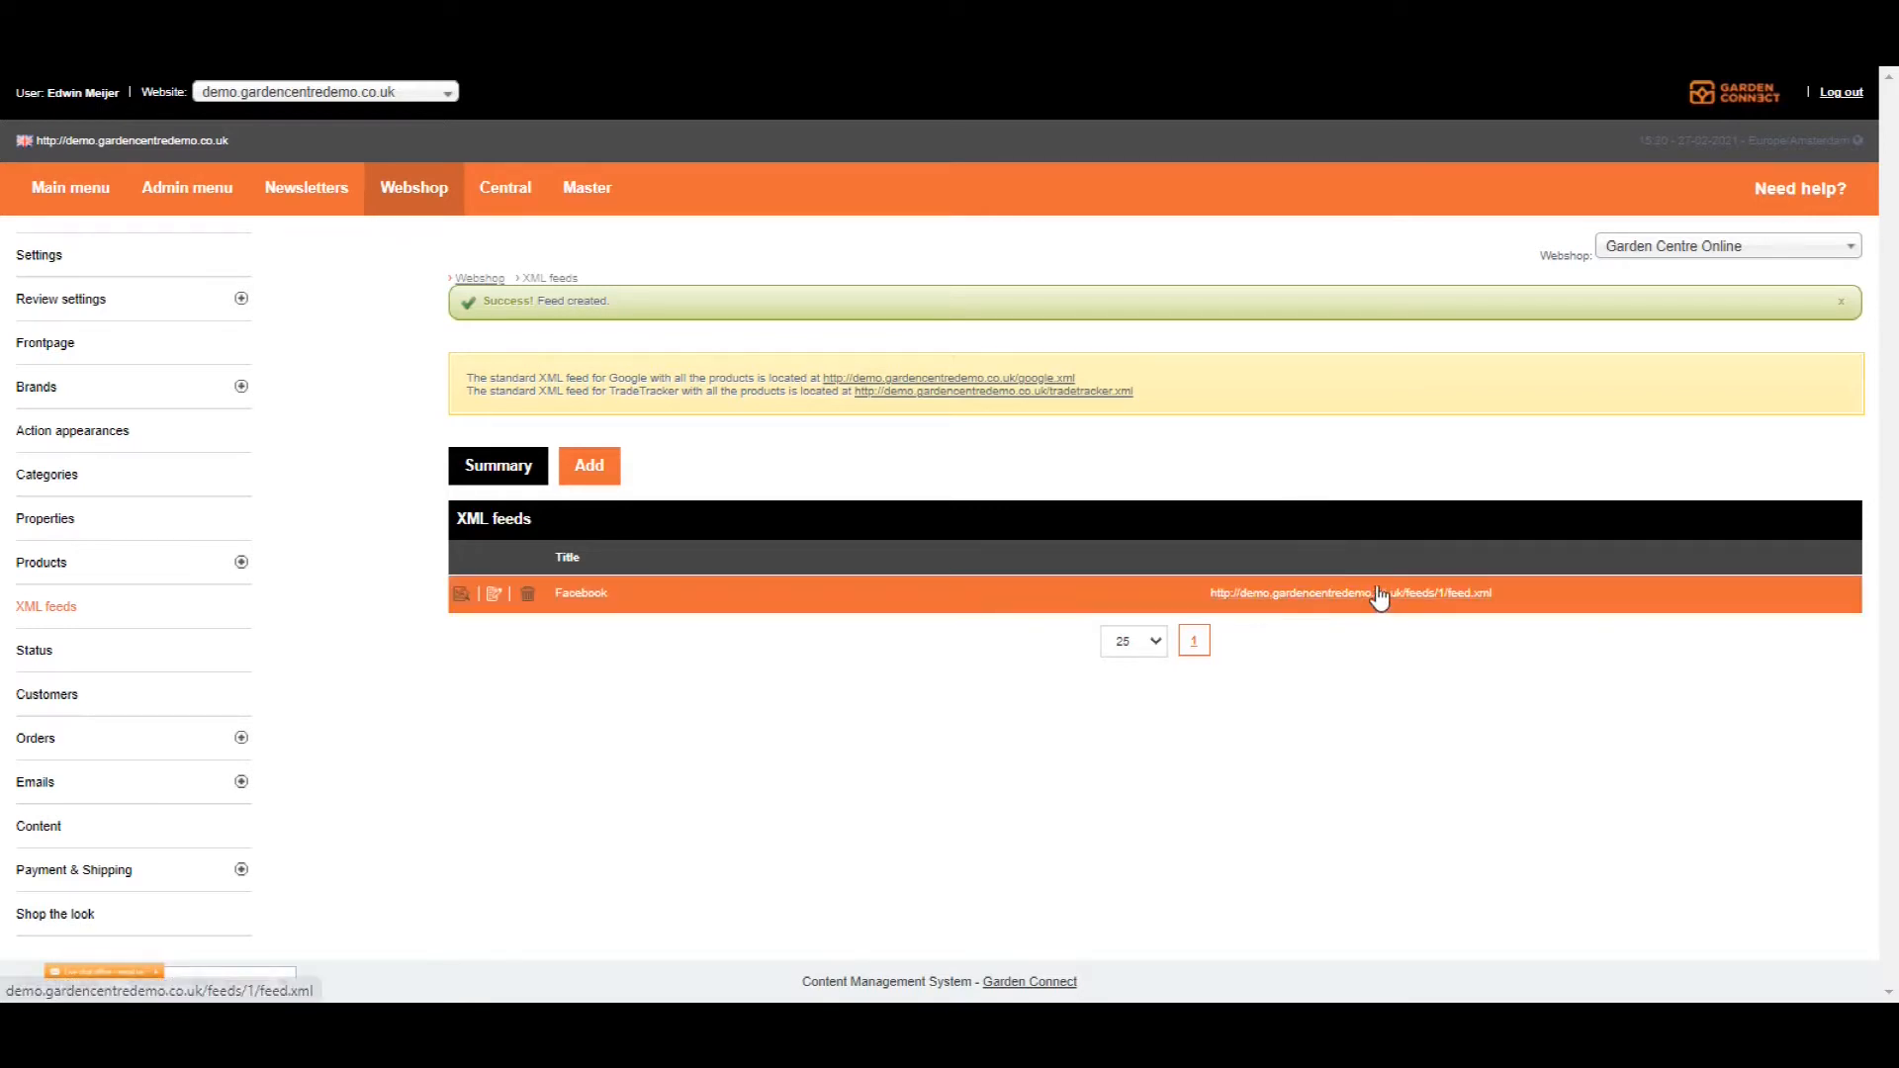
mouse_move(1375, 599)
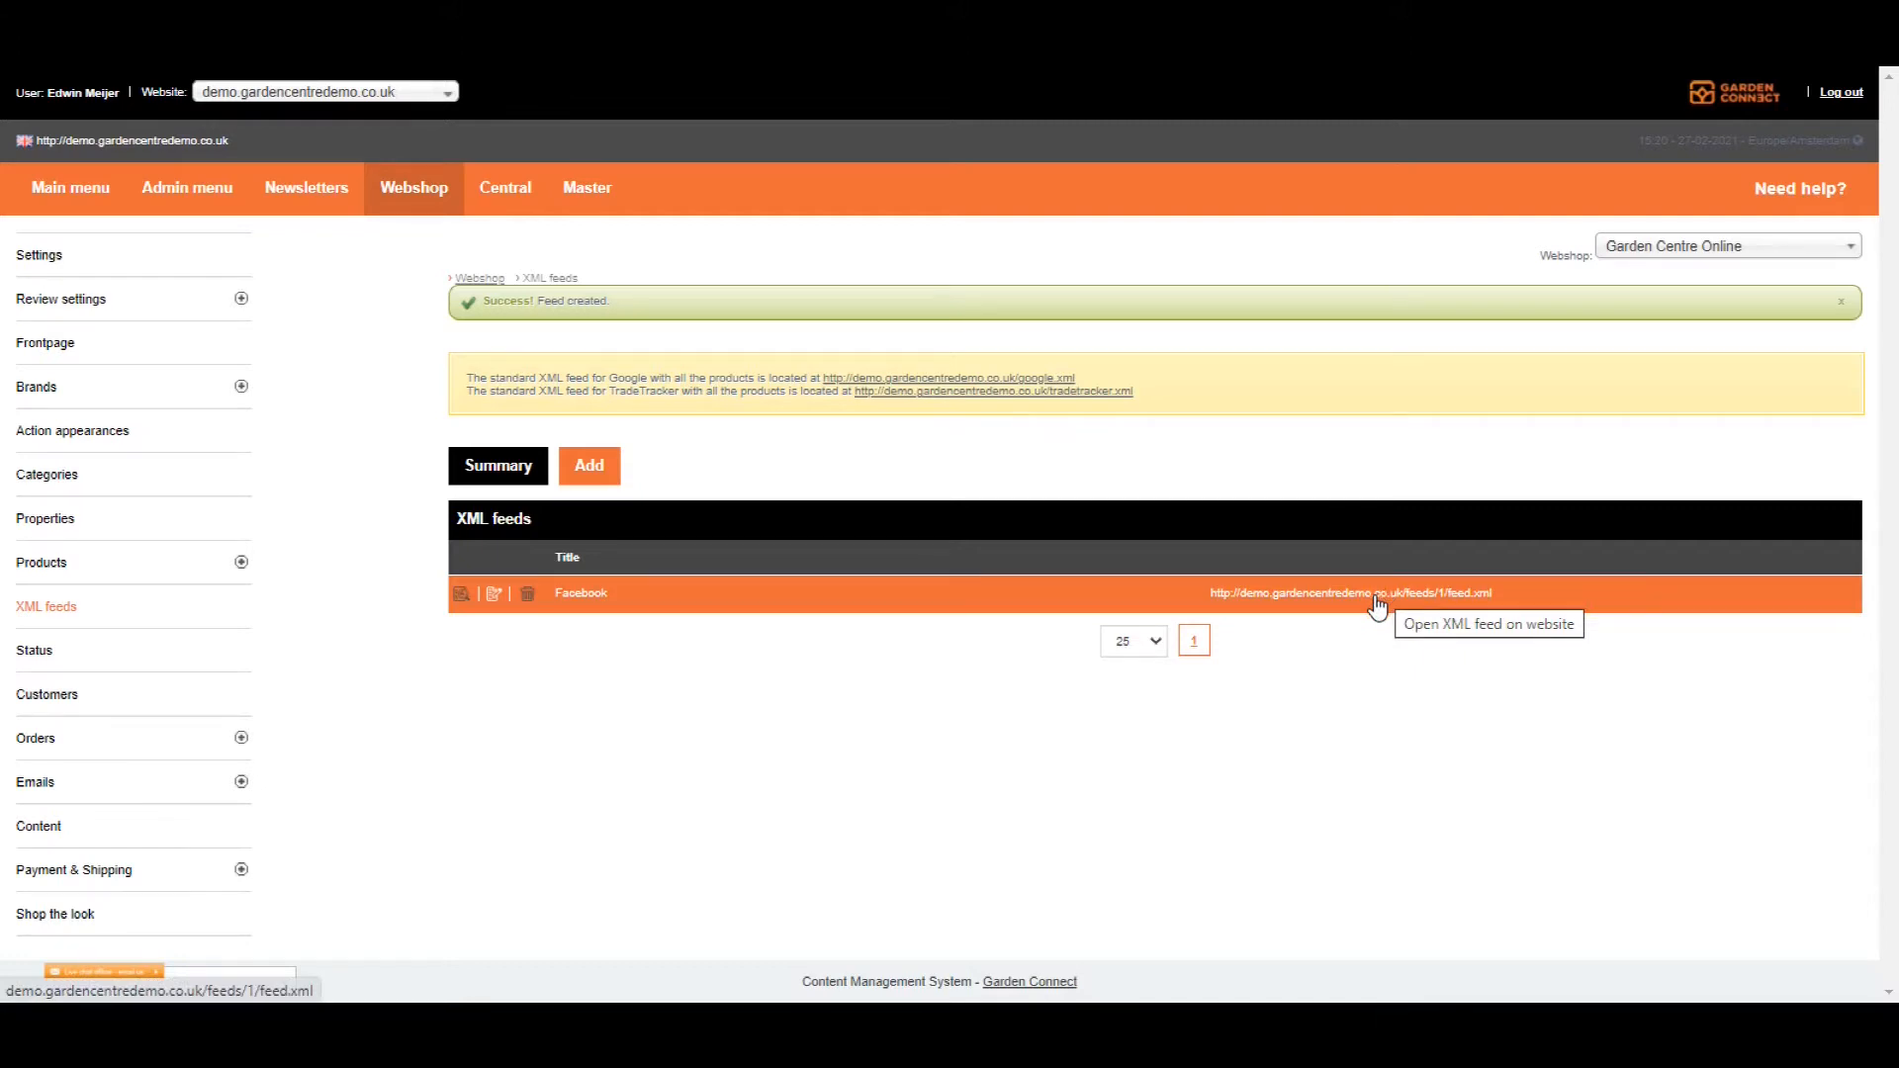
mouse_move(914, 439)
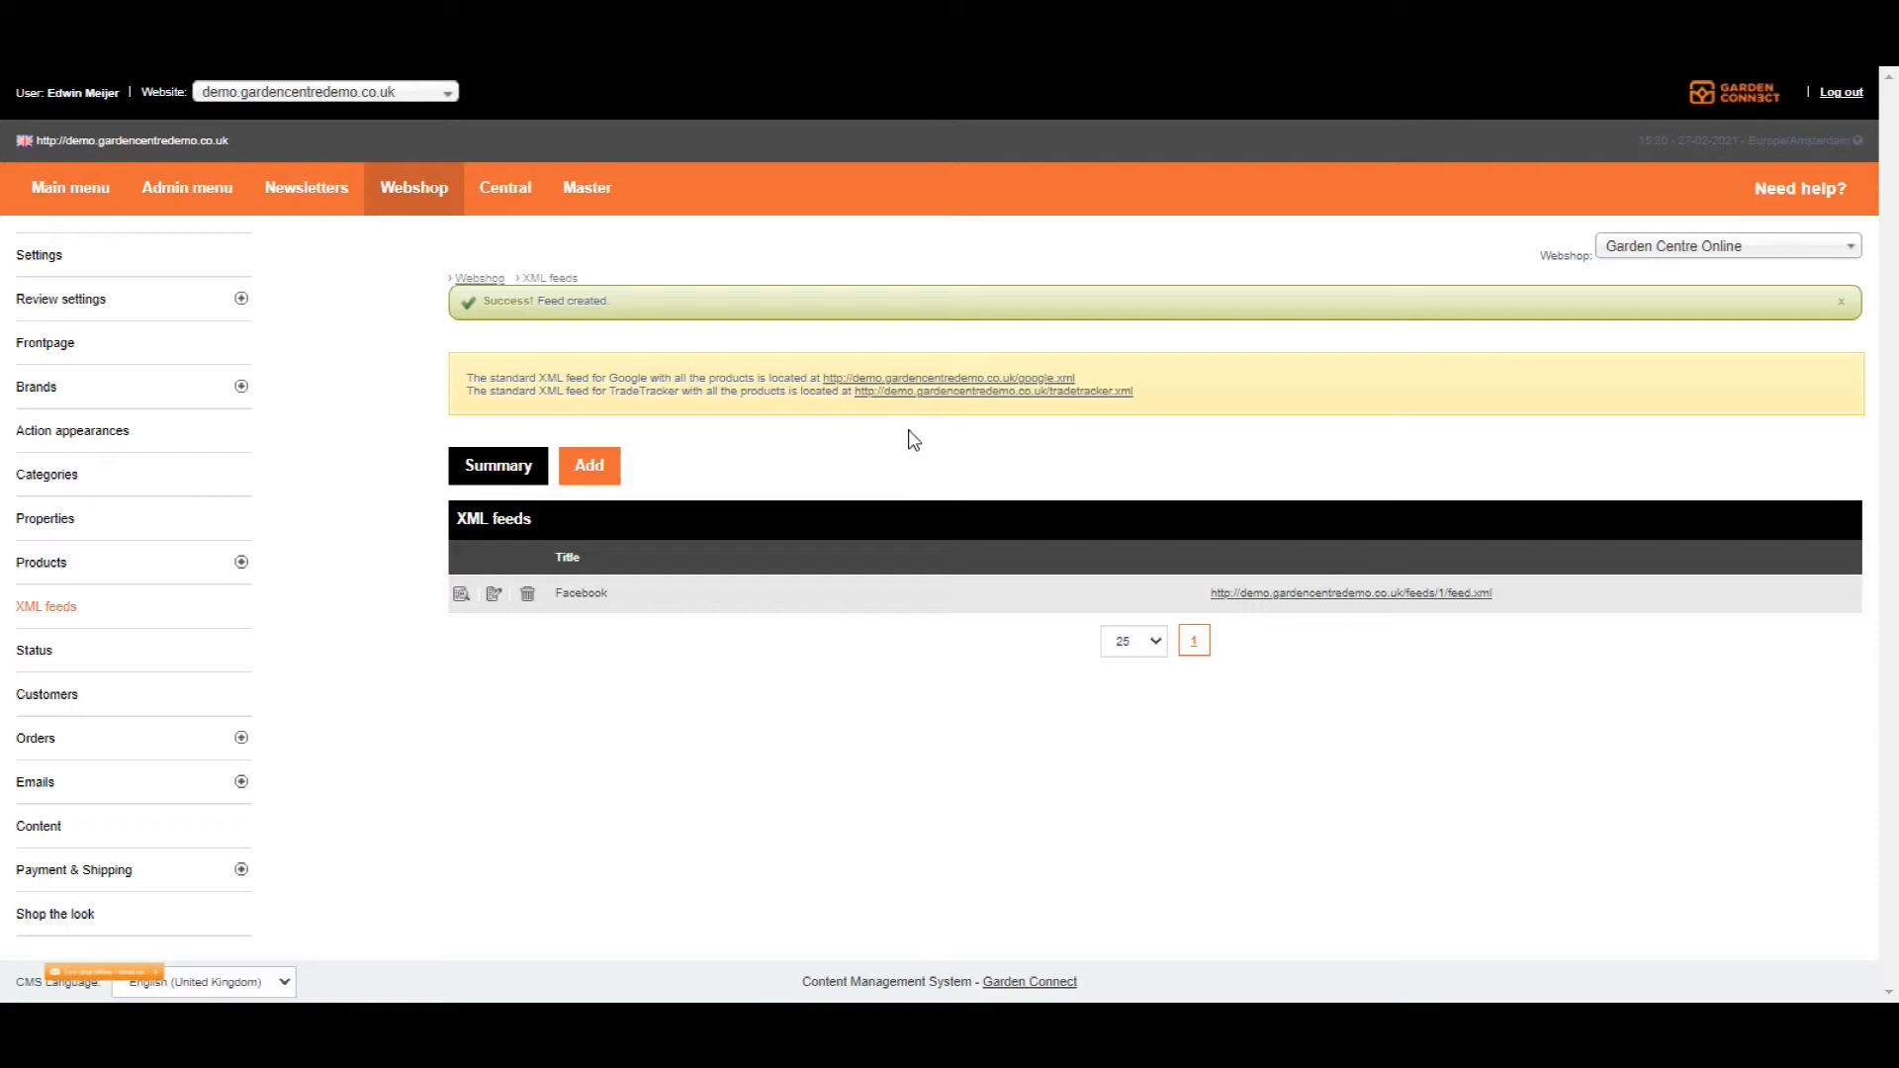